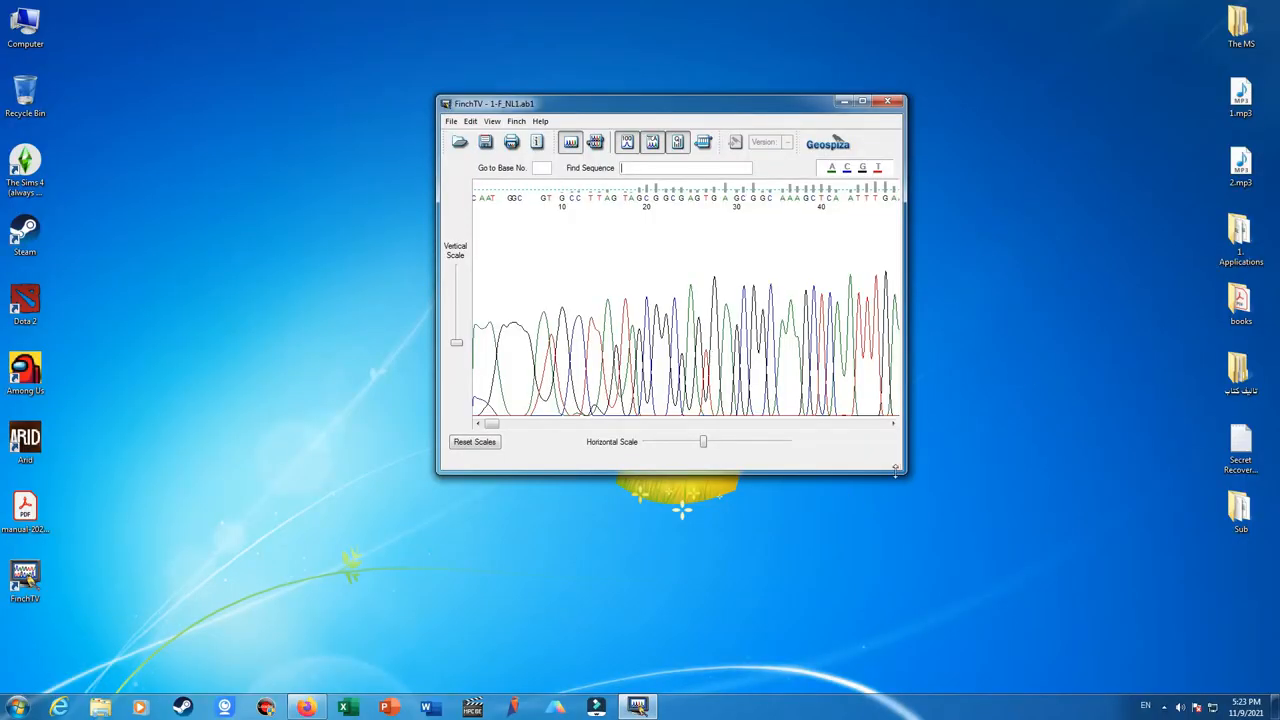
Widen the chromatogram window so the trace shows out to about position 100
{"action": "left_click_drag", "start_coordinate": [674, 104], "coordinate": [470, 92]}
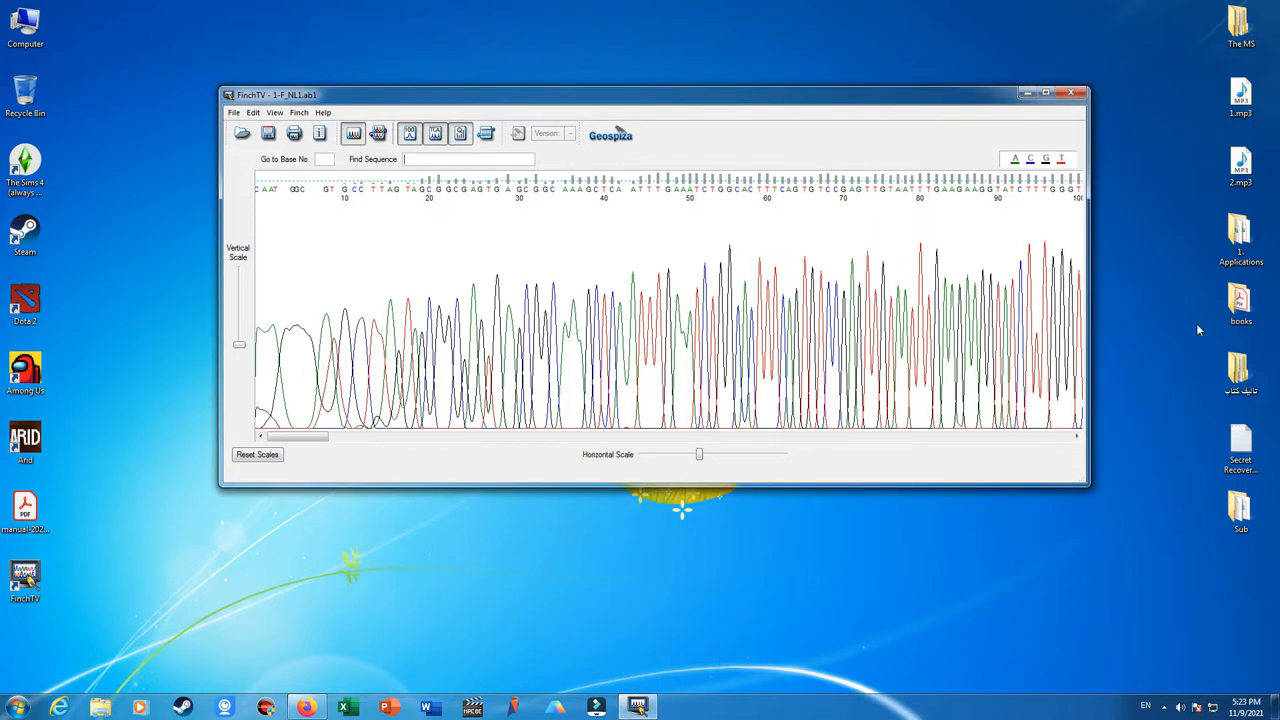
{"action": "left_click", "coordinate": [1240, 304]}
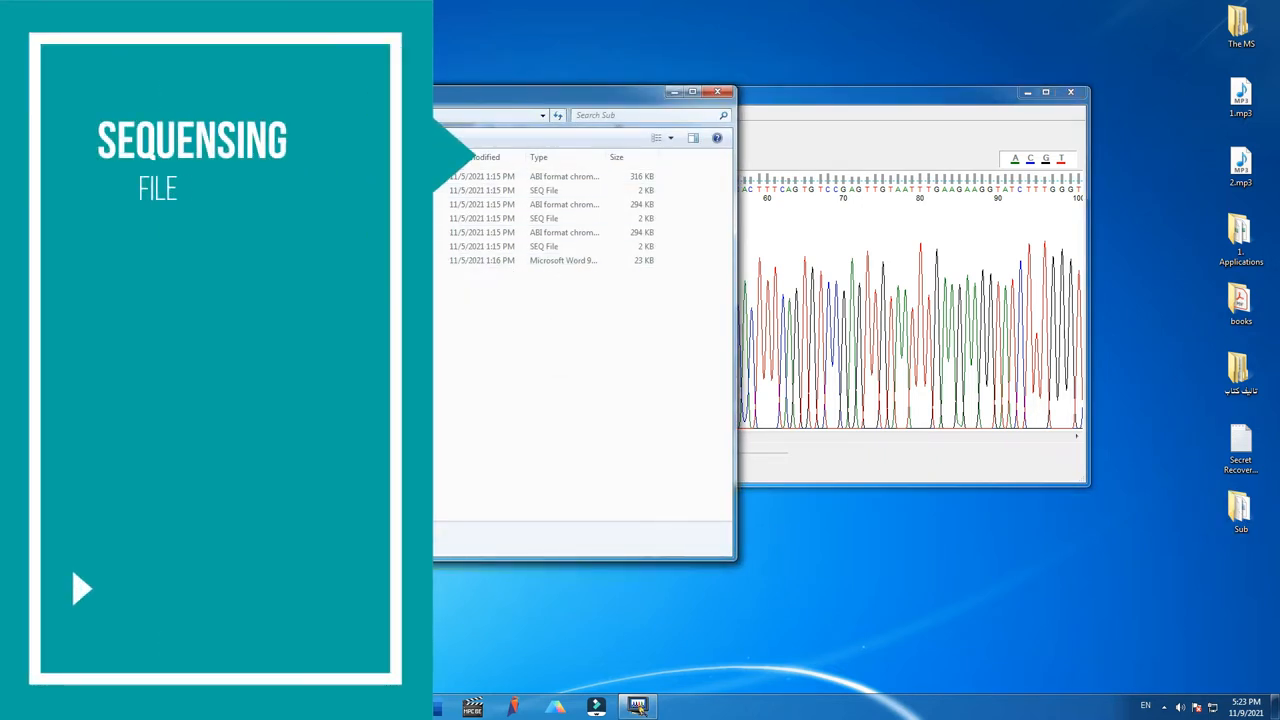
{"action": "right_click", "coordinate": [490, 230]}
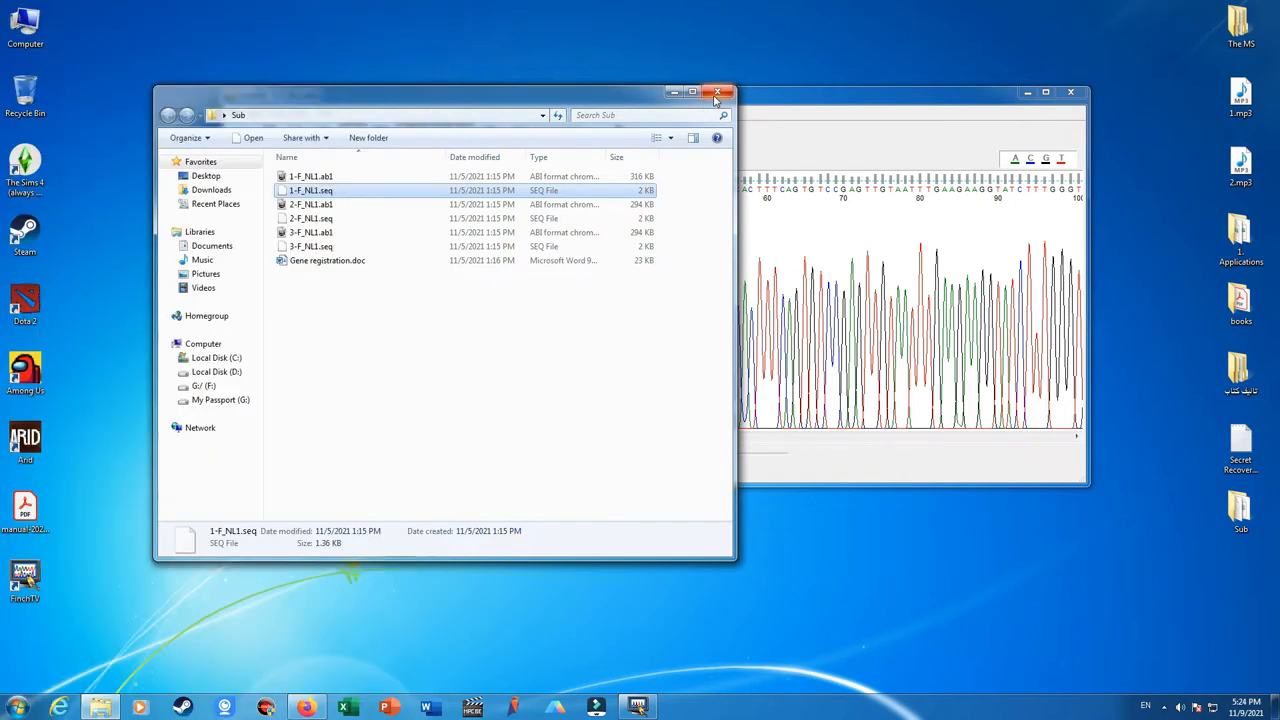
{"action": "mouse_move", "coordinate": [718, 92]}
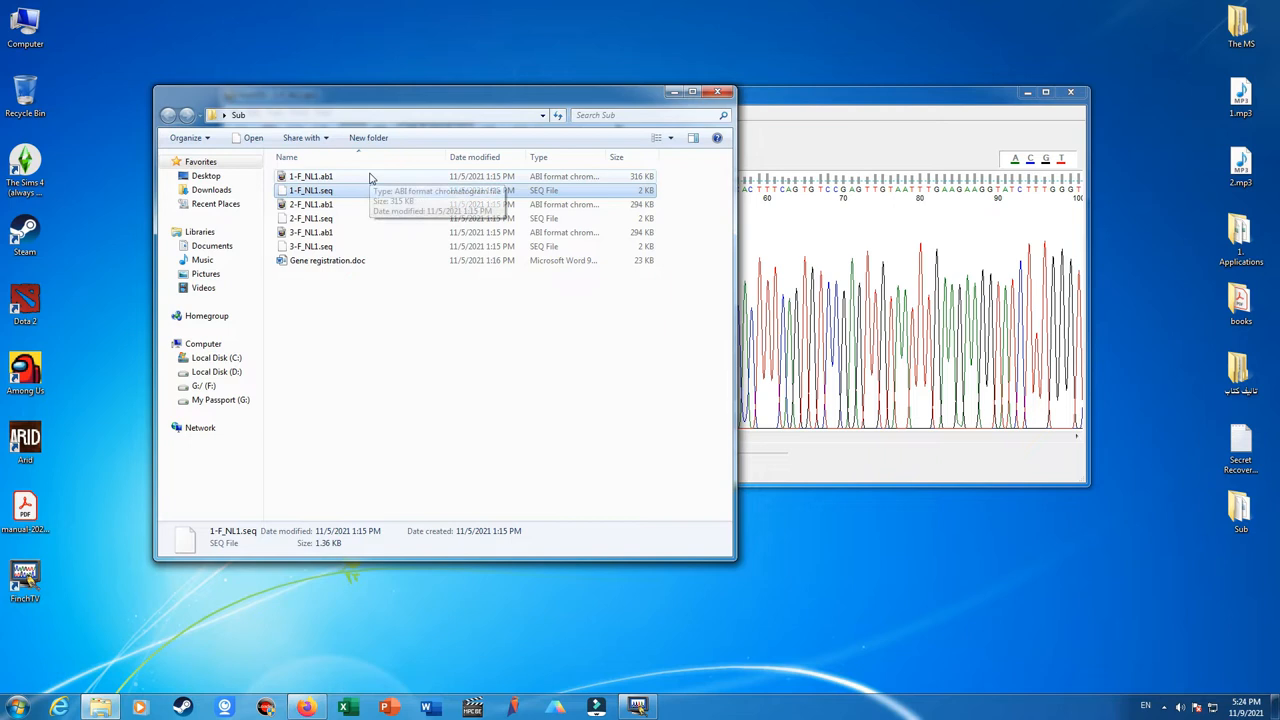
{"action": "mouse_move", "coordinate": [900, 106]}
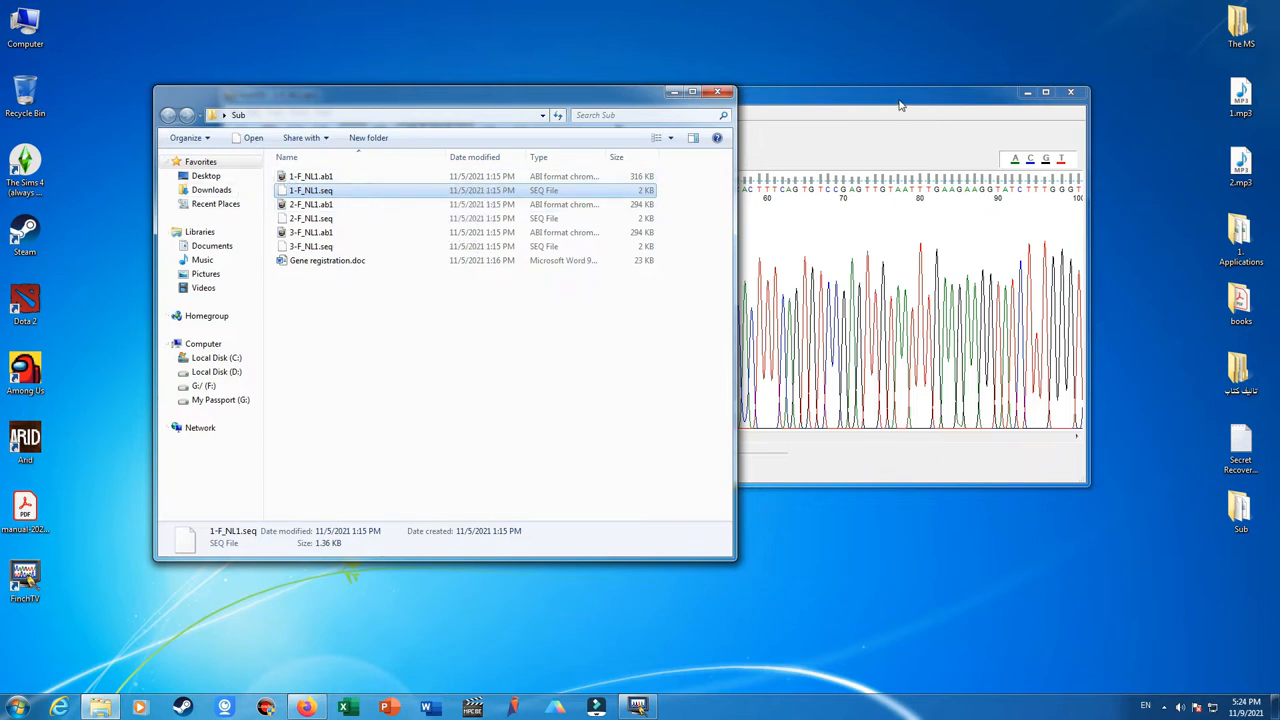
{"action": "mouse_move", "coordinate": [756, 70]}
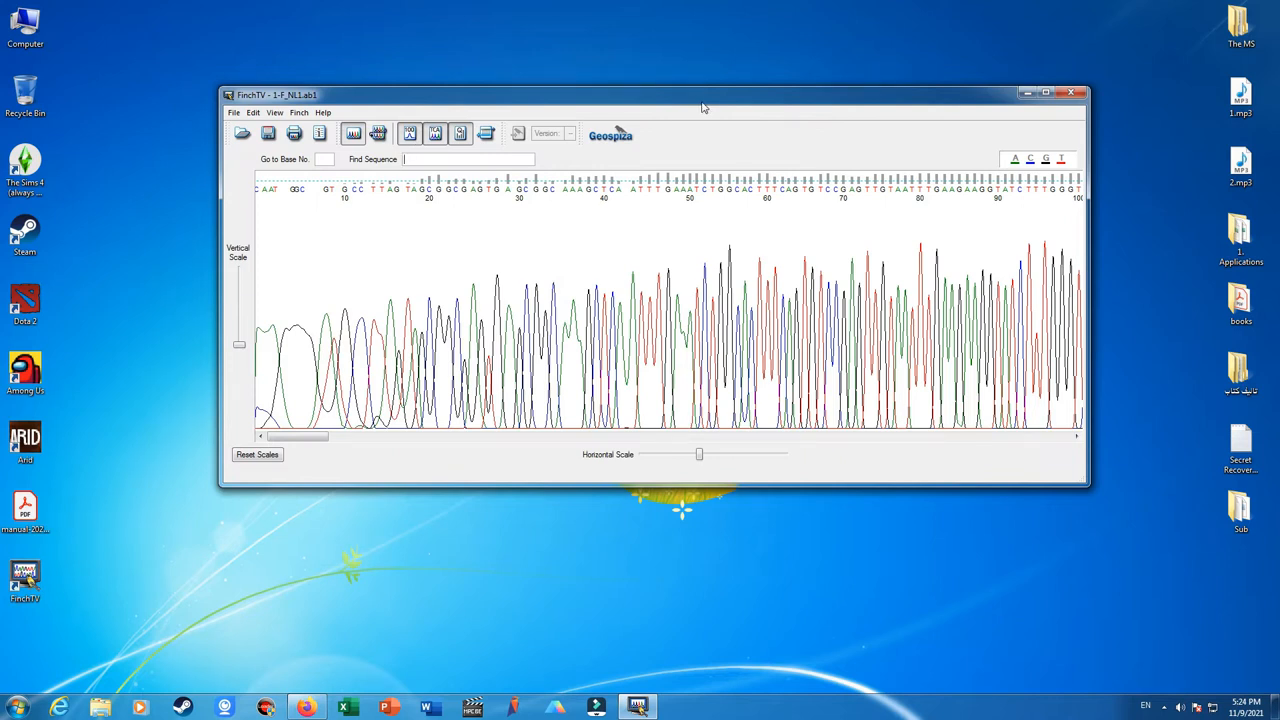
{"action": "mouse_move", "coordinate": [884, 204]}
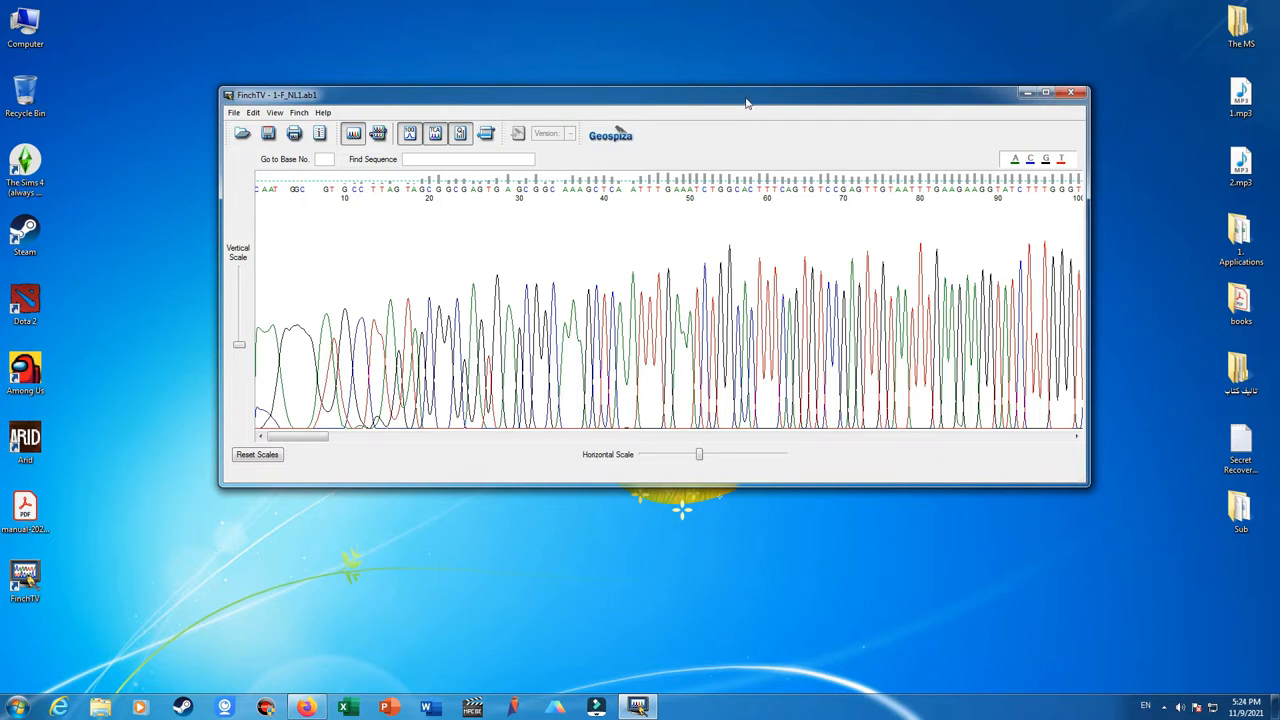
Maximize the chromatogram and adjust the vertical scale so peaks are taller
{"action": "left_click", "coordinate": [1046, 92]}
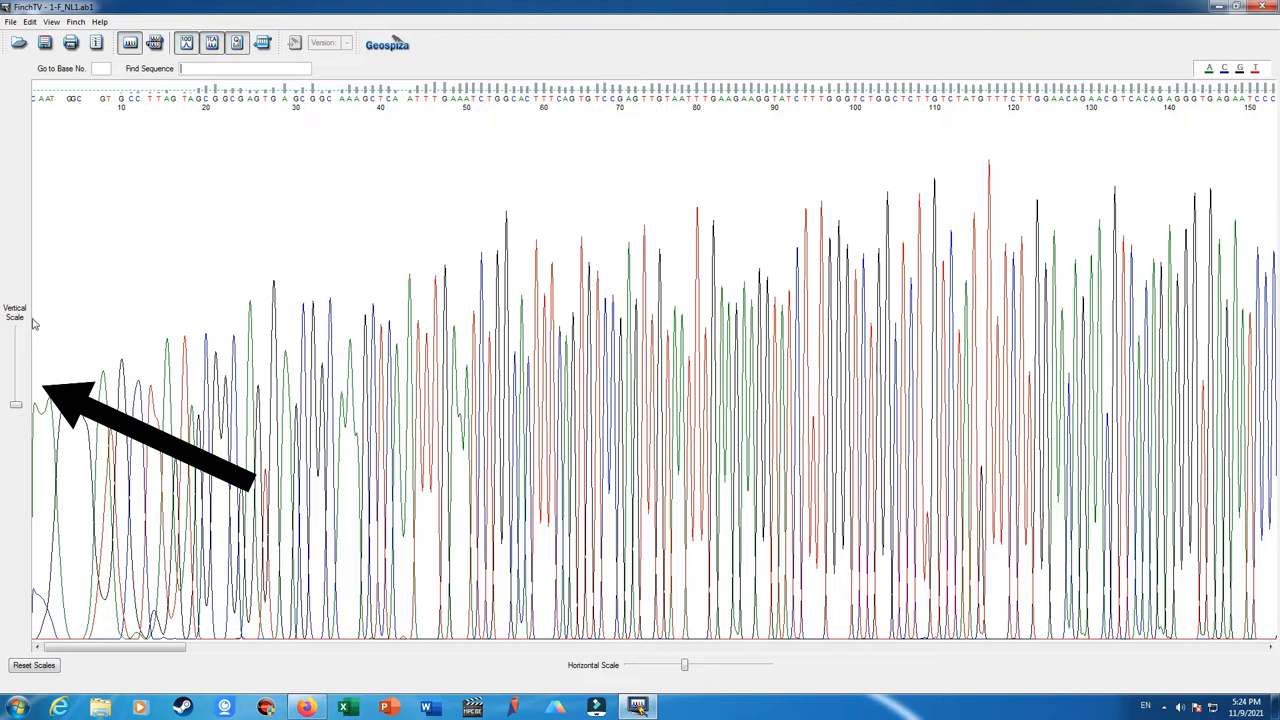
{"action": "left_click_drag", "start_coordinate": [16, 404], "coordinate": [16, 388]}
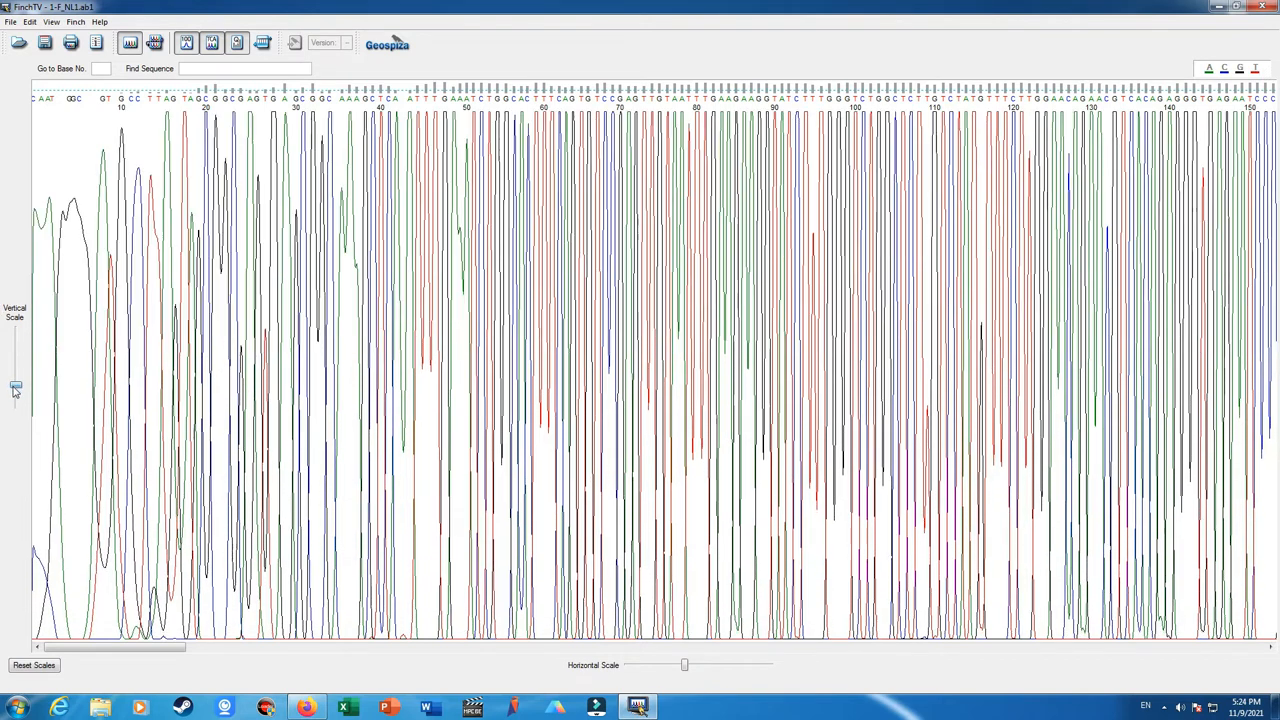
{"action": "left_click_drag", "start_coordinate": [16, 388], "coordinate": [16, 404]}
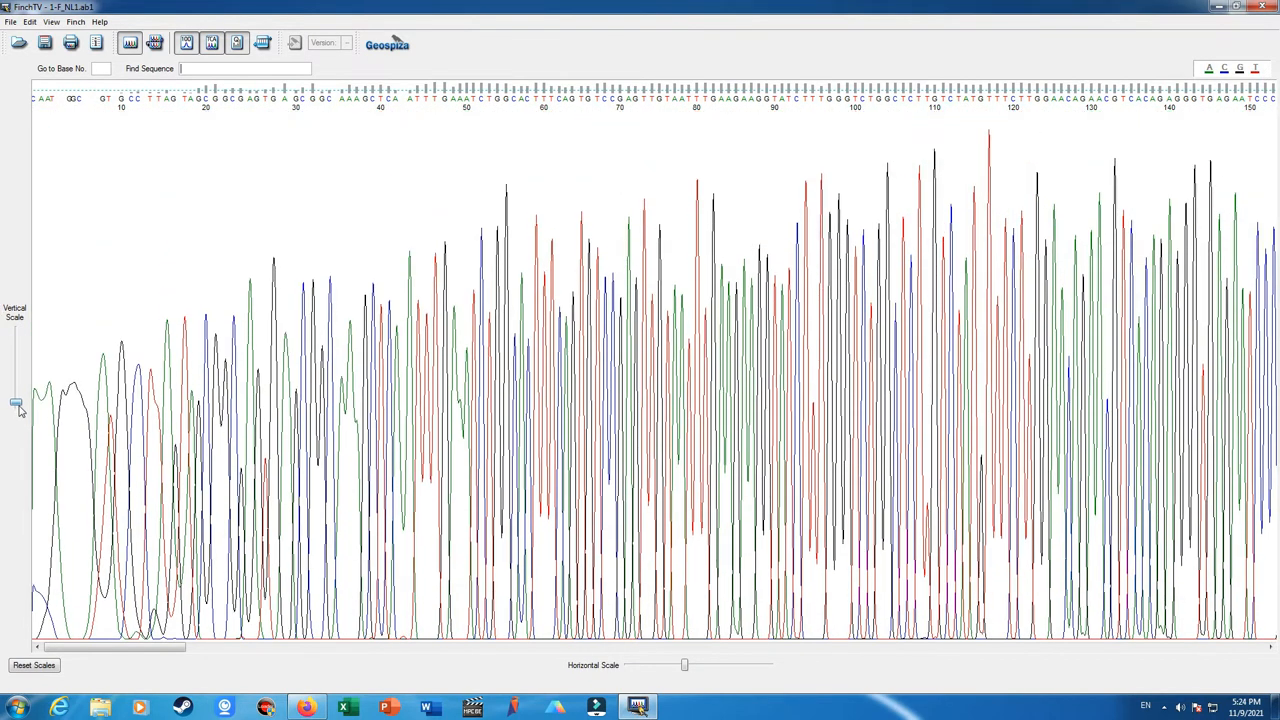
{"action": "left_click_drag", "start_coordinate": [16, 404], "coordinate": [16, 406]}
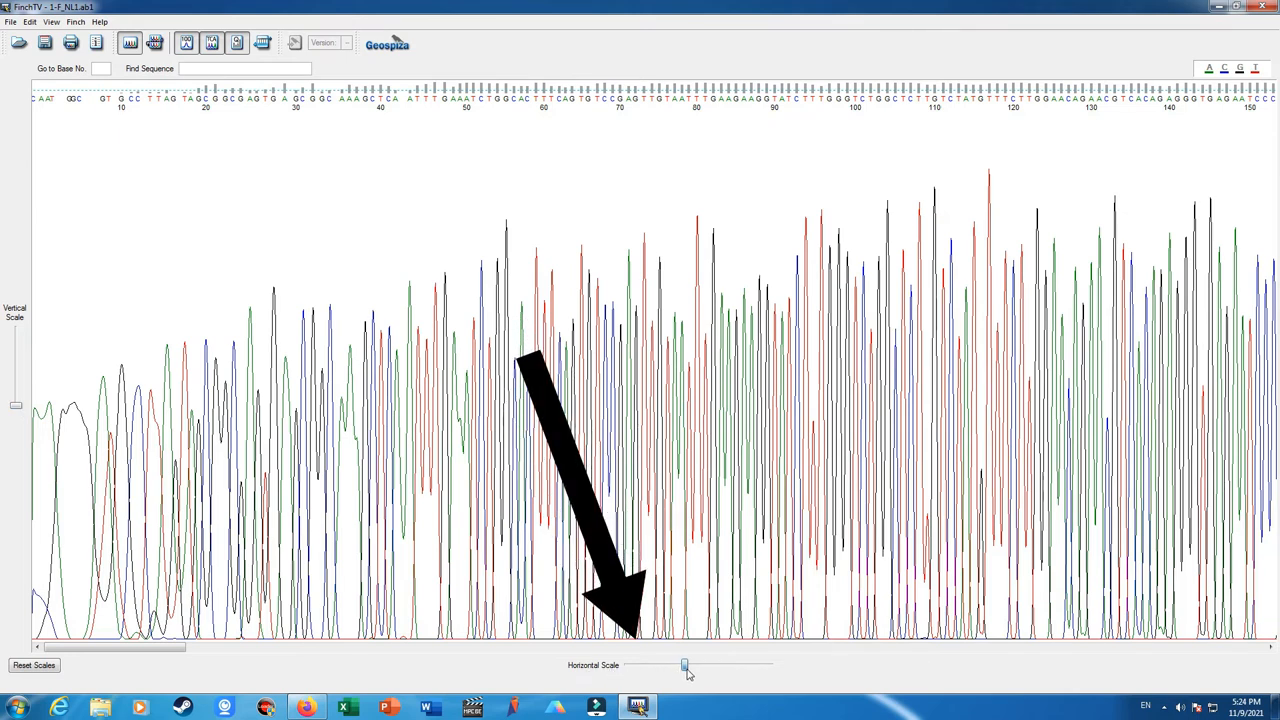
Stretch the horizontal scale so about 70 bases span the screen
{"action": "left_click_drag", "start_coordinate": [684, 664], "coordinate": [728, 664]}
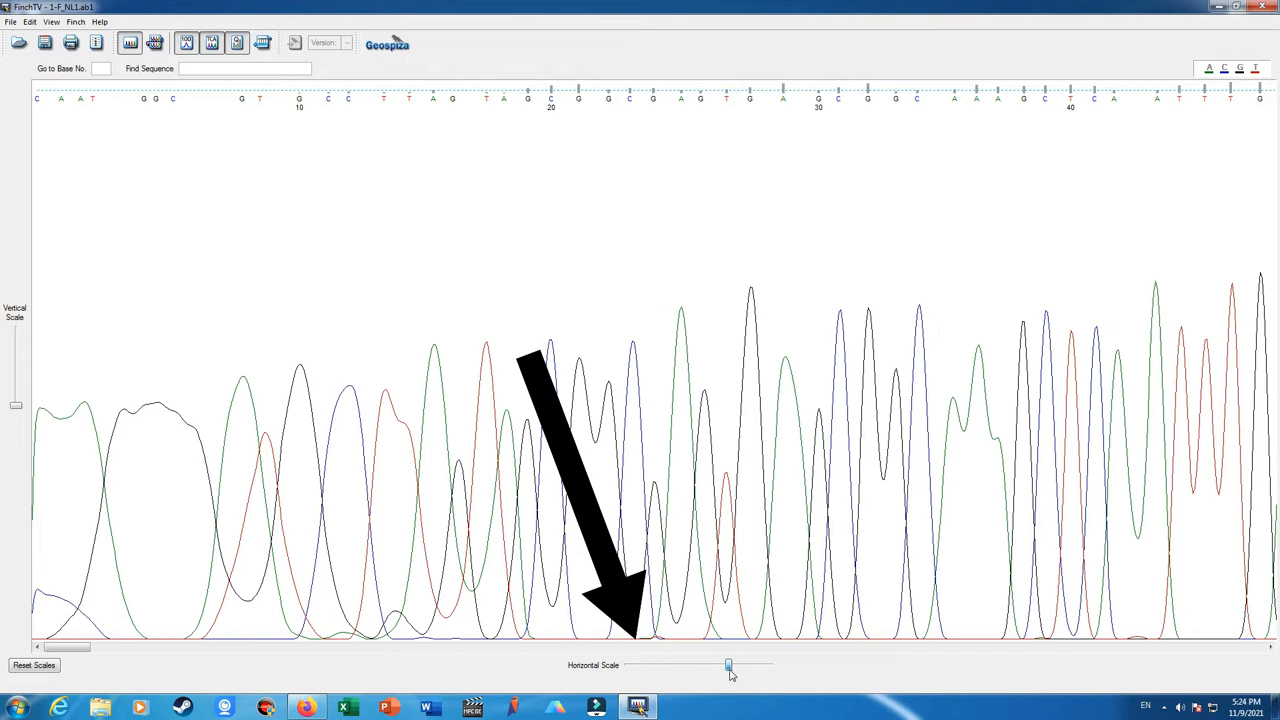
{"action": "left_click_drag", "start_coordinate": [728, 666], "coordinate": [720, 666]}
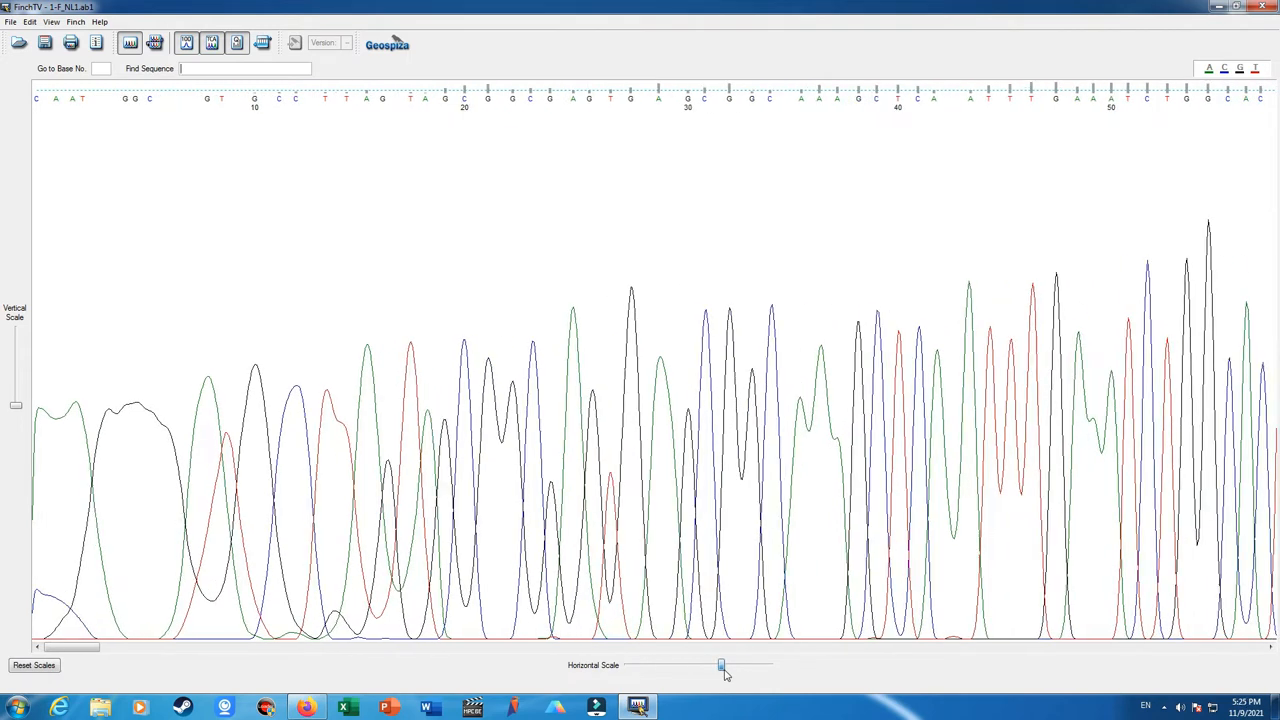
{"action": "left_click_drag", "start_coordinate": [720, 664], "coordinate": [732, 664]}
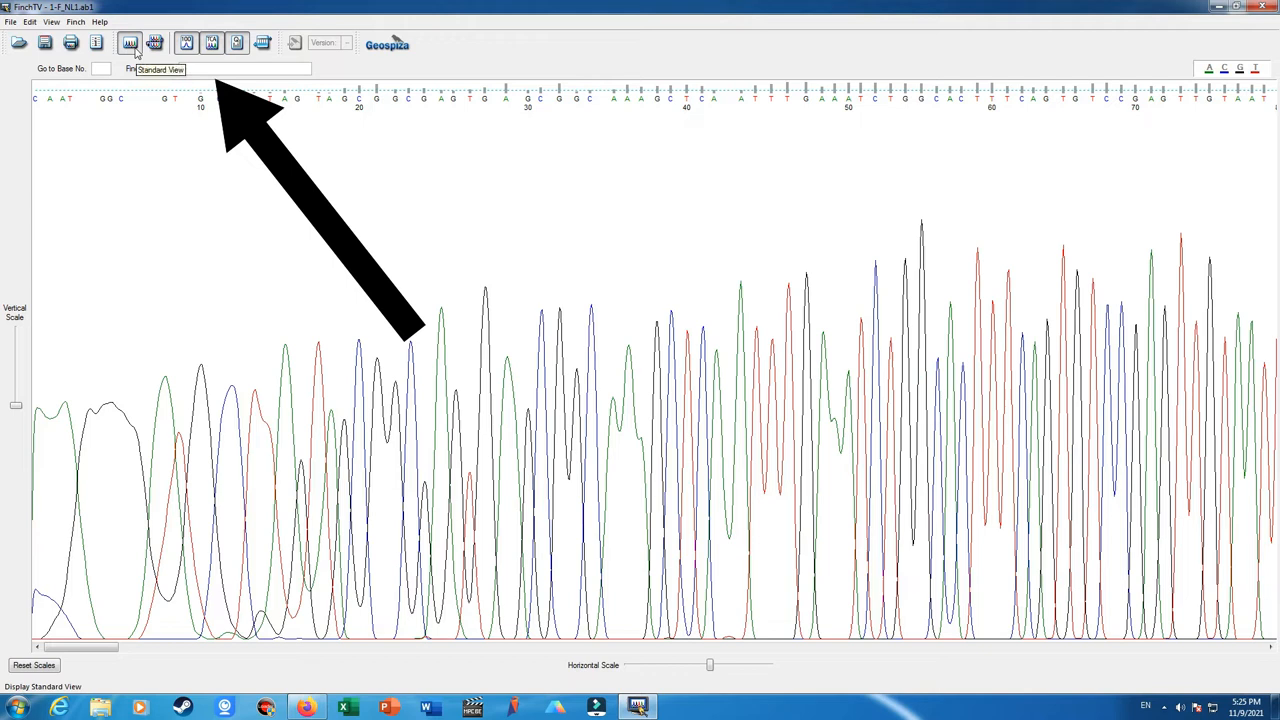
Switch to wrapped view and toggle the base call letters off and back on
{"action": "left_click", "coordinate": [156, 44]}
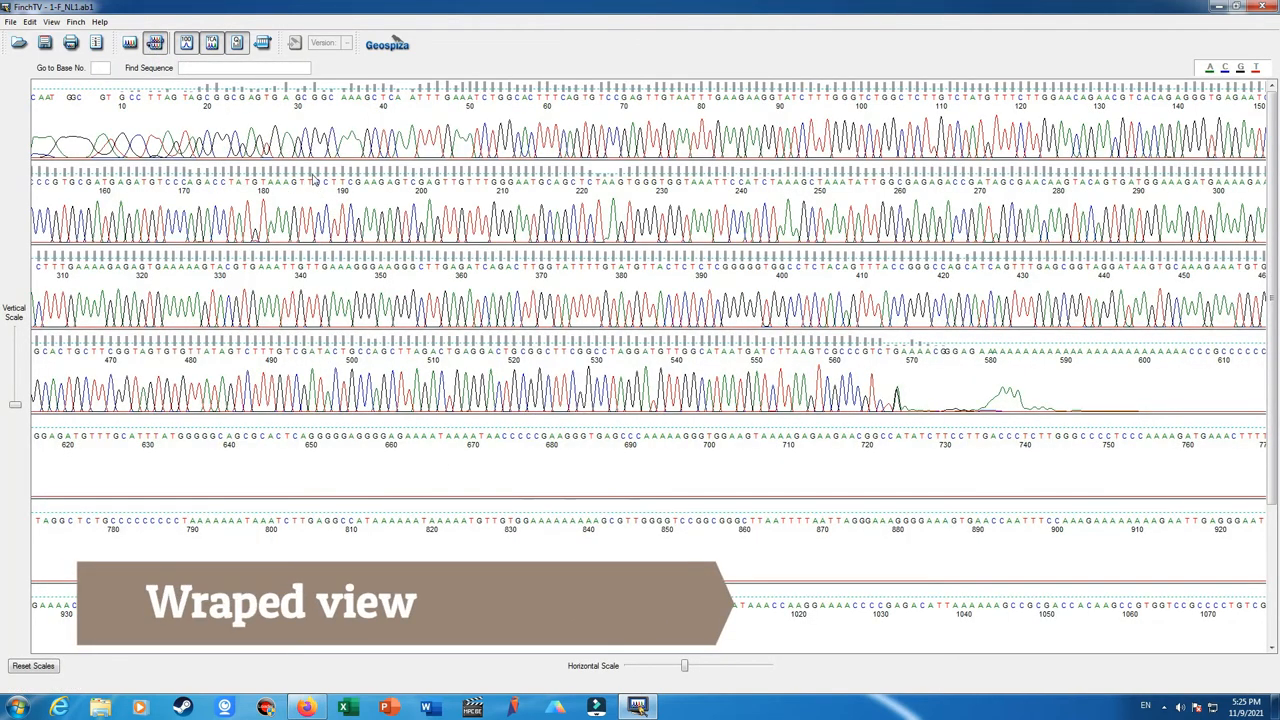
{"action": "mouse_move", "coordinate": [452, 260]}
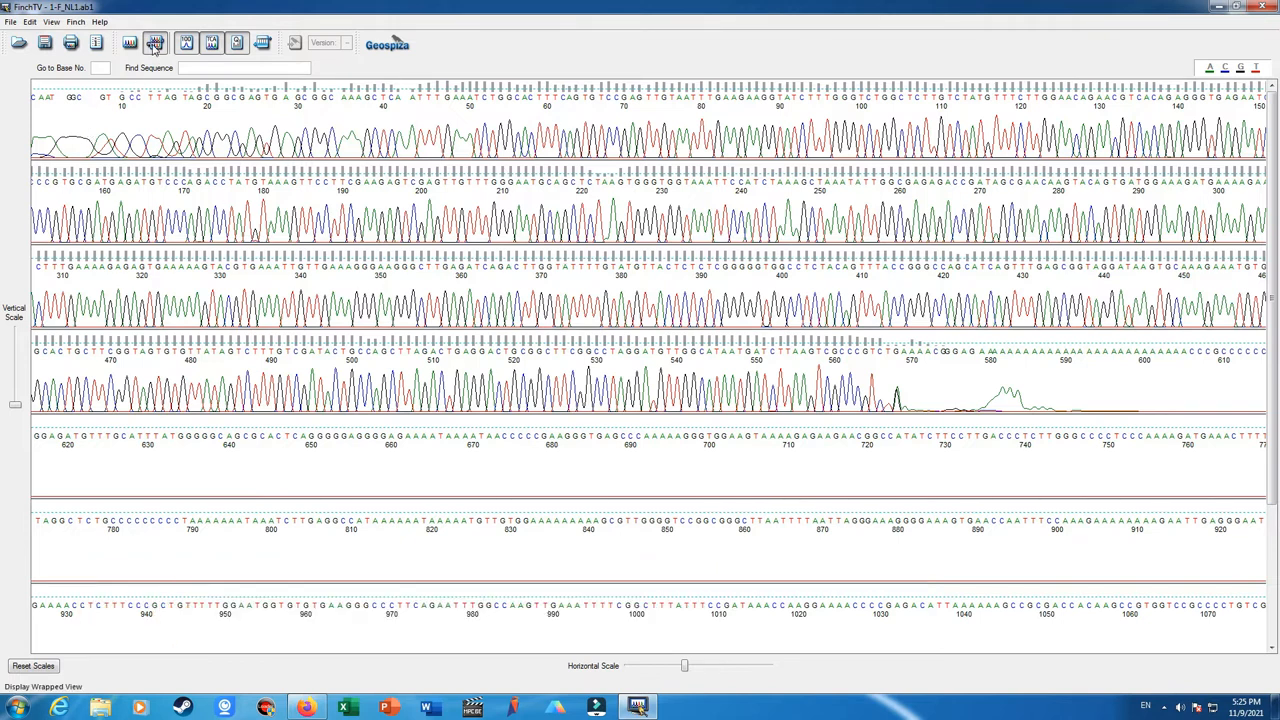
{"action": "mouse_move", "coordinate": [188, 42]}
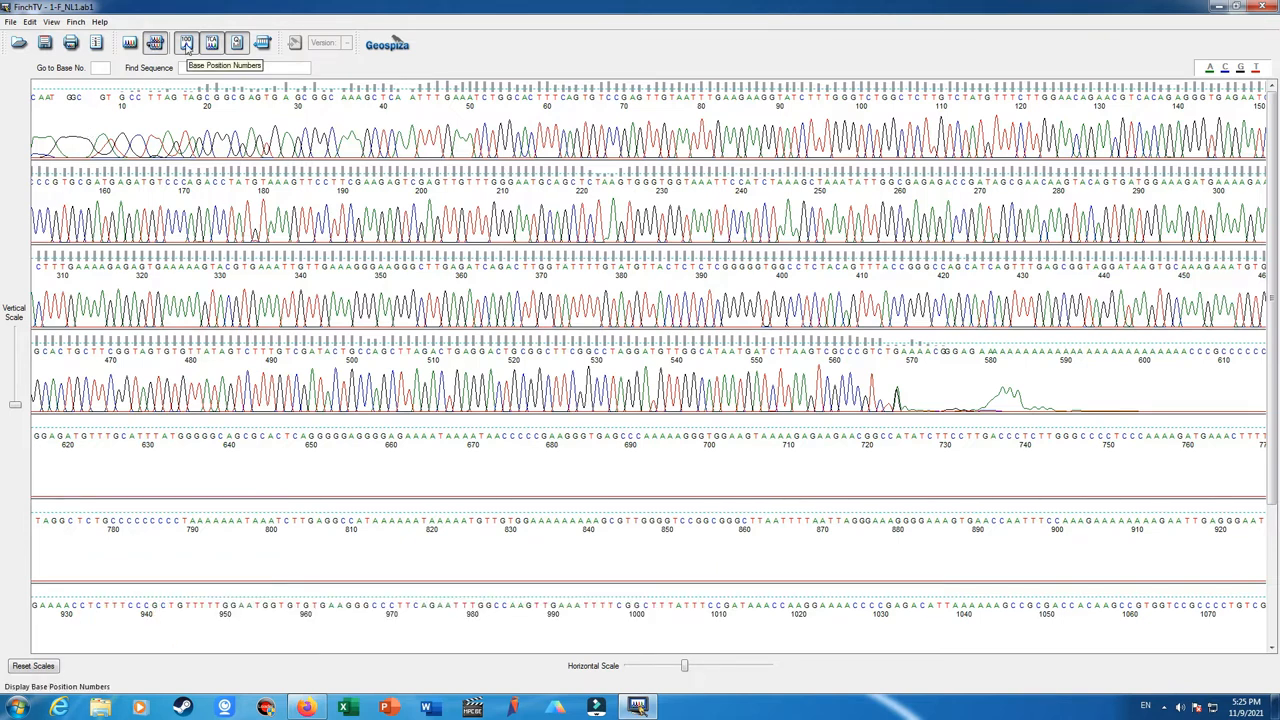
{"action": "left_click", "coordinate": [186, 42]}
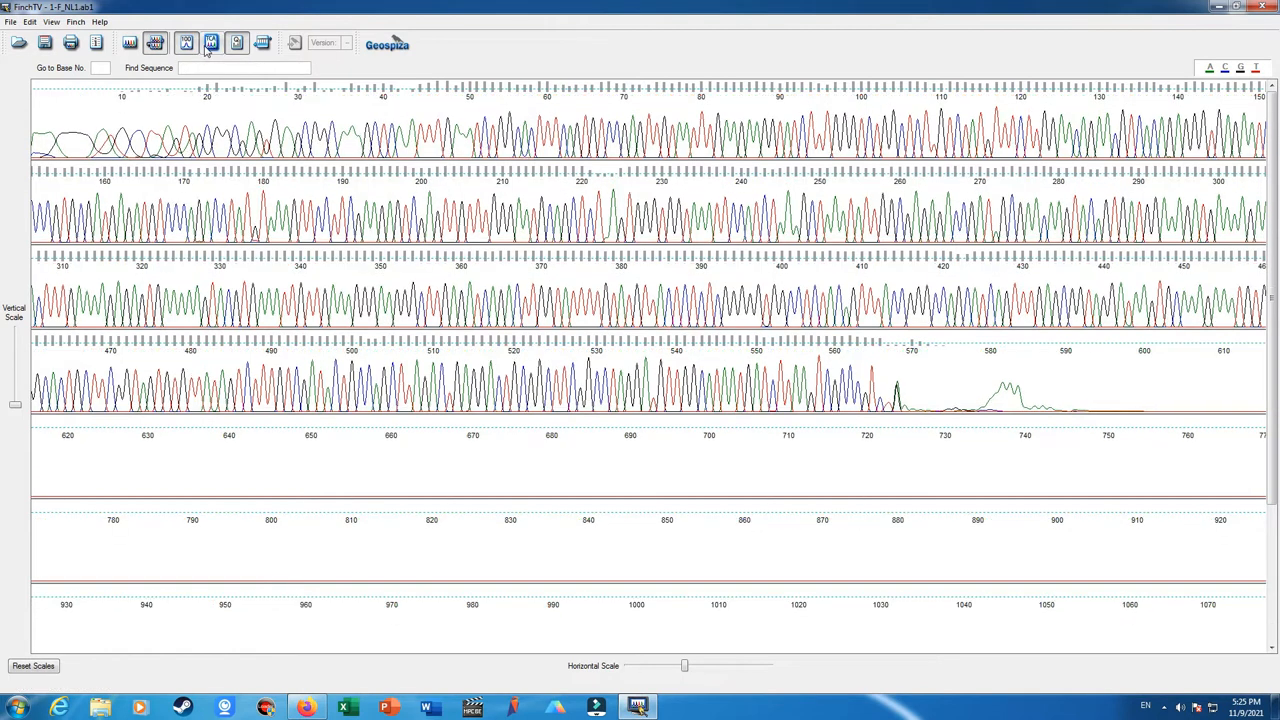
{"action": "left_click", "coordinate": [212, 42]}
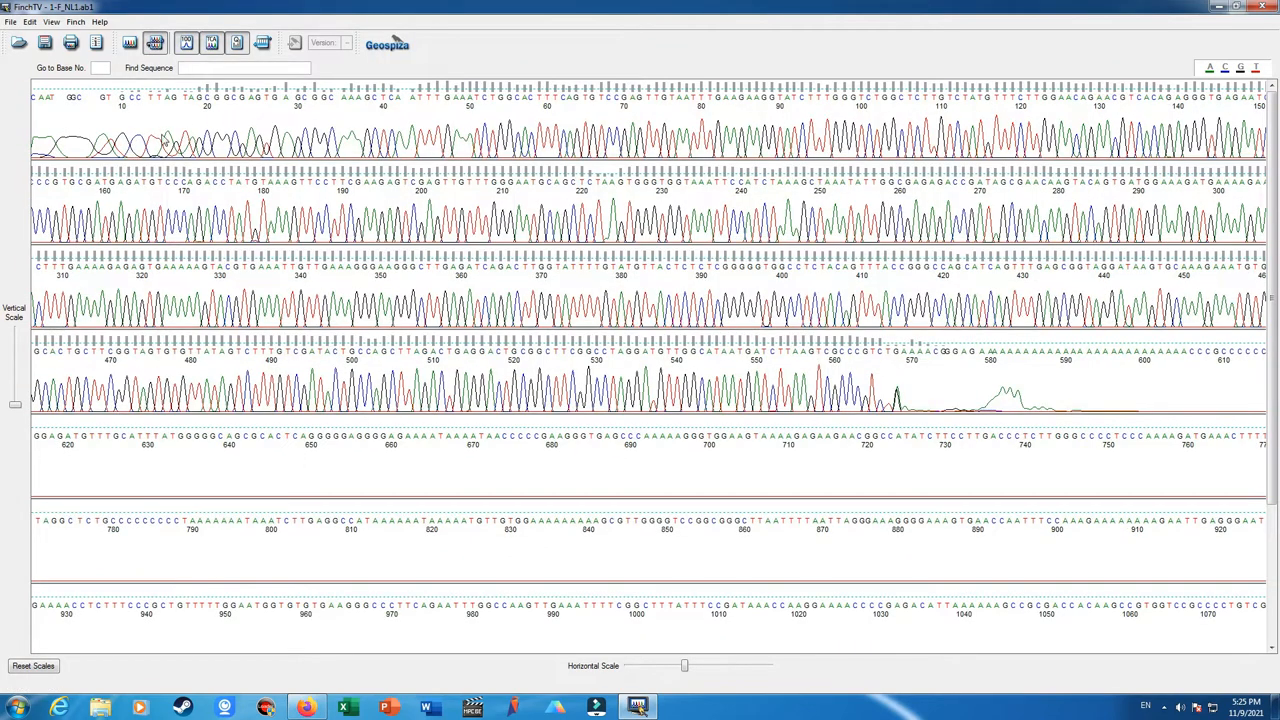
{"action": "mouse_move", "coordinate": [184, 116]}
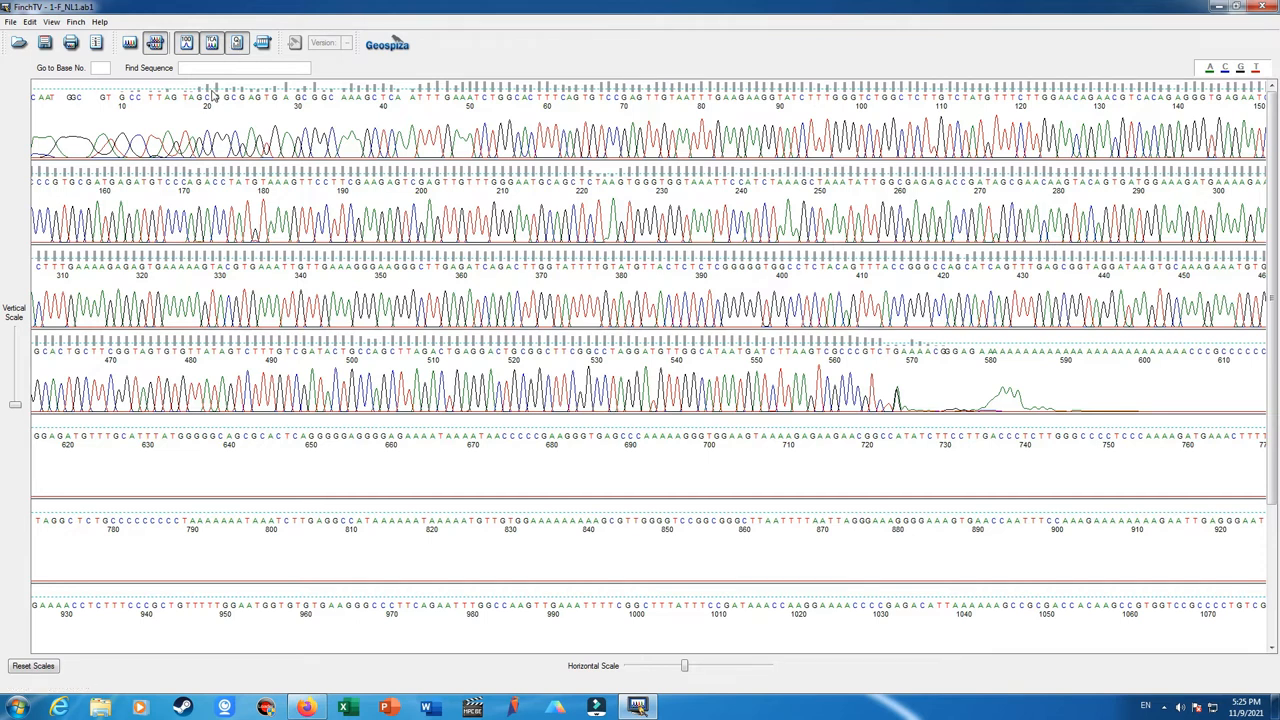
{"action": "mouse_move", "coordinate": [212, 100]}
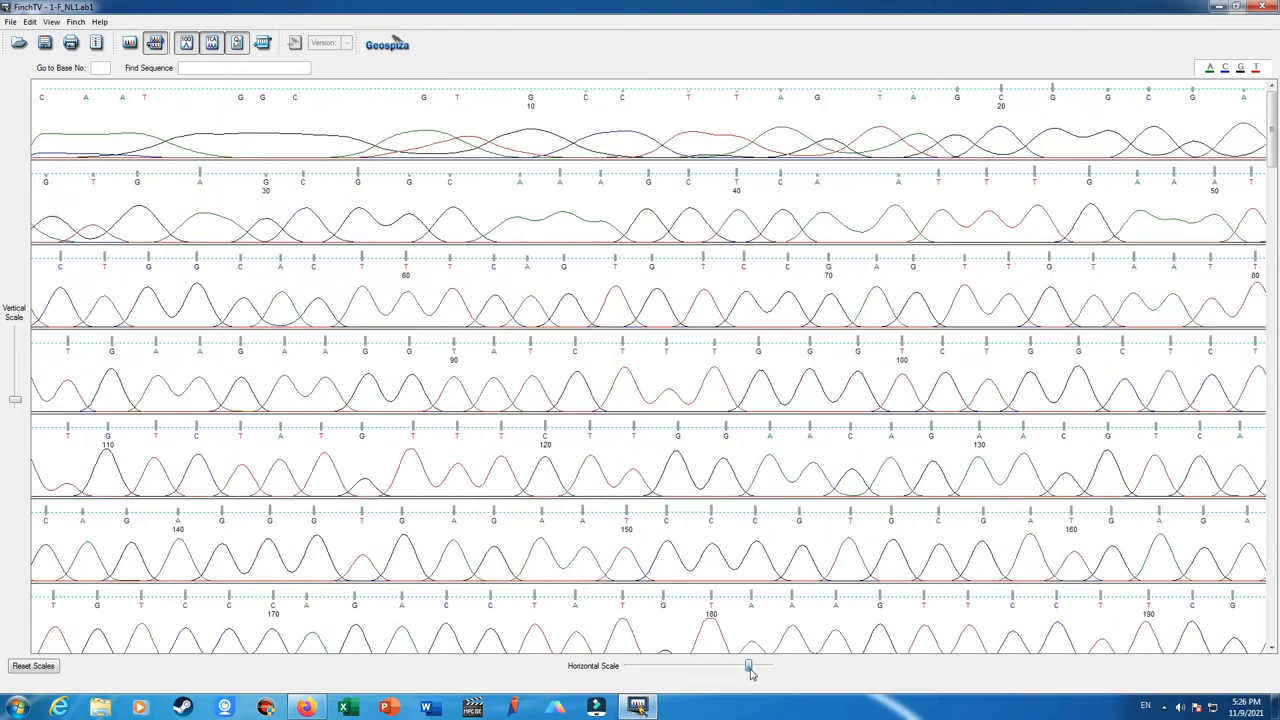
Compress the trace and scroll to the noisy tail of the read around position 640
{"action": "left_click_drag", "start_coordinate": [748, 666], "coordinate": [714, 666]}
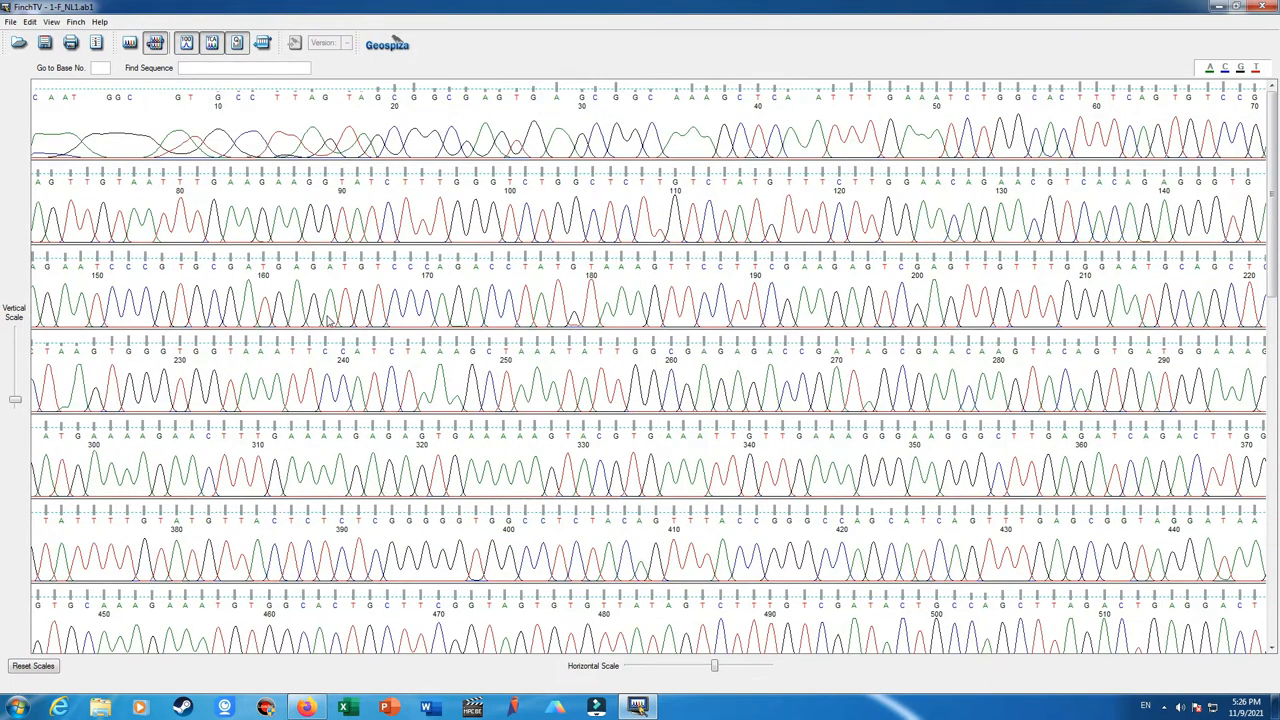
{"action": "mouse_move", "coordinate": [36, 100]}
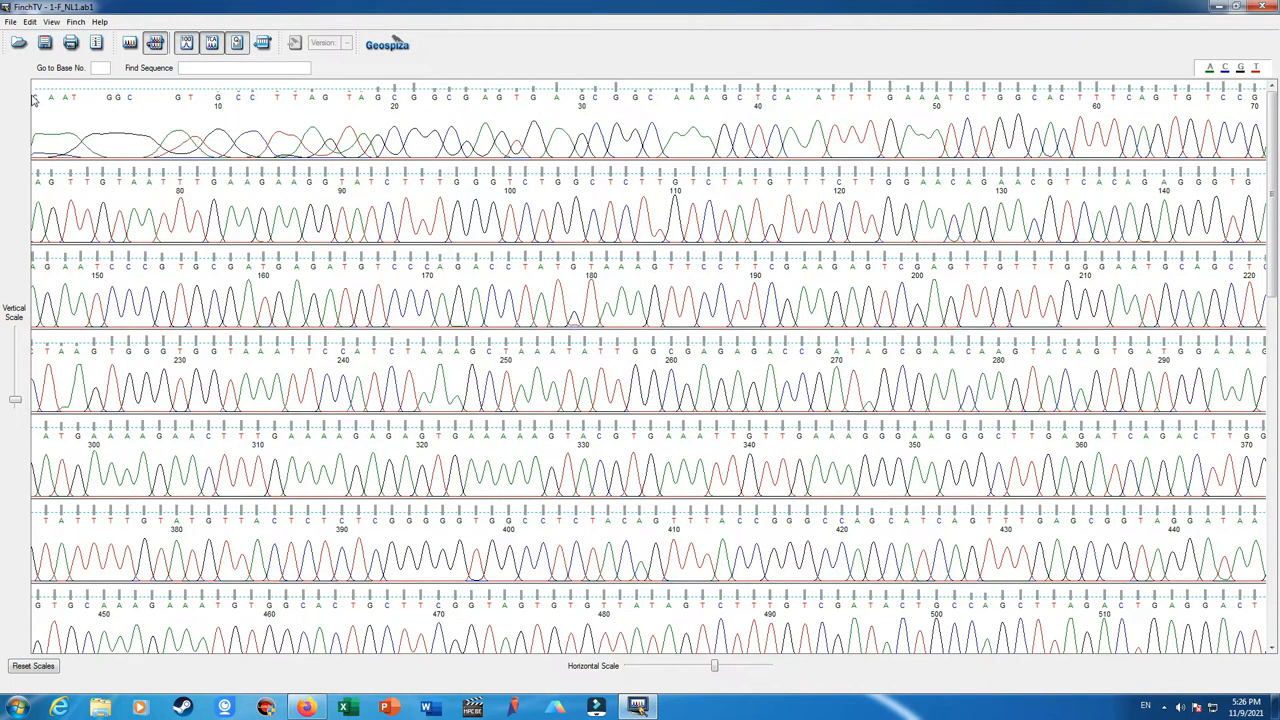
{"action": "scroll", "scroll_direction": "down", "scroll_amount": 3}
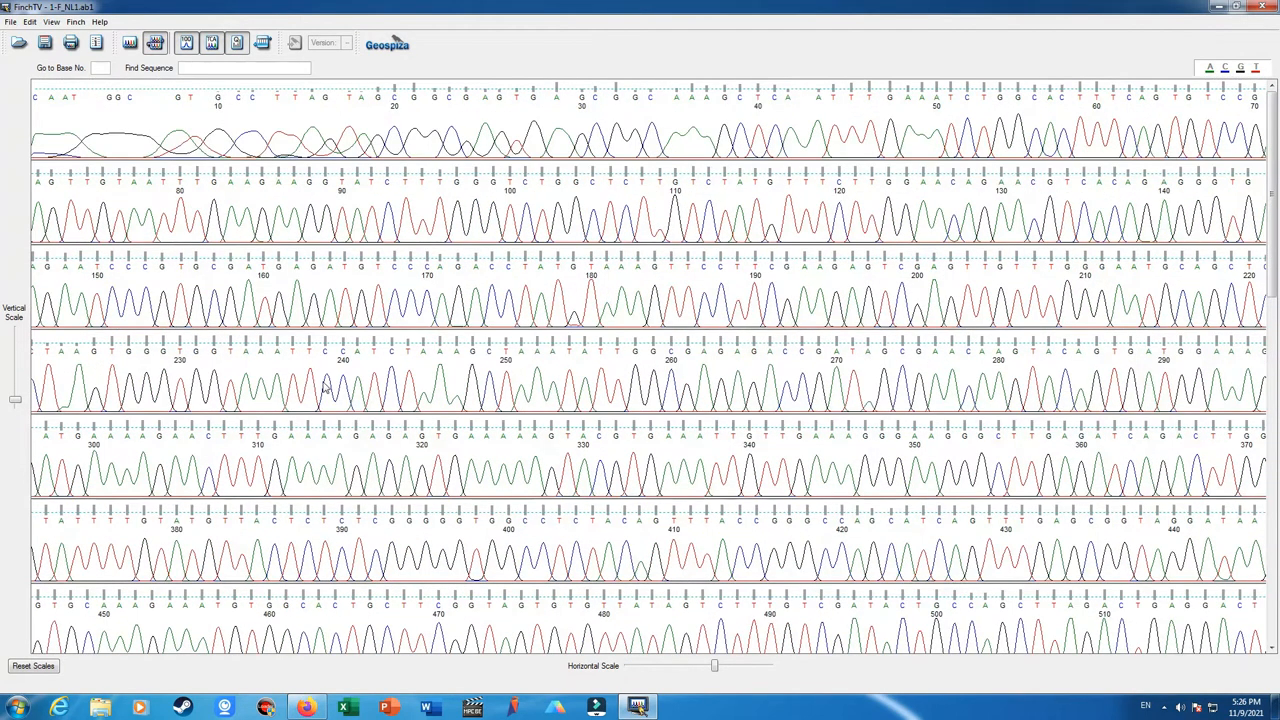
{"action": "mouse_move", "coordinate": [210, 180]}
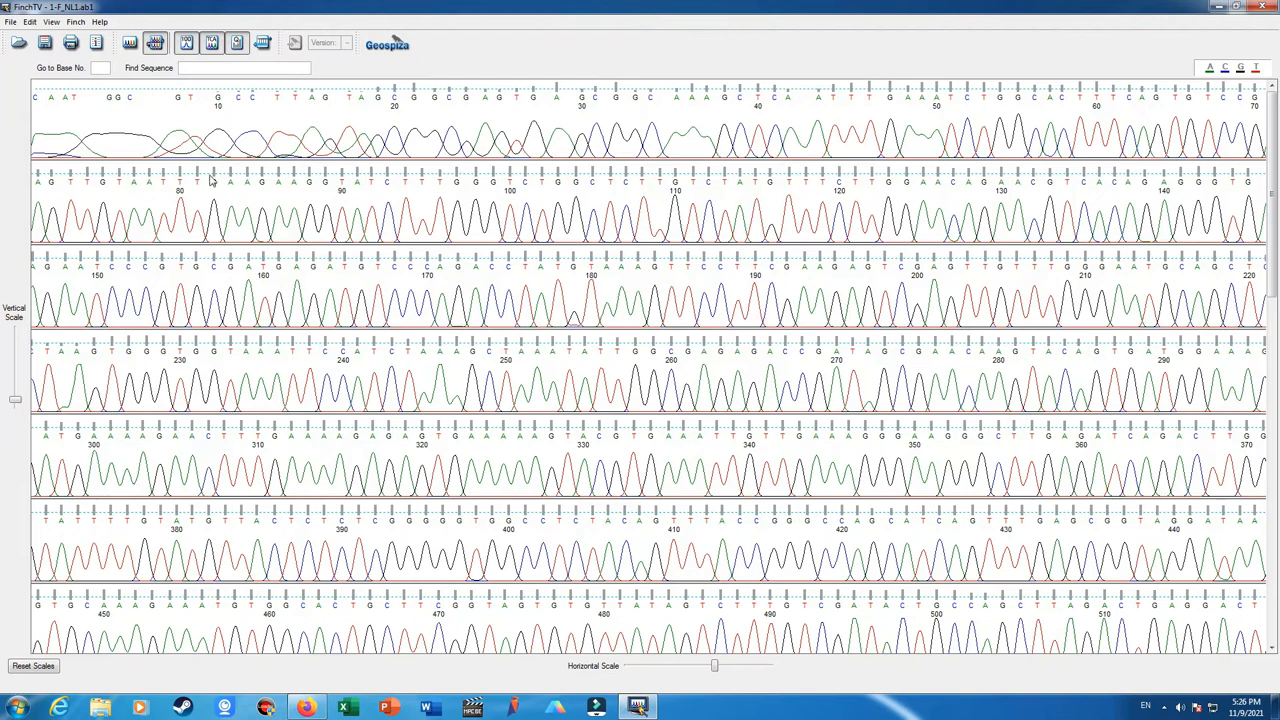
{"action": "mouse_move", "coordinate": [168, 152]}
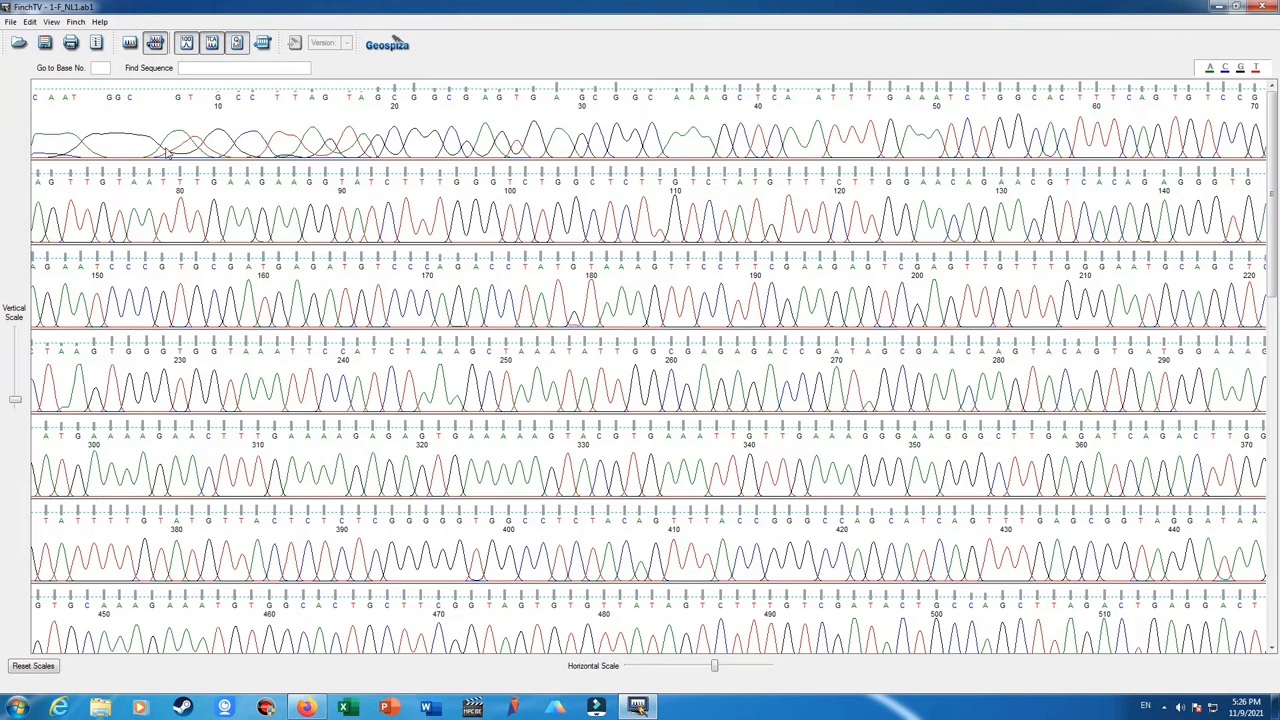
{"action": "mouse_move", "coordinate": [258, 170]}
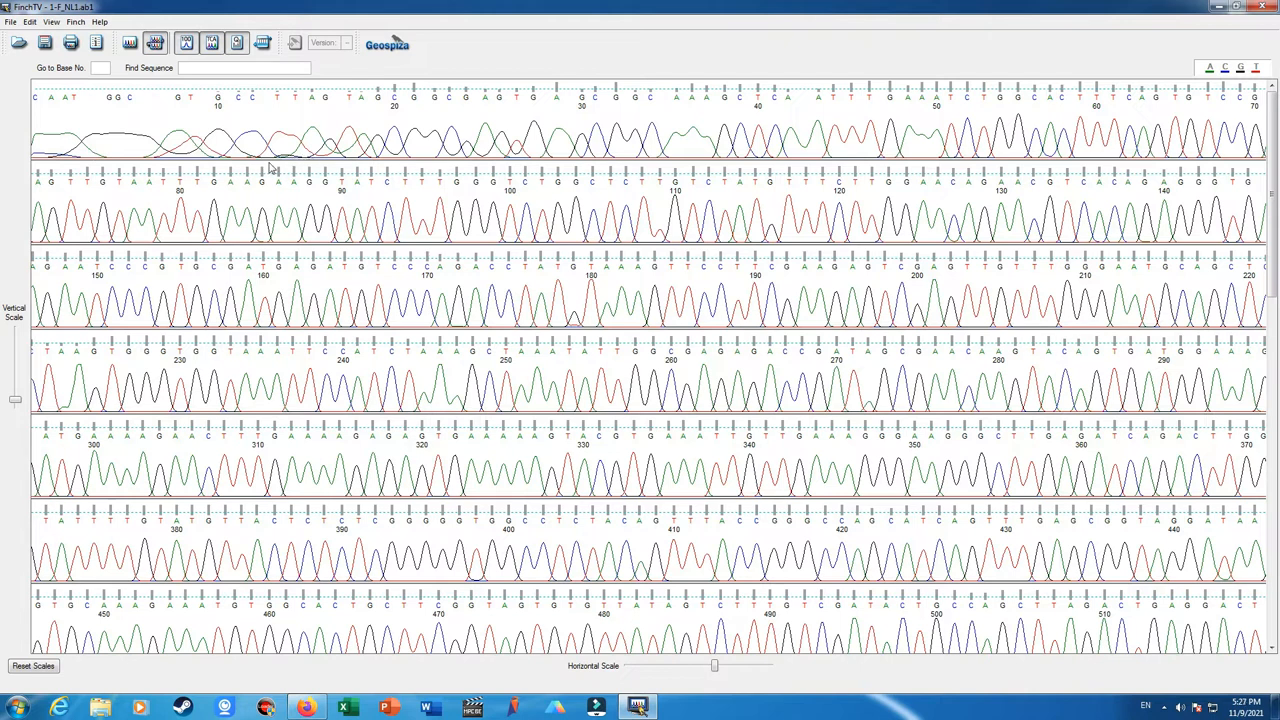
{"action": "mouse_move", "coordinate": [196, 172]}
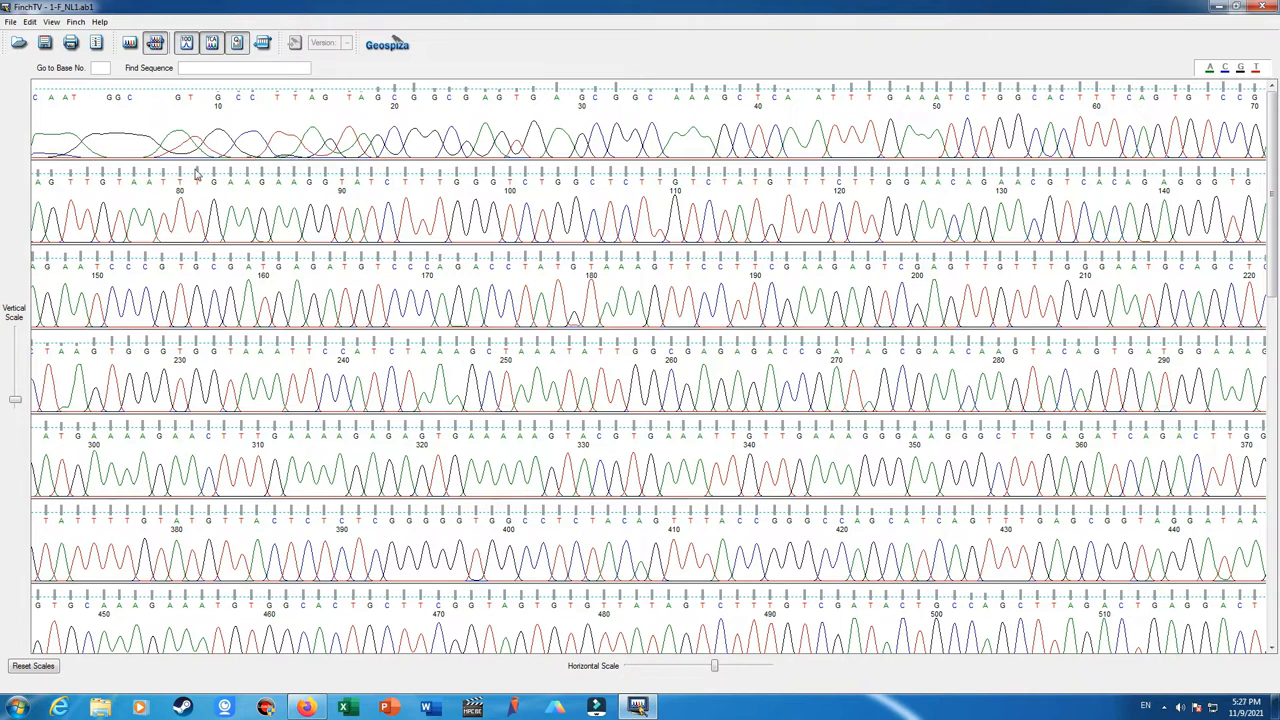
{"action": "mouse_move", "coordinate": [202, 166]}
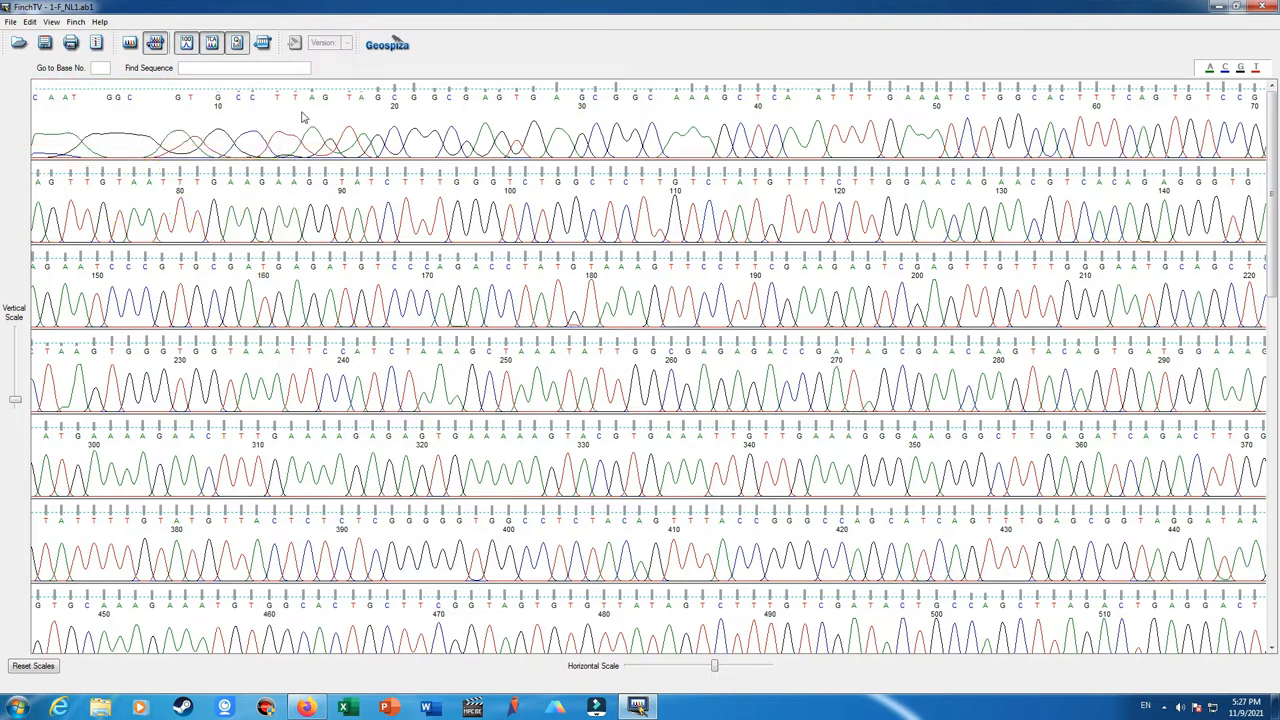
{"action": "scroll", "scroll_direction": "down", "scroll_amount": 3}
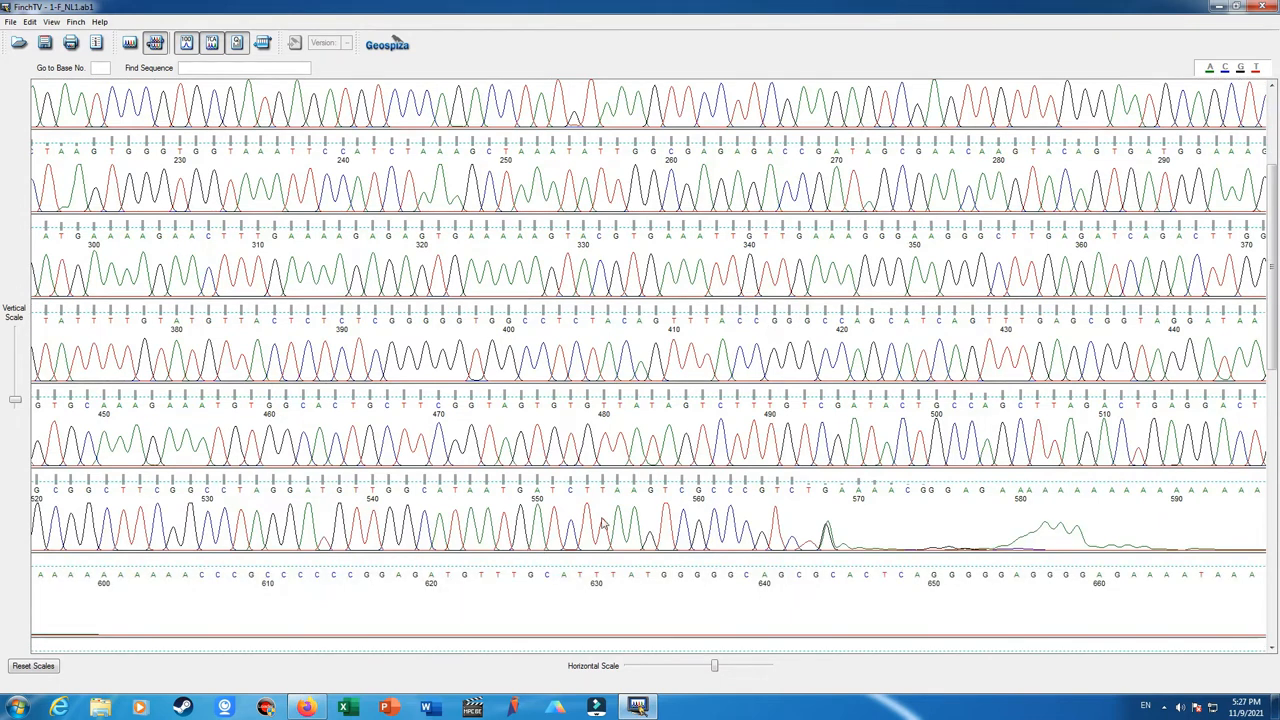
{"action": "mouse_move", "coordinate": [716, 604]}
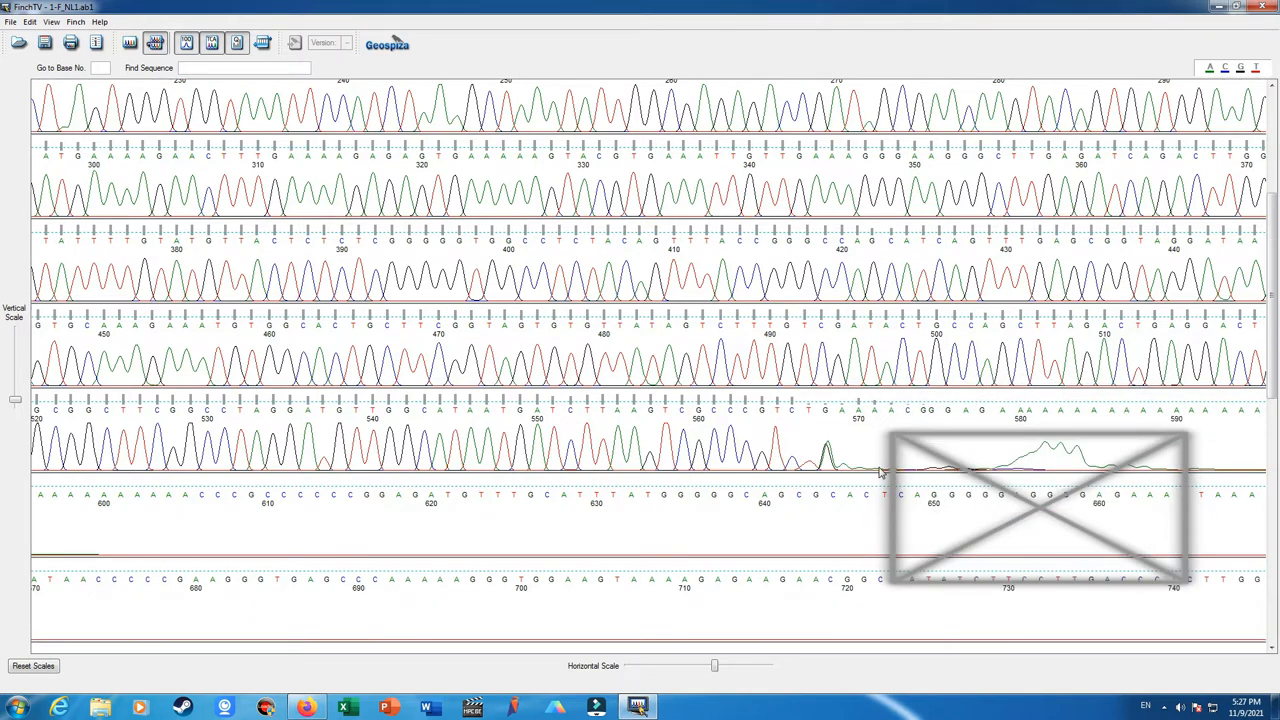
{"action": "mouse_move", "coordinate": [796, 444]}
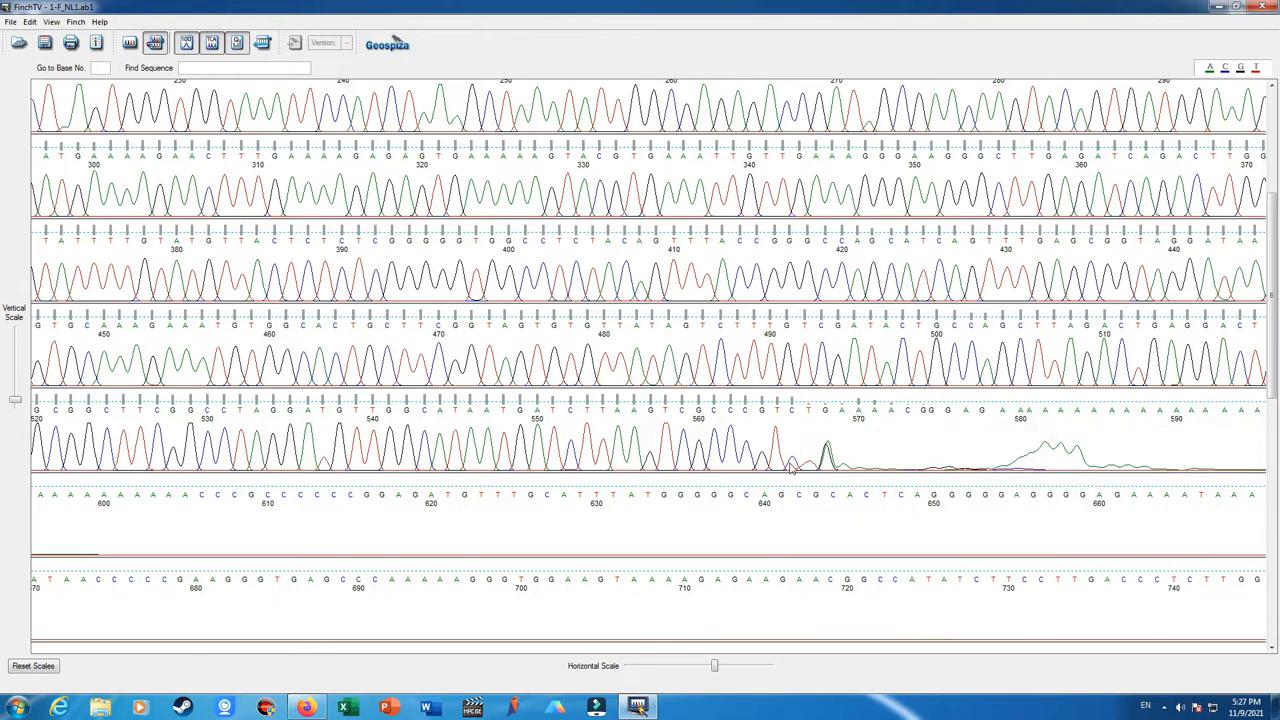
{"action": "mouse_move", "coordinate": [850, 476]}
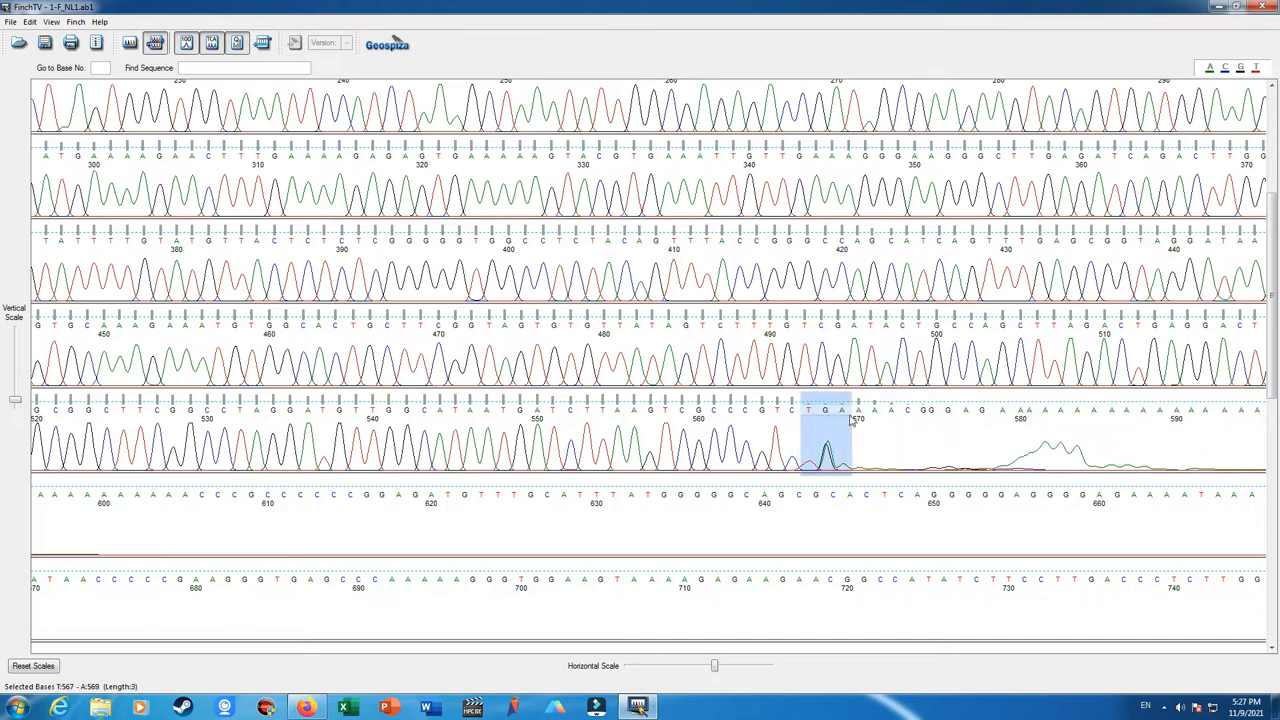
{"action": "left_click_drag", "start_coordinate": [844, 436], "coordinate": [896, 436]}
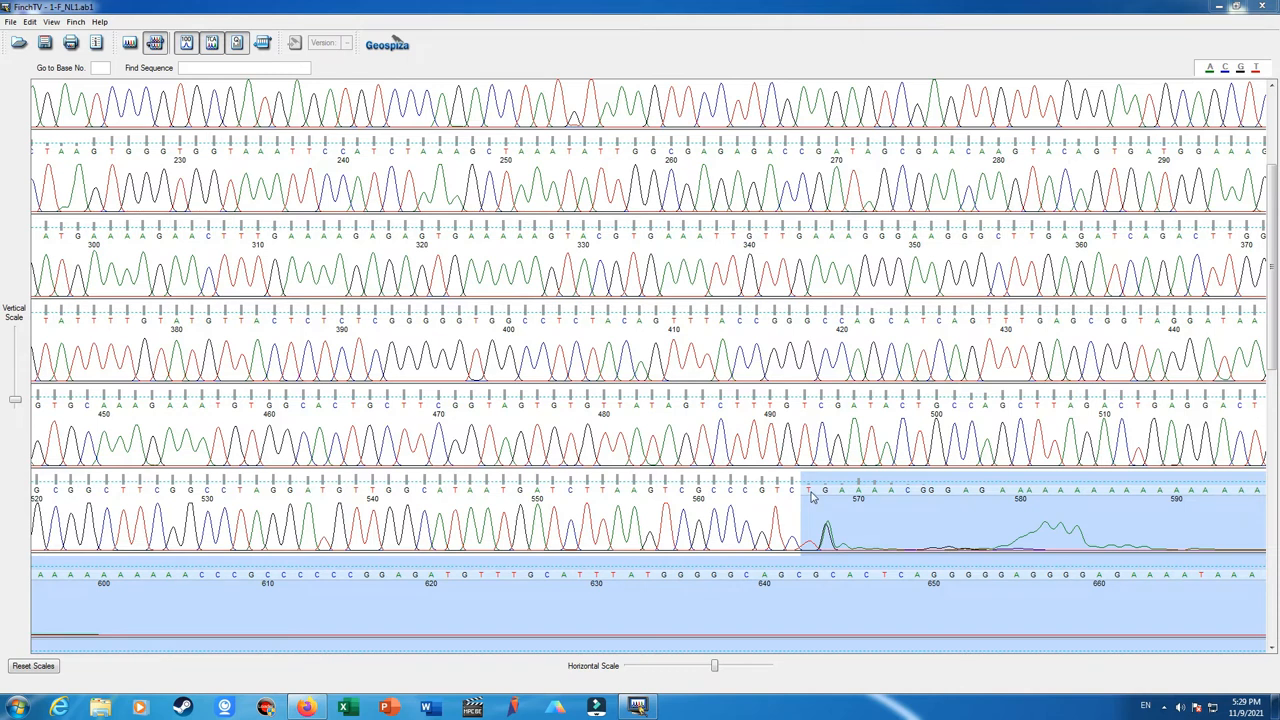
{"action": "mouse_move", "coordinate": [830, 552]}
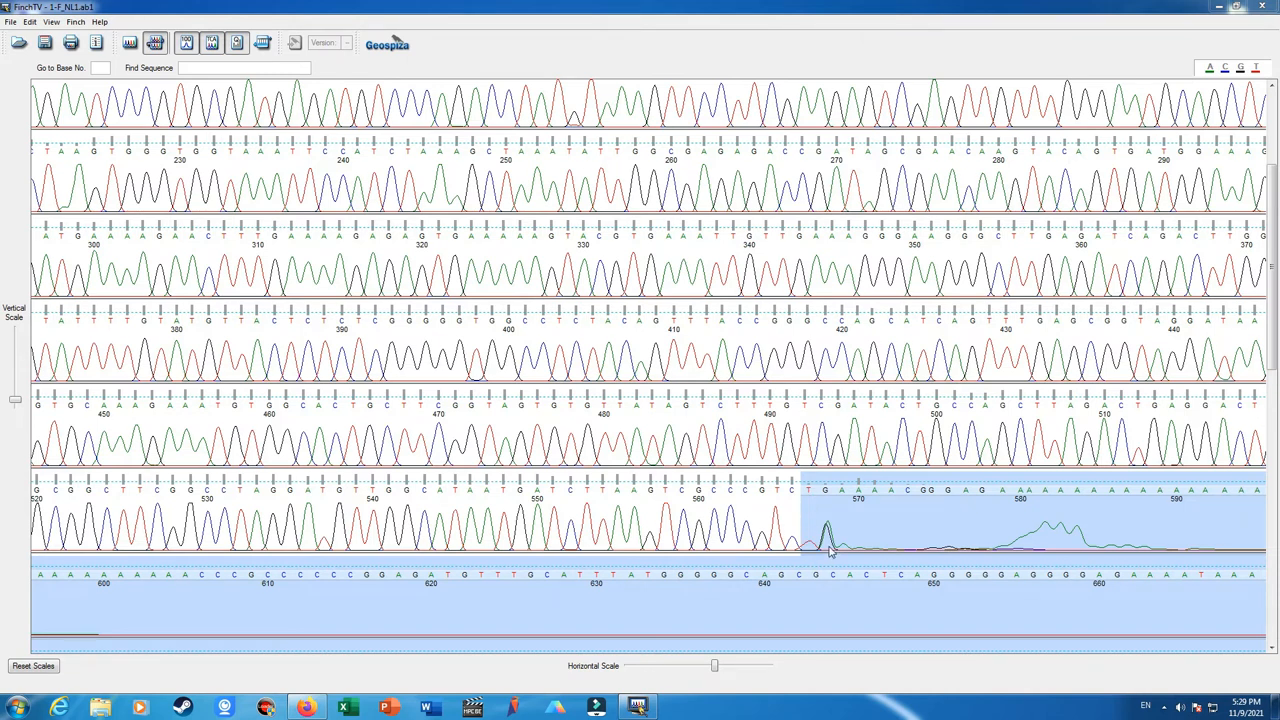
{"action": "left_click", "coordinate": [832, 540]}
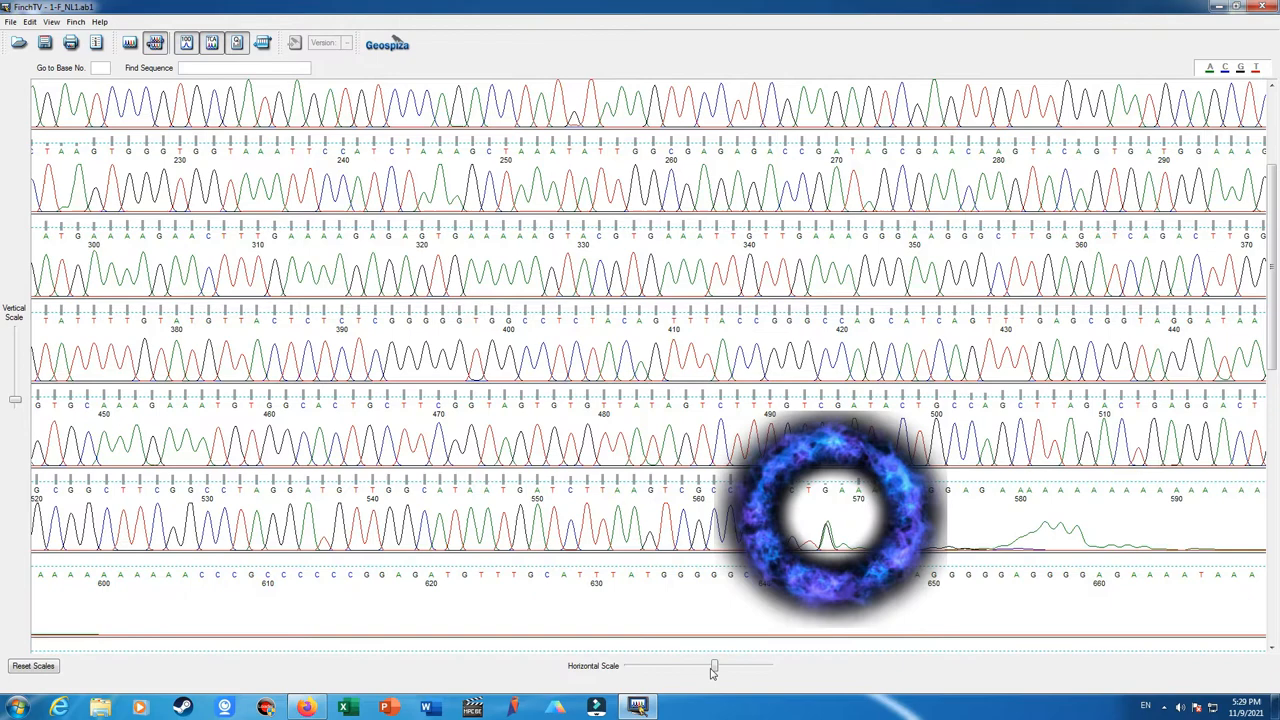
Spread the peaks slightly wider and scroll through the wrapped trace
{"action": "left_click_drag", "start_coordinate": [714, 666], "coordinate": [722, 666]}
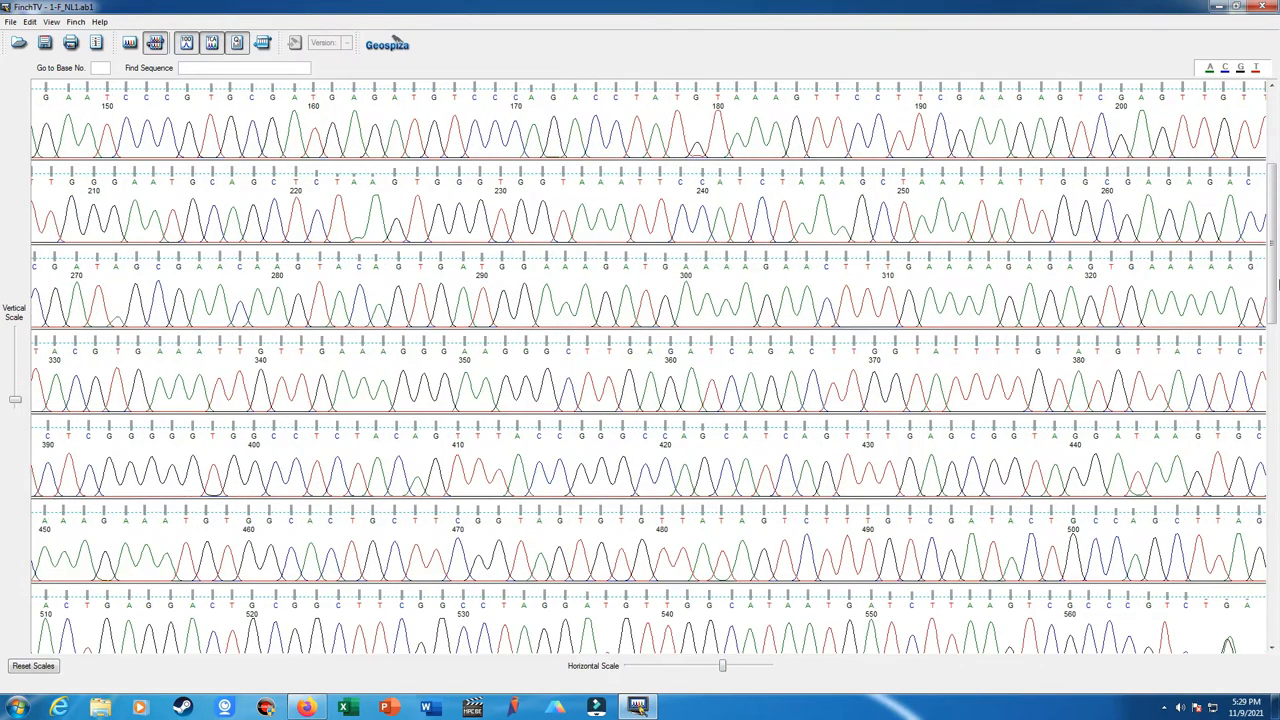
{"action": "scroll", "scroll_direction": "down", "scroll_amount": 3}
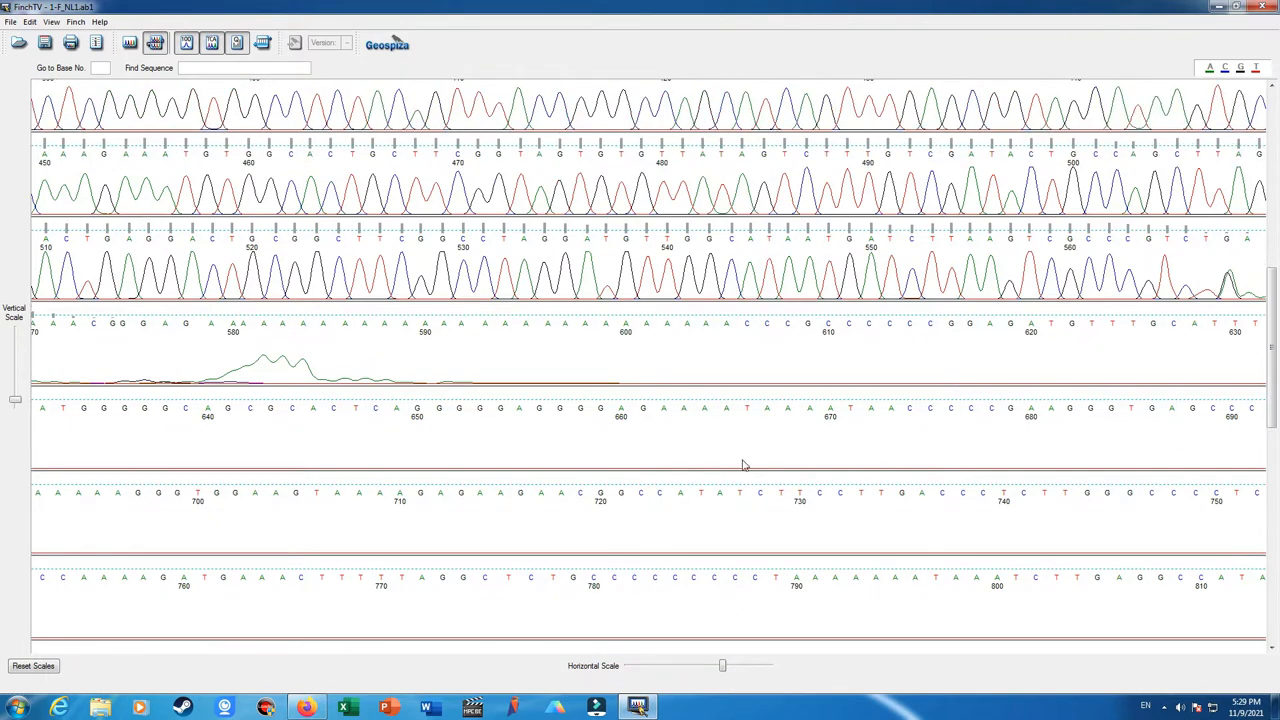
{"action": "mouse_move", "coordinate": [782, 560]}
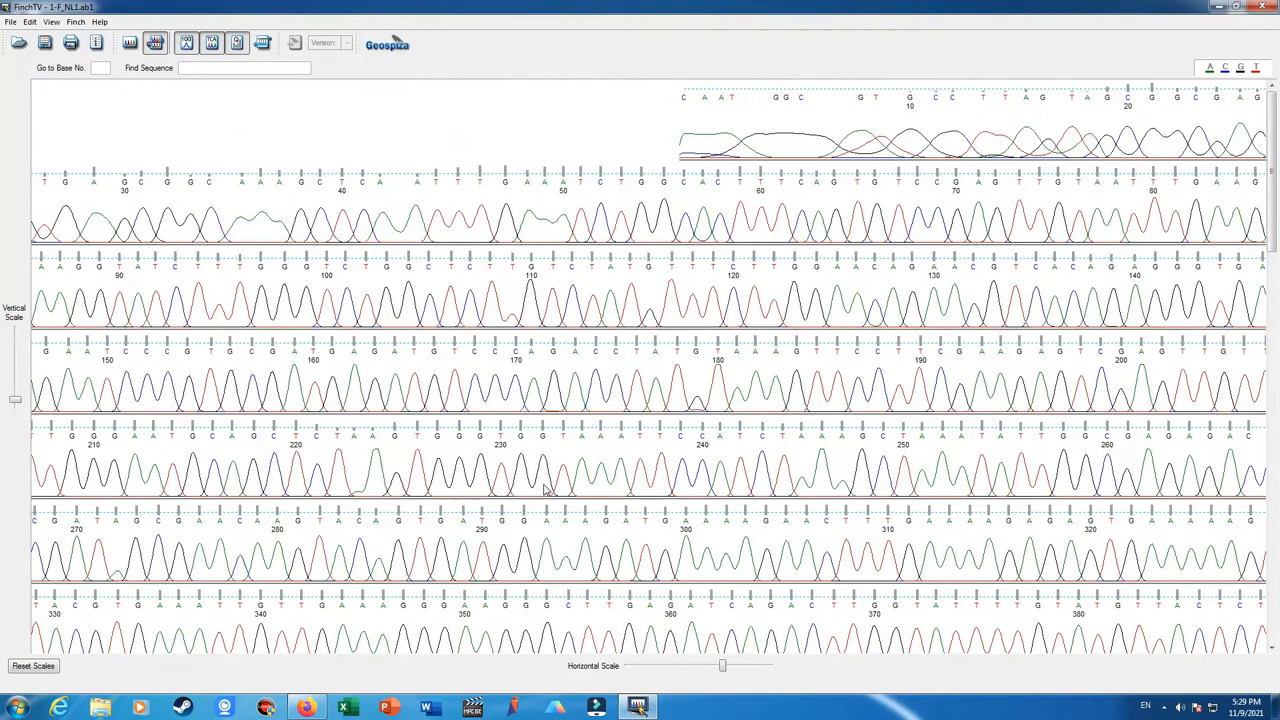
{"action": "mouse_move", "coordinate": [500, 368]}
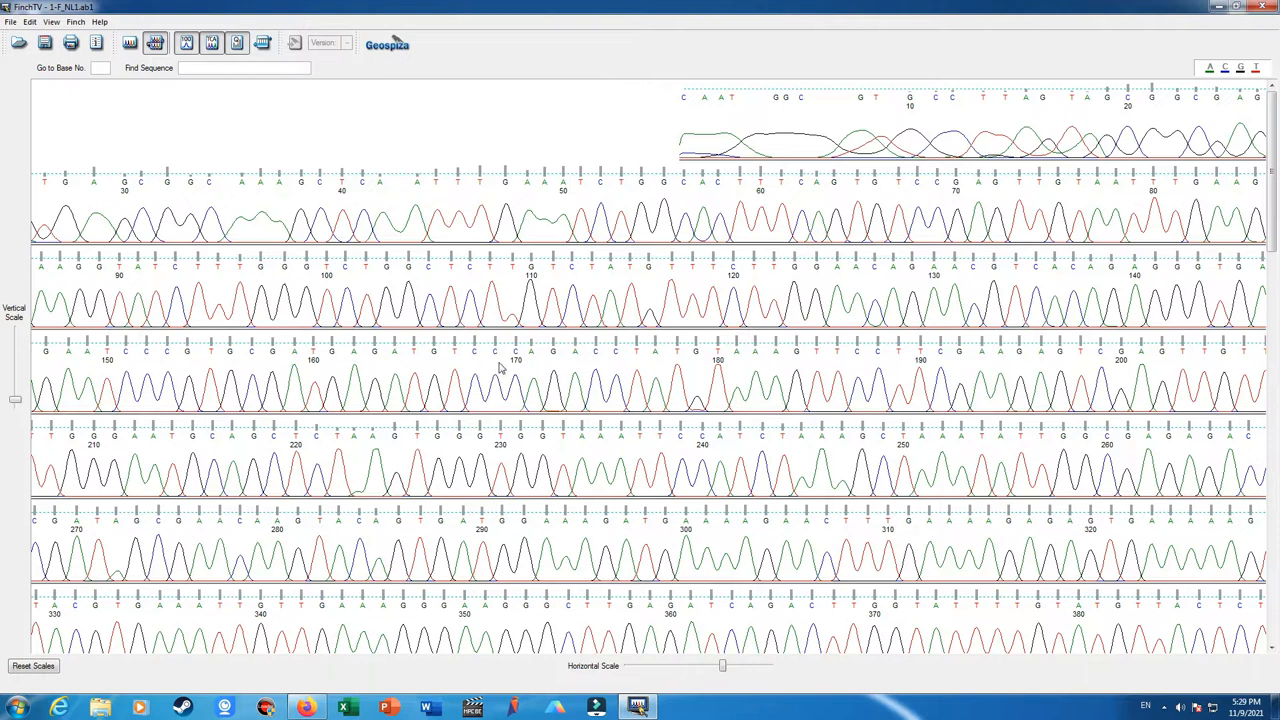
{"action": "mouse_move", "coordinate": [504, 274]}
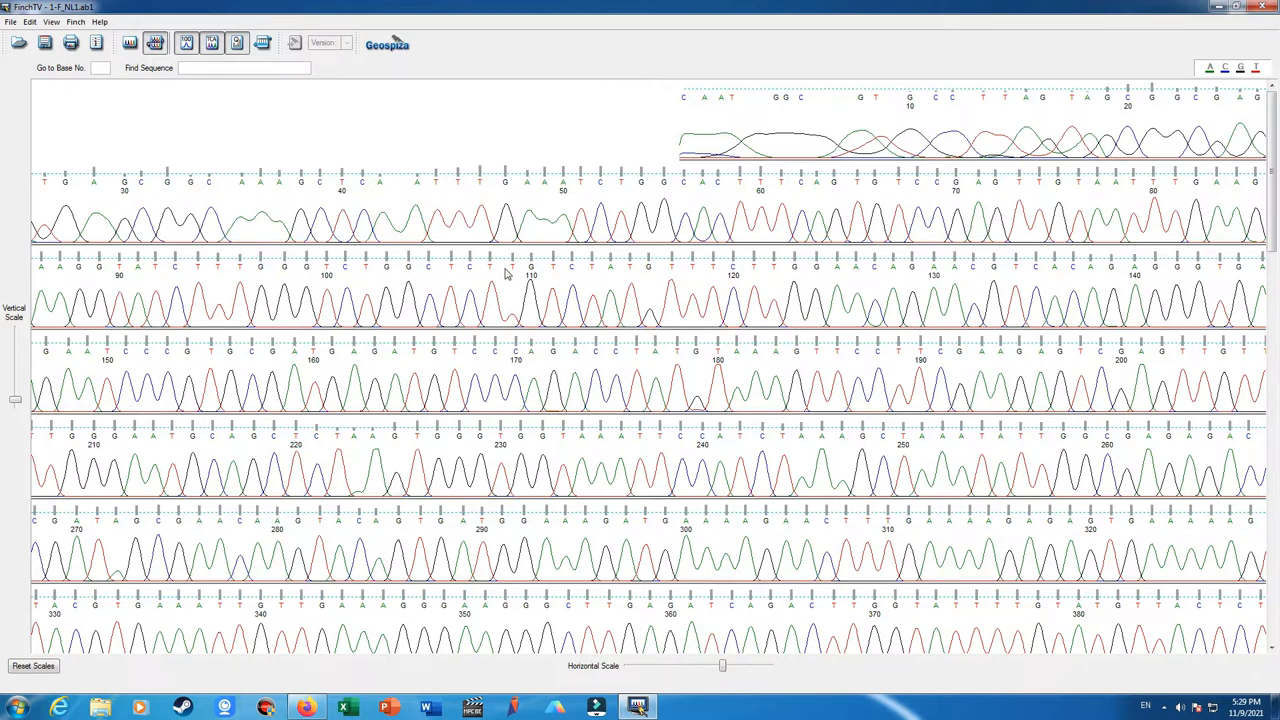
{"action": "mouse_move", "coordinate": [510, 270]}
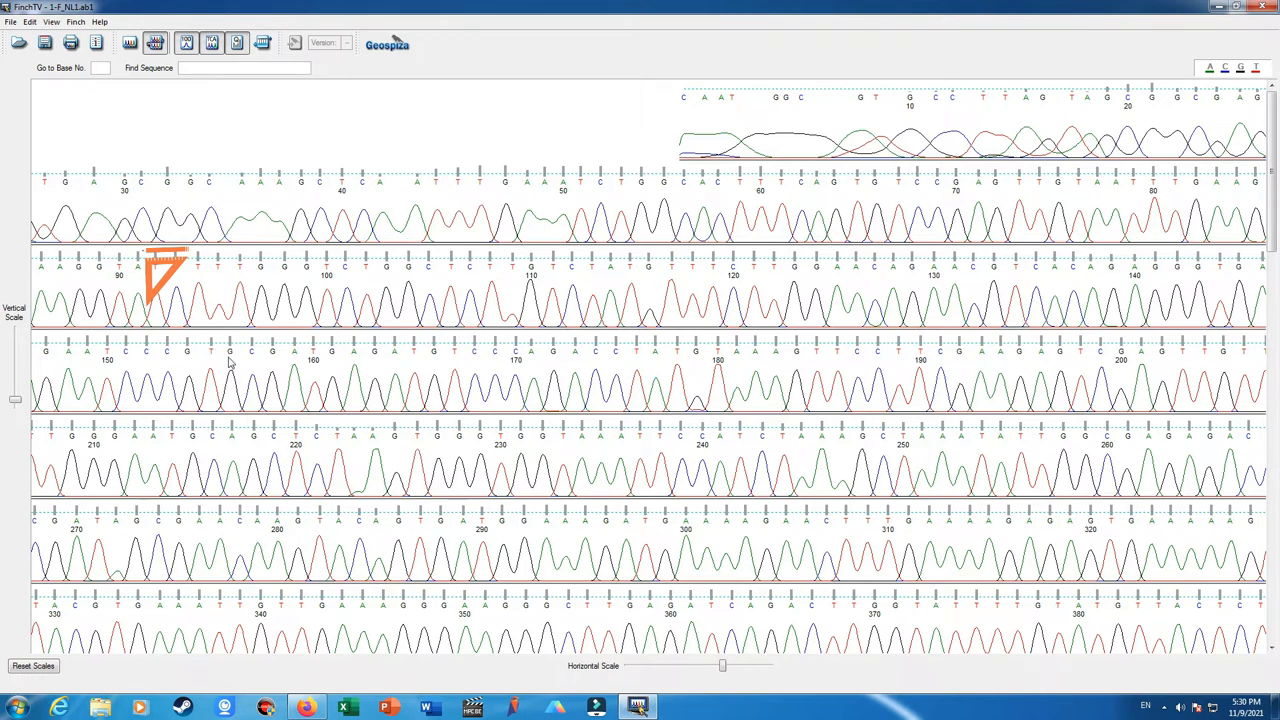
{"action": "mouse_move", "coordinate": [244, 360]}
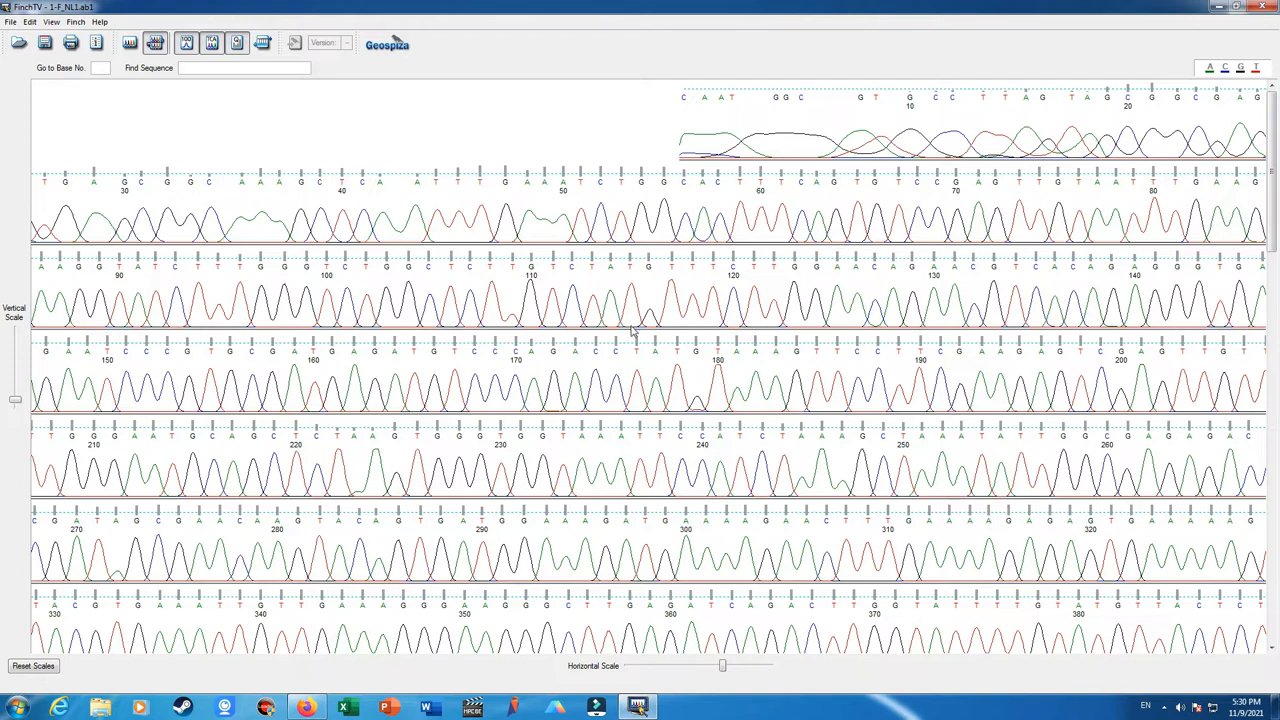
{"action": "mouse_move", "coordinate": [632, 330]}
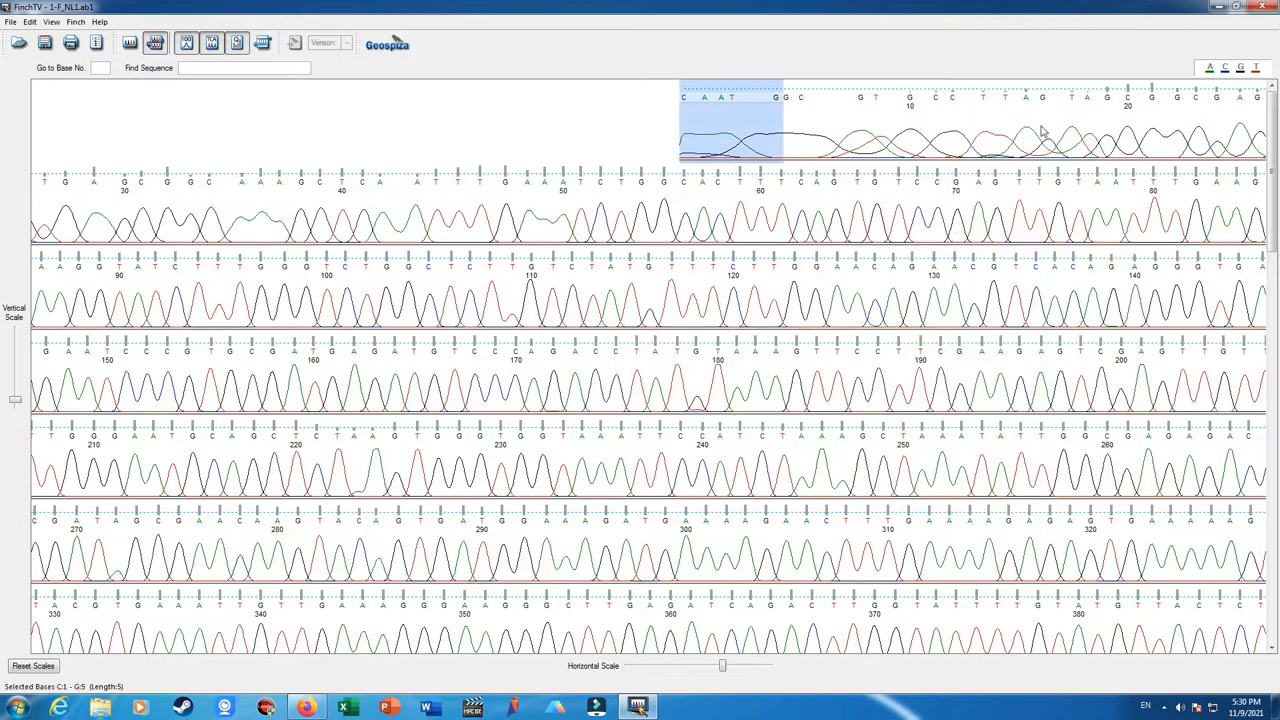
Extend the selection to cover the first 18 low-quality bases
{"action": "left_click", "coordinate": [732, 96]}
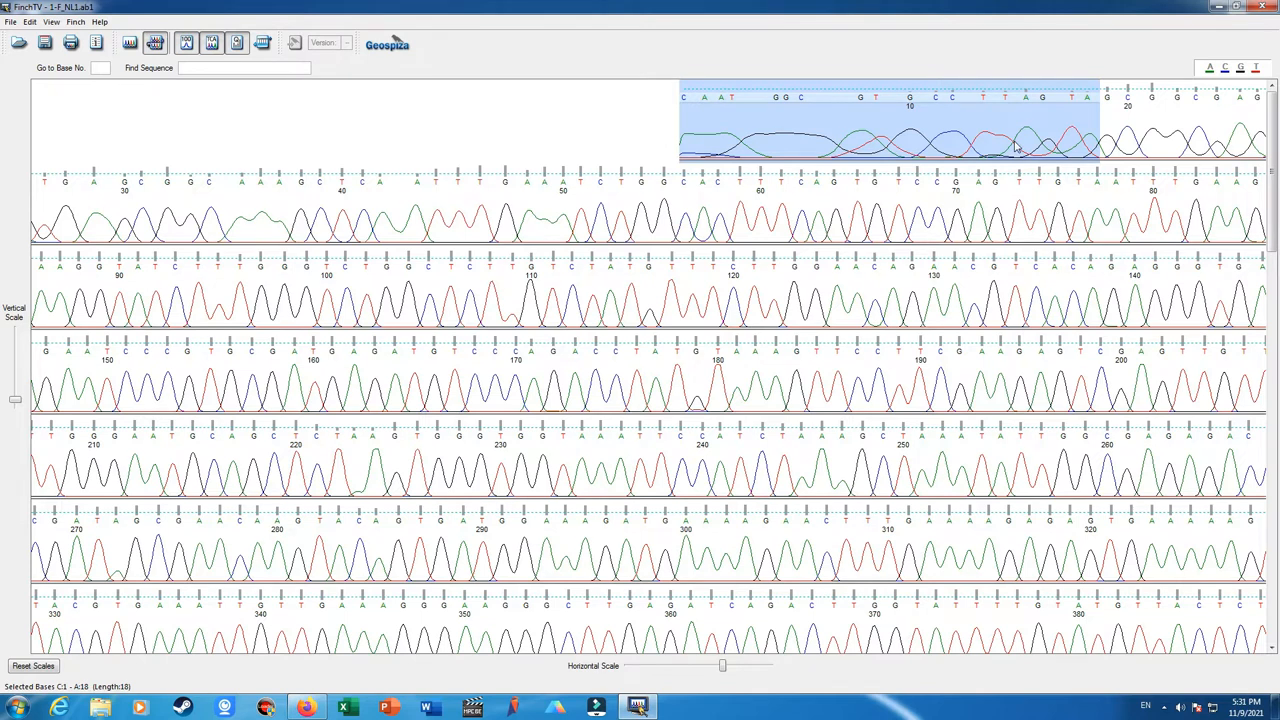
{"action": "mouse_move", "coordinate": [896, 244]}
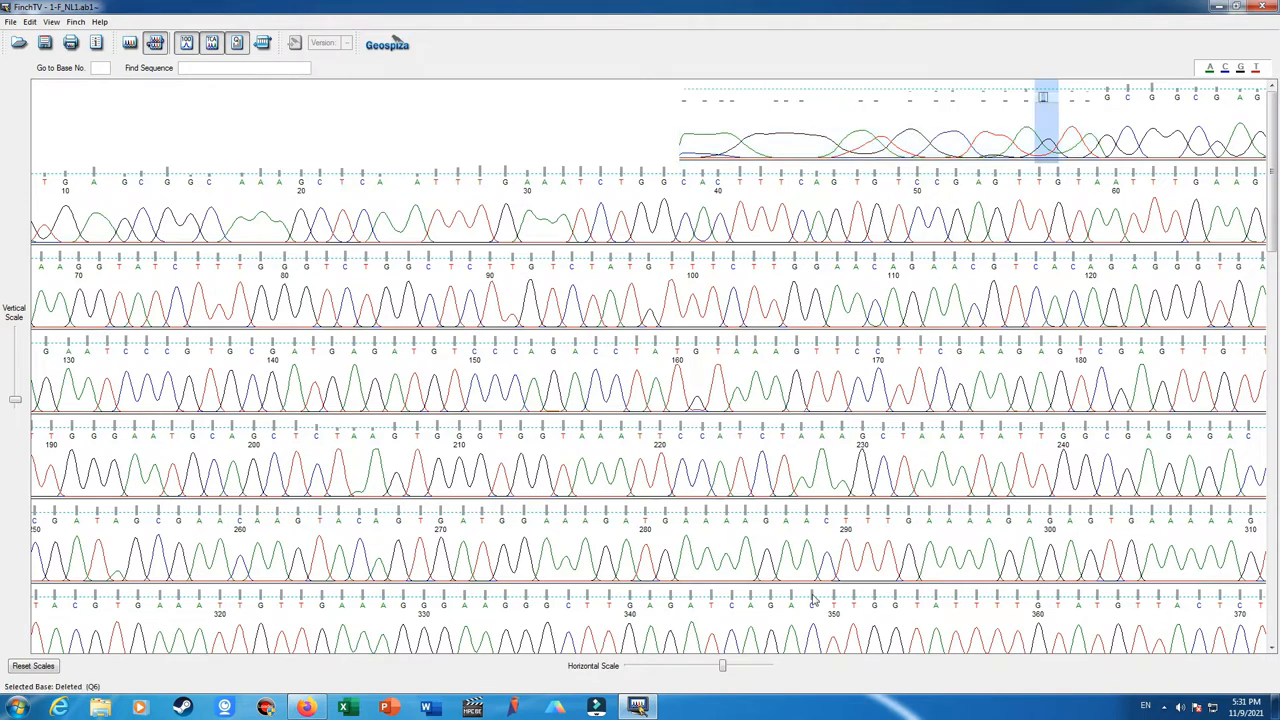
Scroll down to the noisy end of the trimmed read near base 550
{"action": "scroll", "scroll_direction": "down", "scroll_amount": 3}
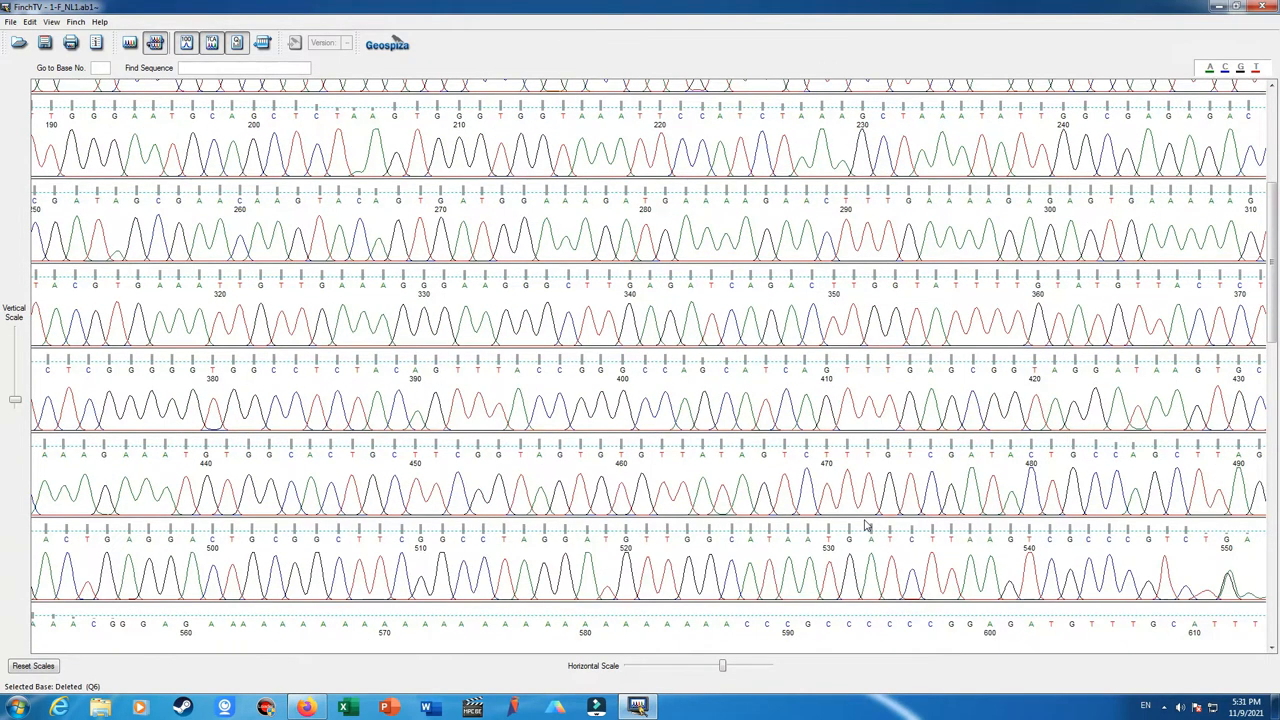
{"action": "scroll", "scroll_direction": "down", "scroll_amount": 3}
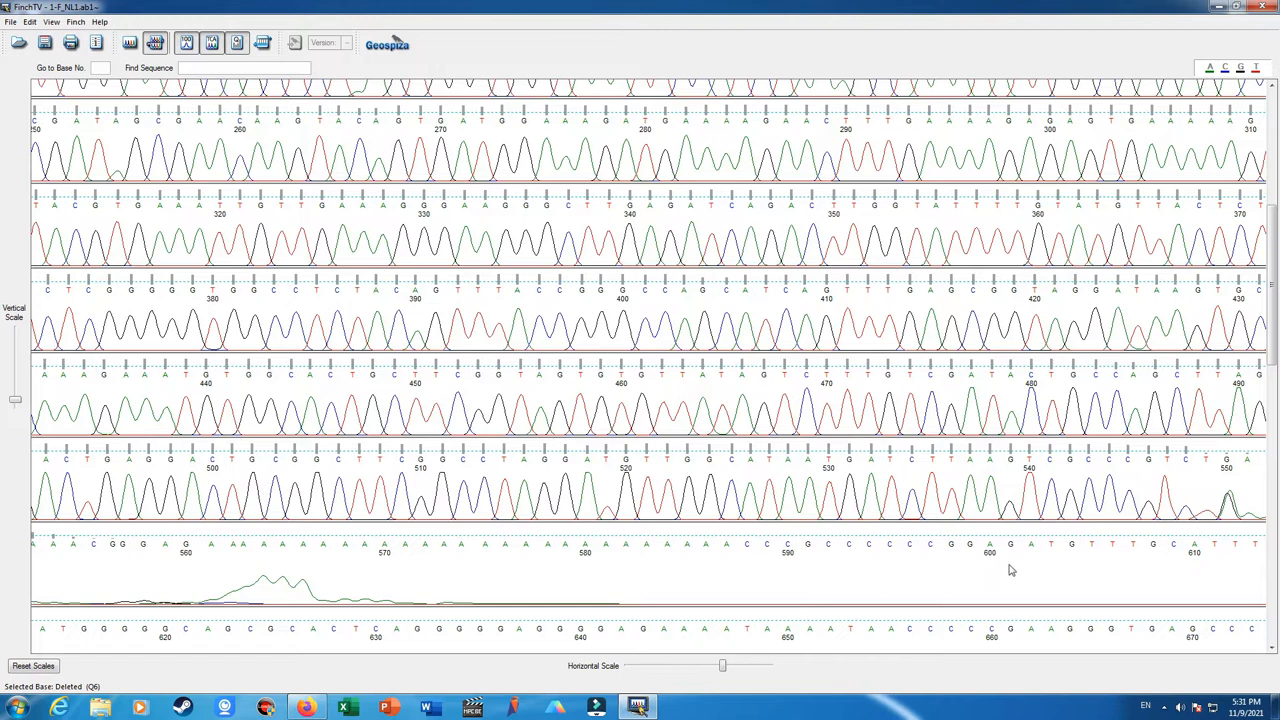
{"action": "mouse_move", "coordinate": [120, 668]}
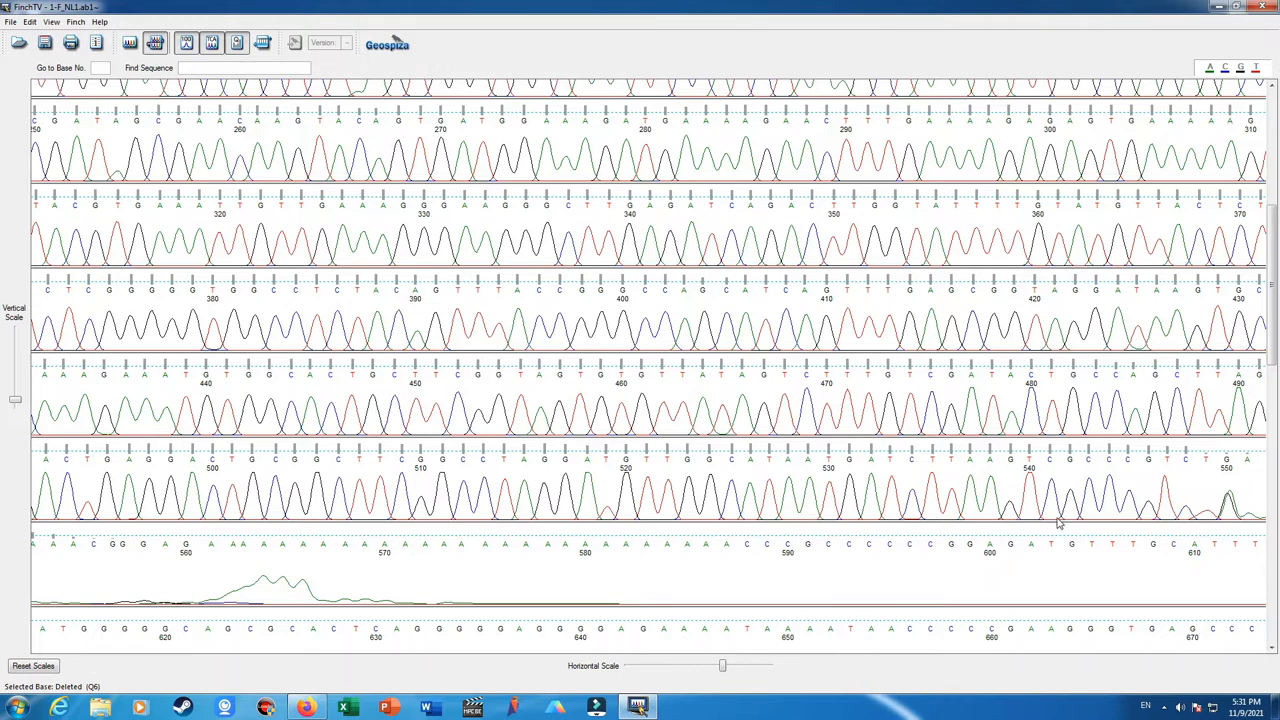
{"action": "mouse_move", "coordinate": [1064, 488]}
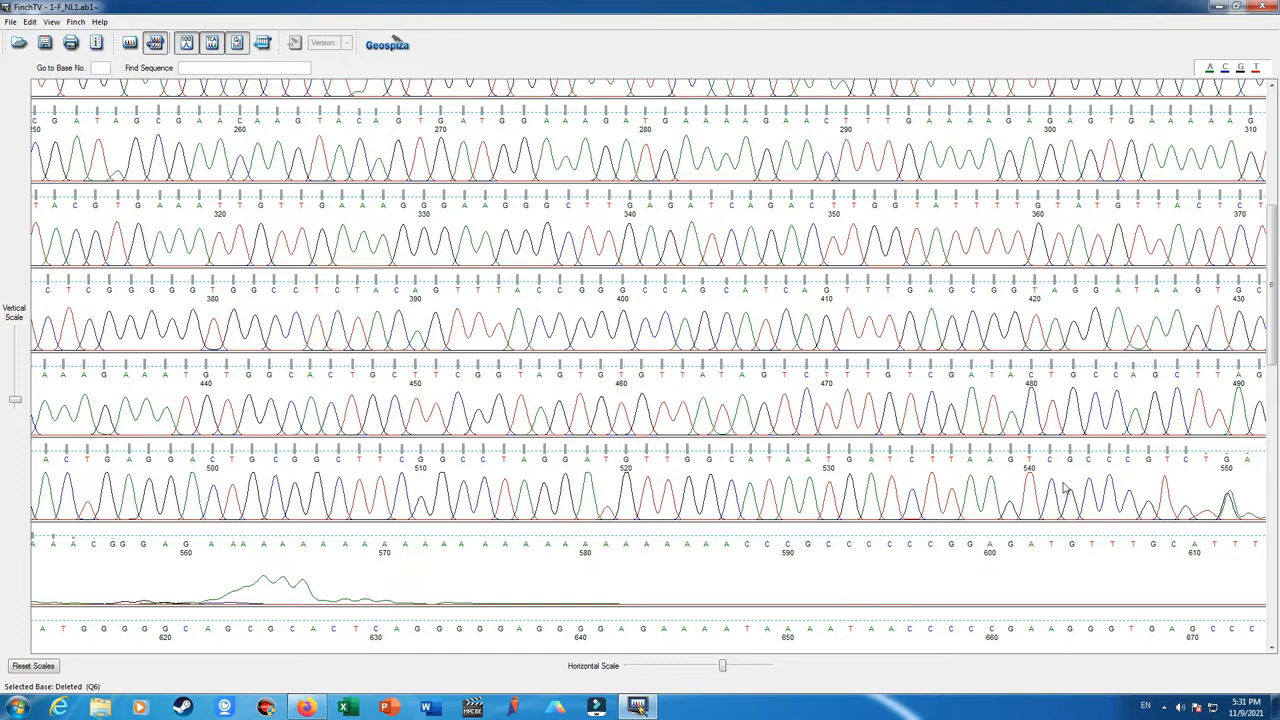
{"action": "mouse_move", "coordinate": [1060, 528]}
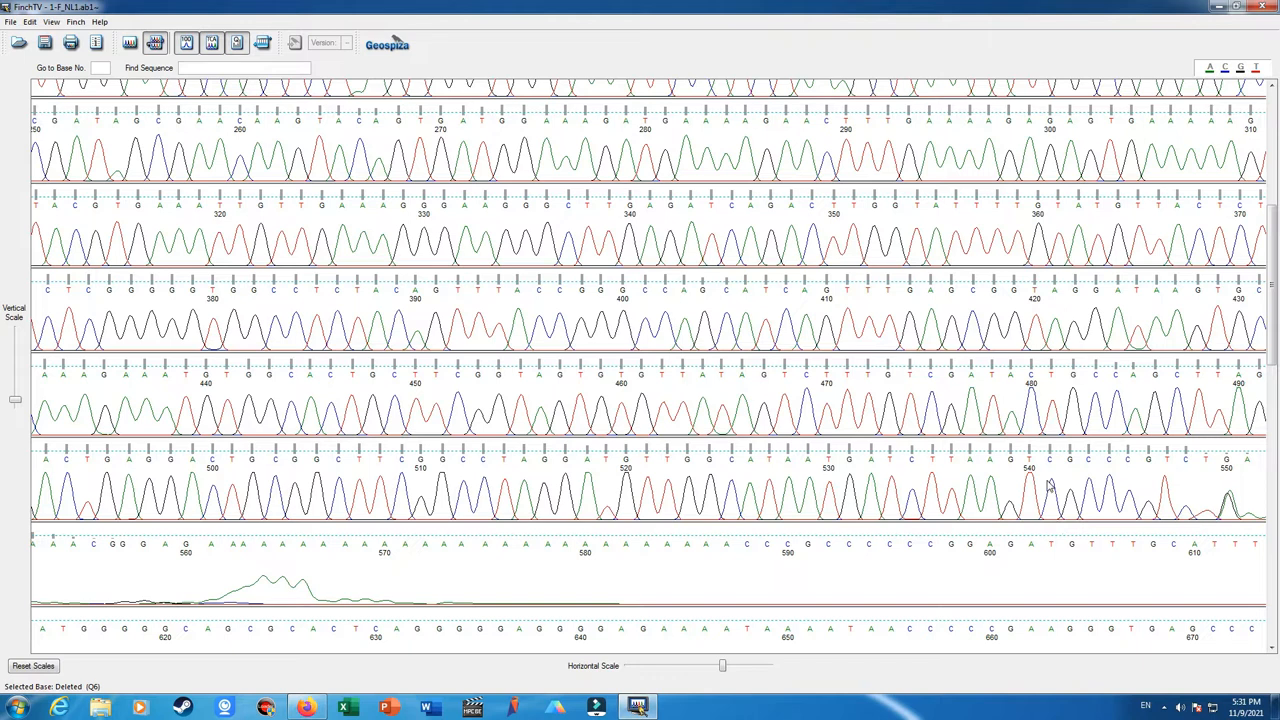
{"action": "mouse_move", "coordinate": [1240, 504]}
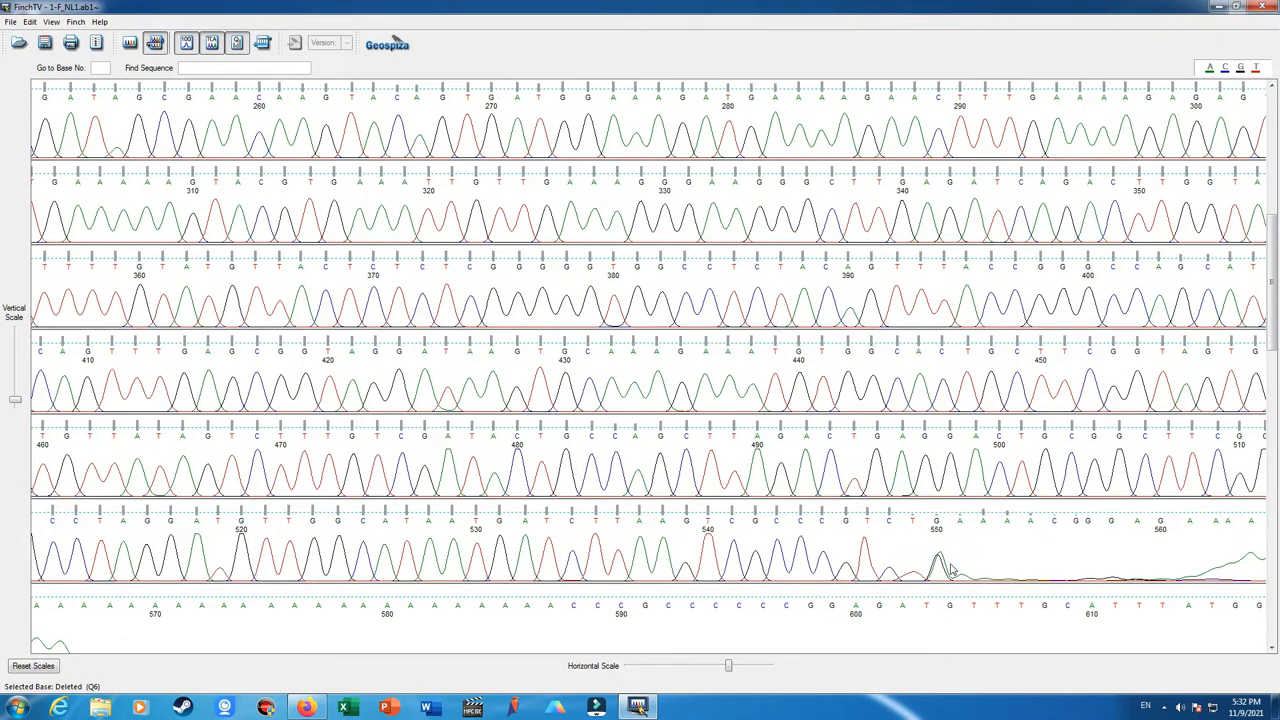
{"action": "mouse_move", "coordinate": [952, 604]}
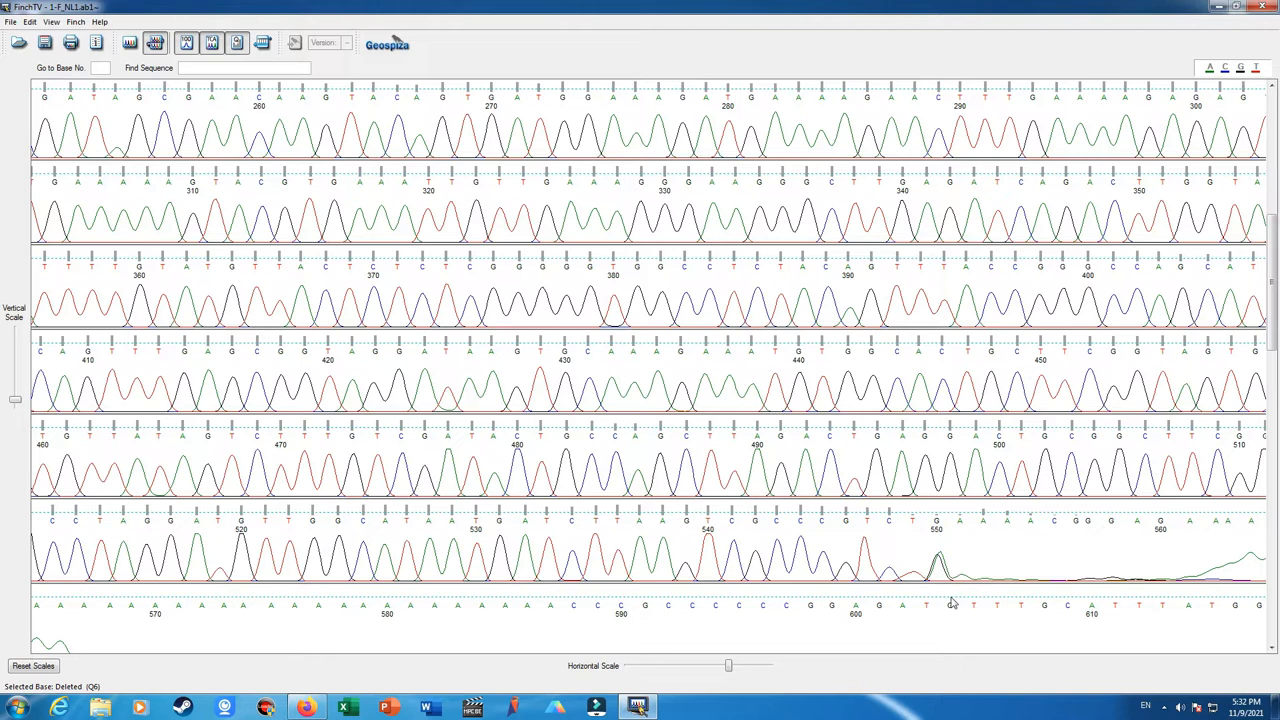
{"action": "mouse_move", "coordinate": [948, 618]}
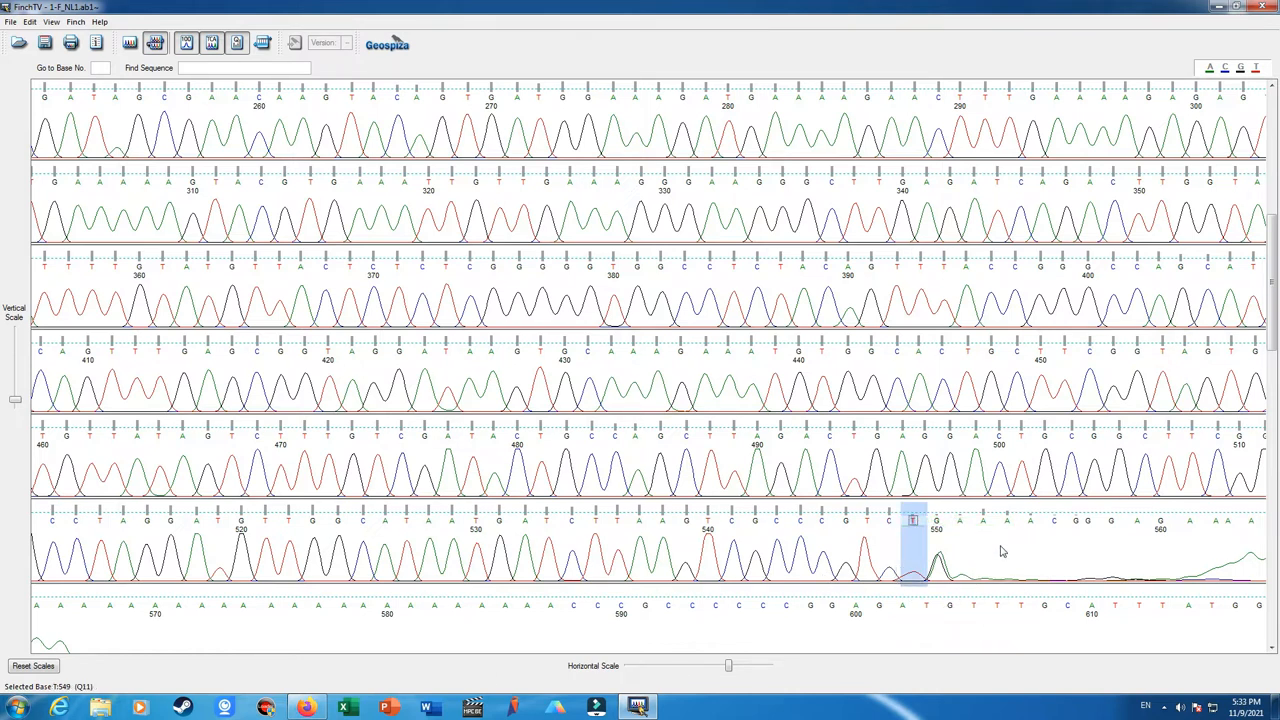
{"action": "mouse_move", "coordinate": [892, 524]}
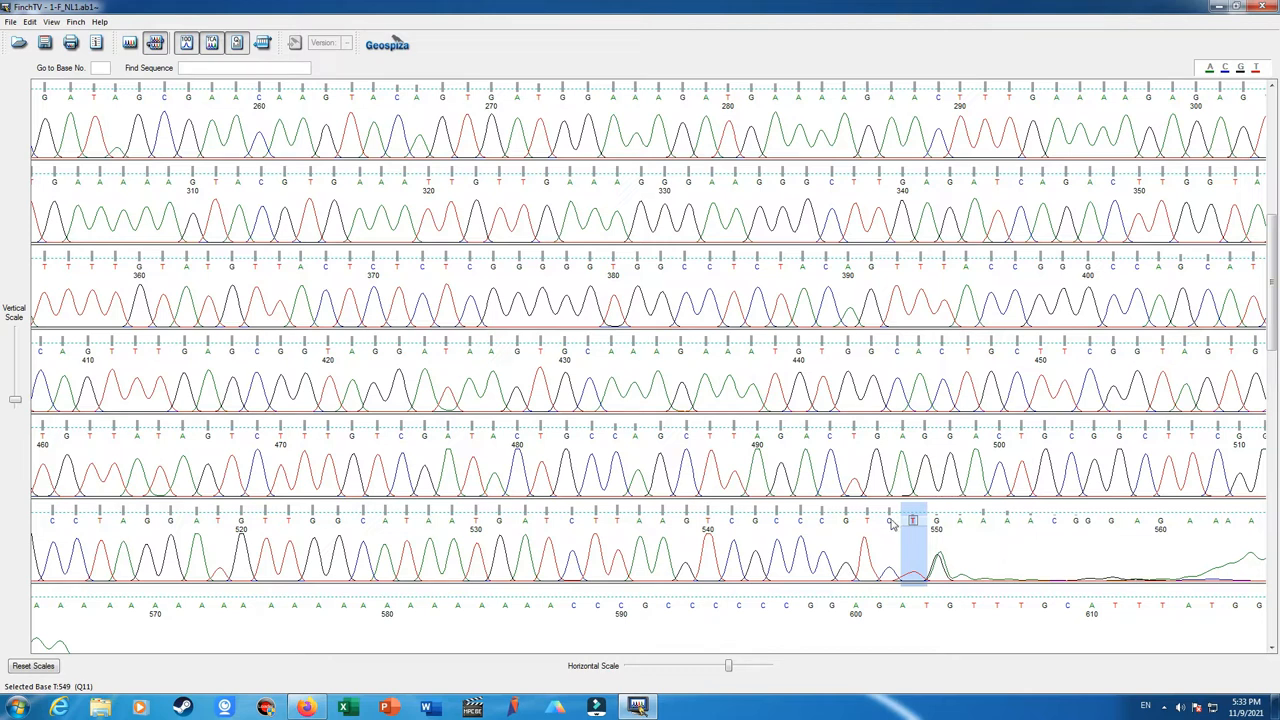
{"action": "mouse_move", "coordinate": [896, 564]}
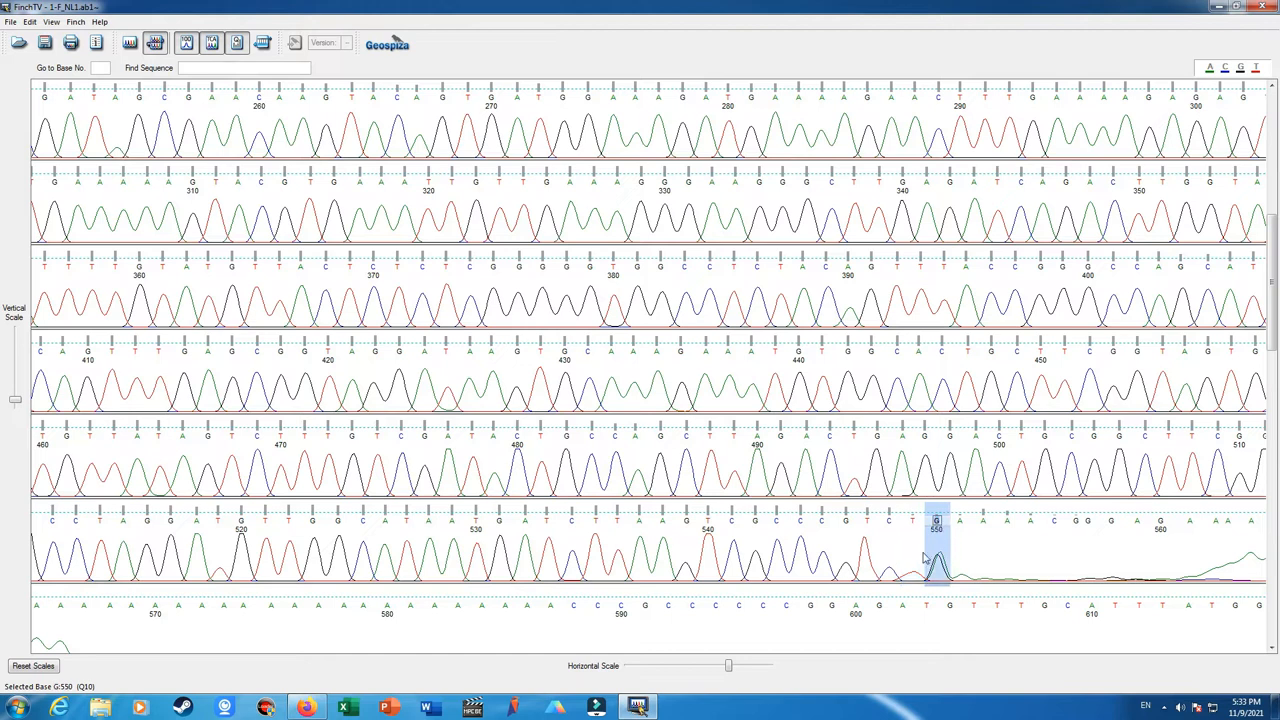
{"action": "mouse_move", "coordinate": [952, 556]}
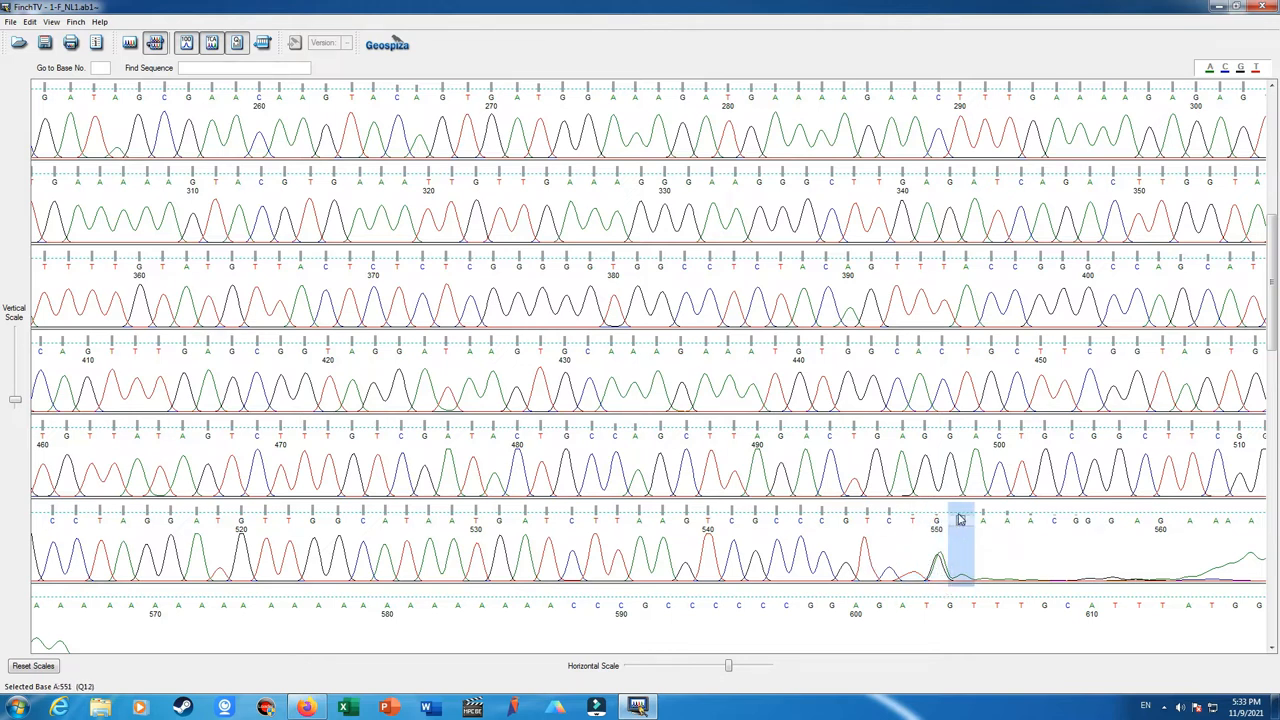
Bring up the editing options on base 550 to recall it as an ambiguous N
{"action": "right_click", "coordinate": [958, 518]}
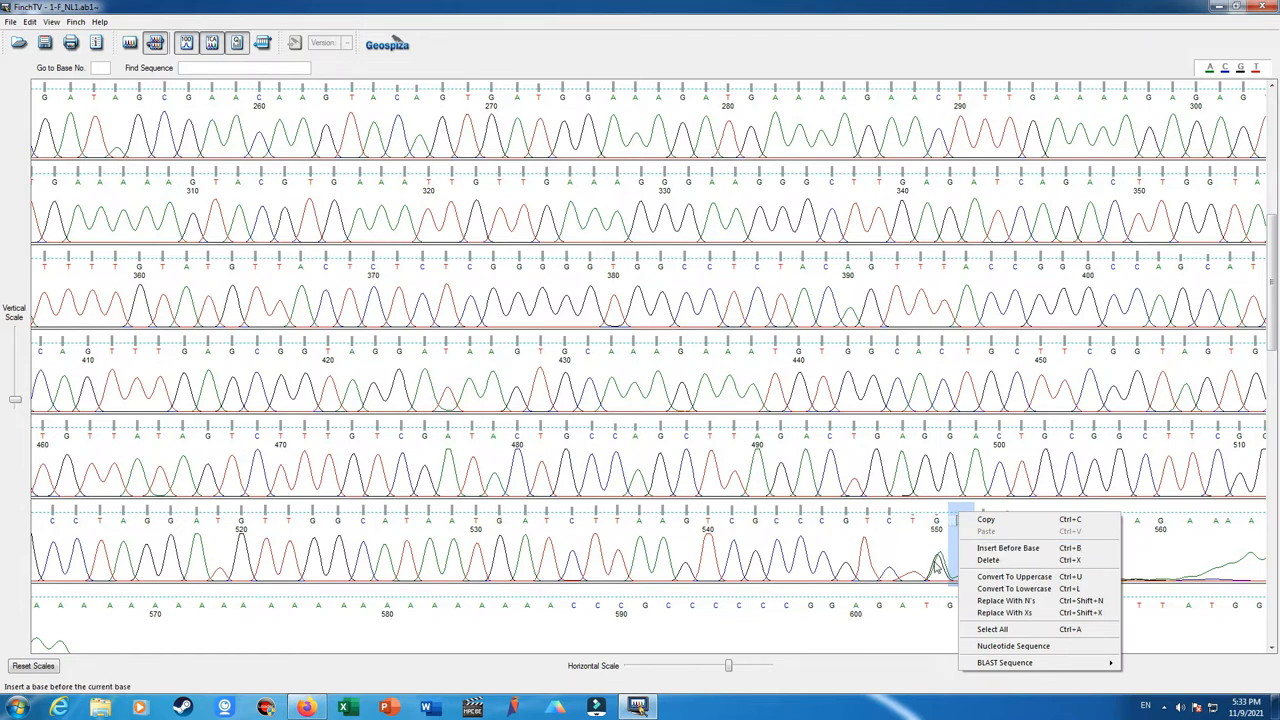
{"action": "left_click", "coordinate": [936, 524]}
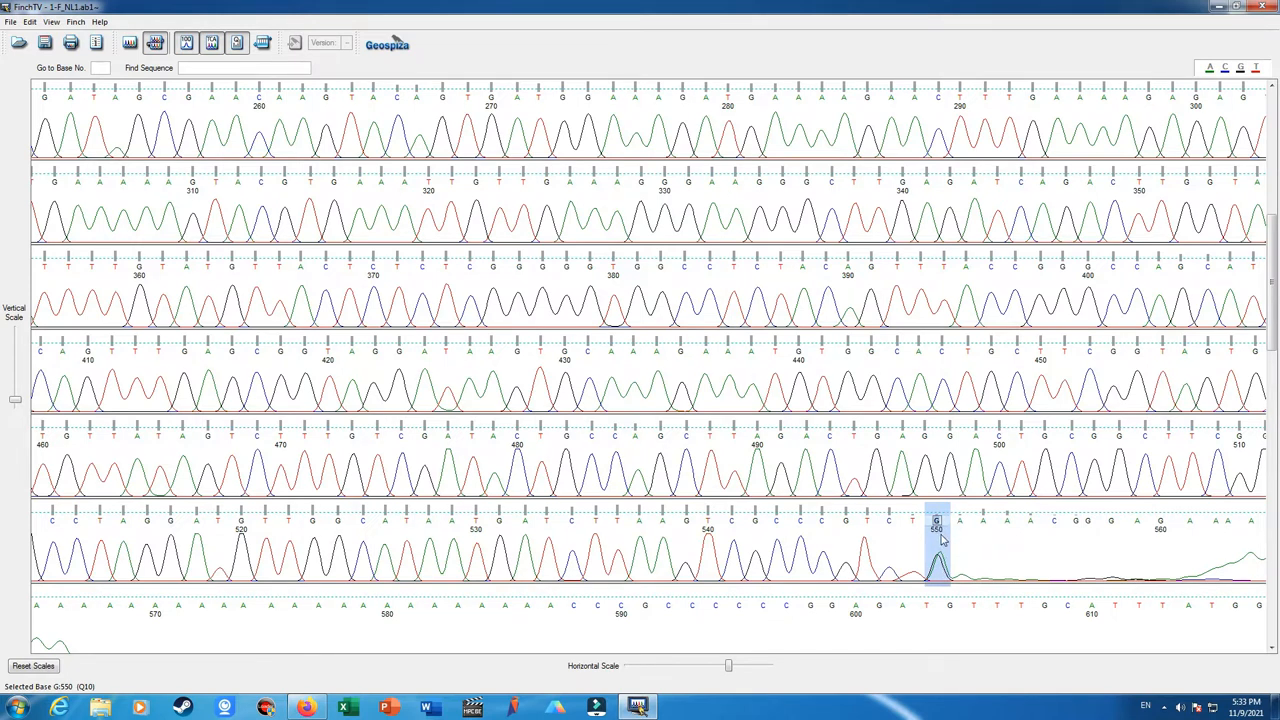
{"action": "left_click", "coordinate": [958, 522]}
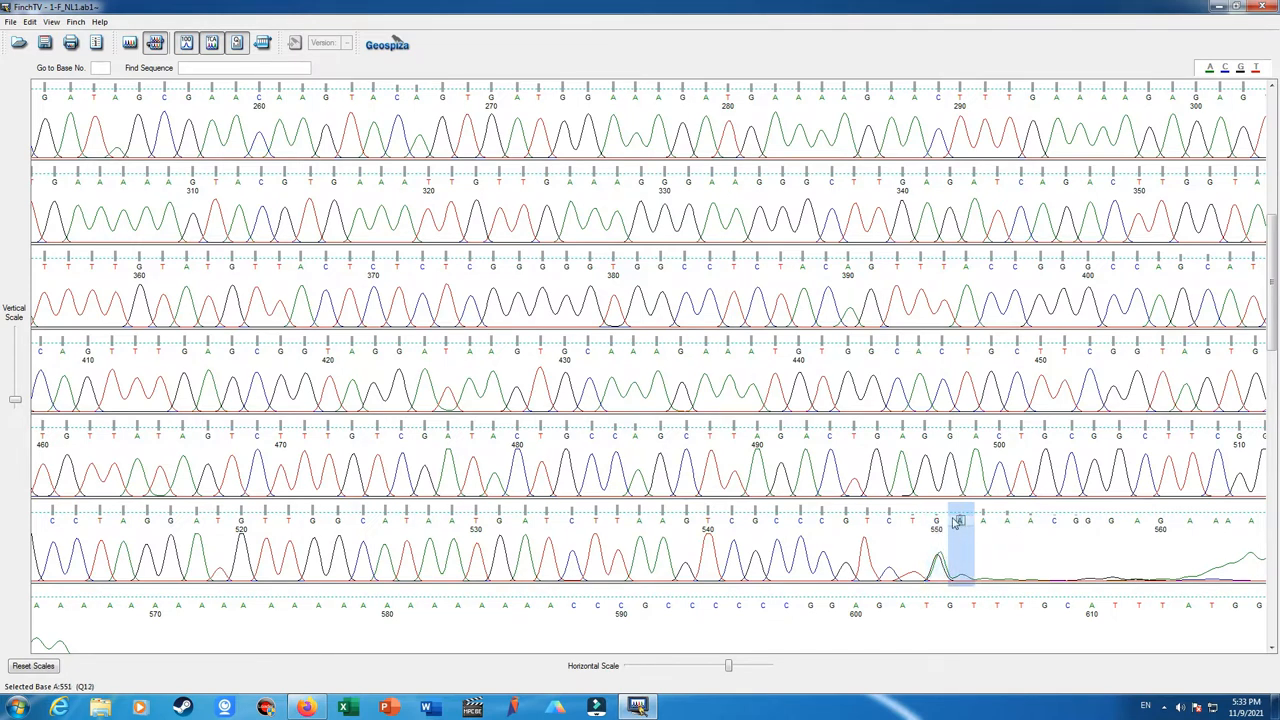
{"action": "right_click", "coordinate": [958, 520]}
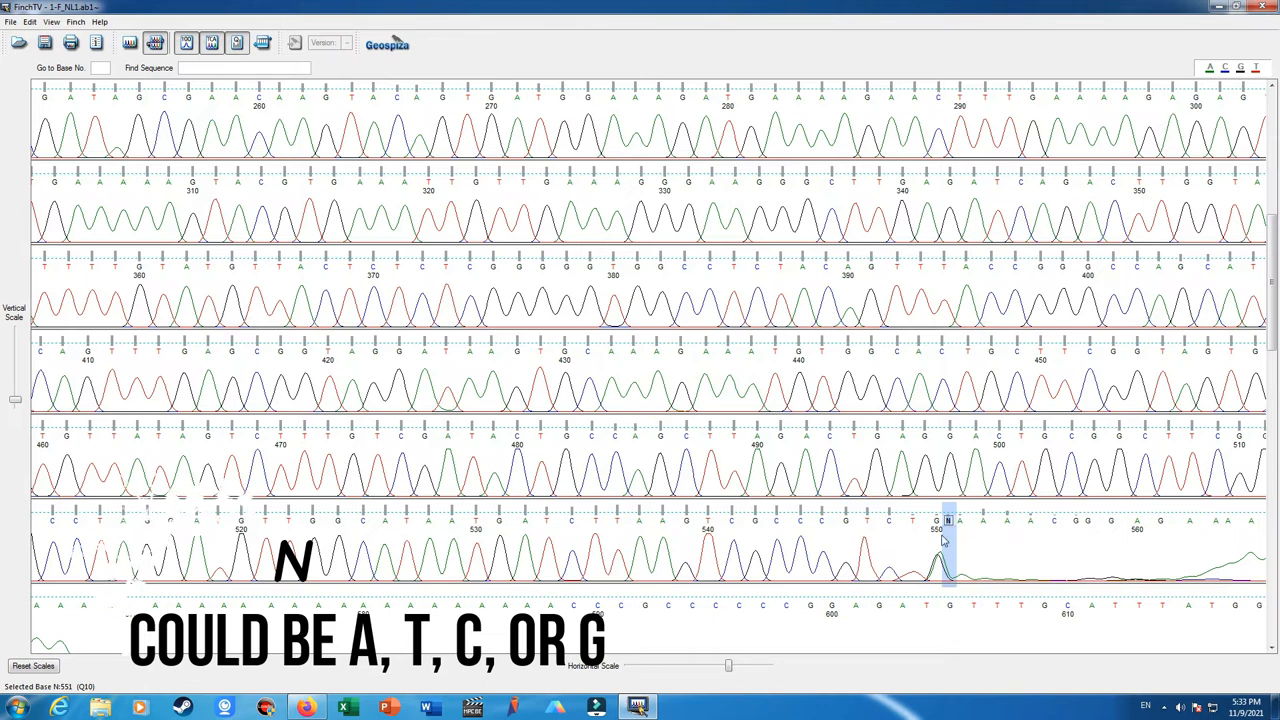
{"action": "mouse_move", "coordinate": [950, 528]}
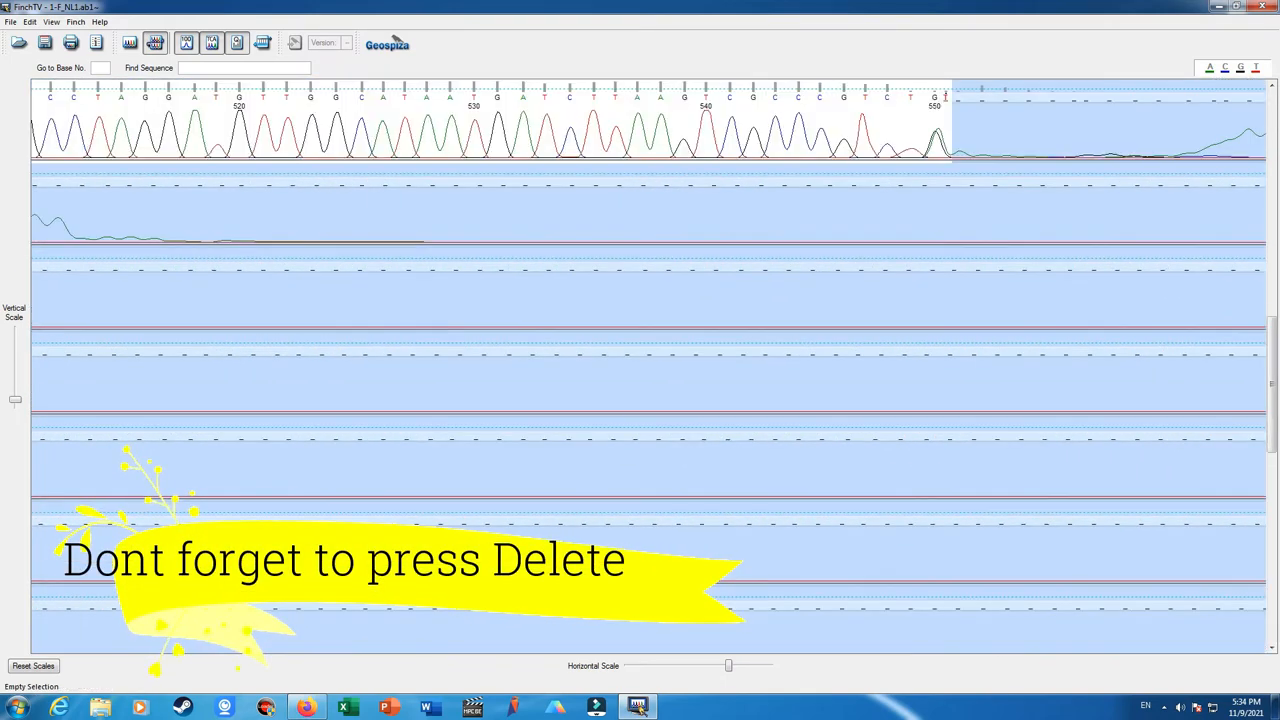
Delete the selected low-quality tail beyond base 550
{"action": "key", "text": "Delete"}
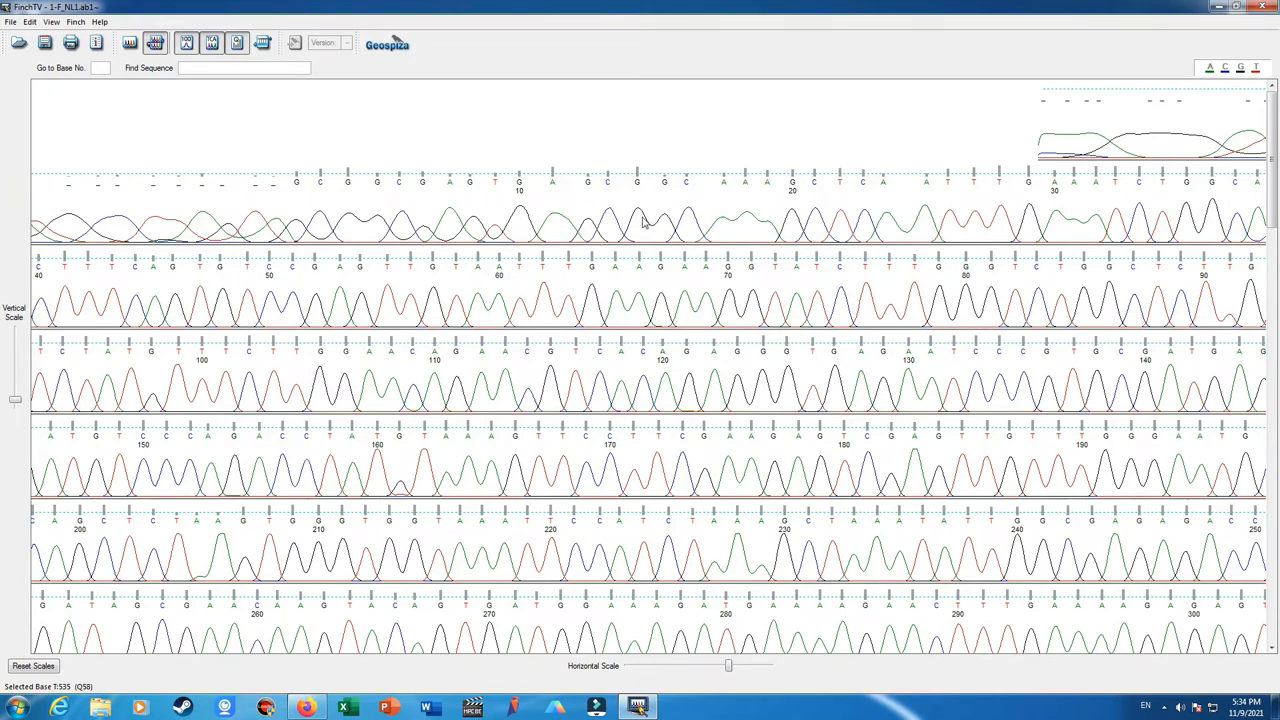
{"action": "mouse_move", "coordinate": [652, 248]}
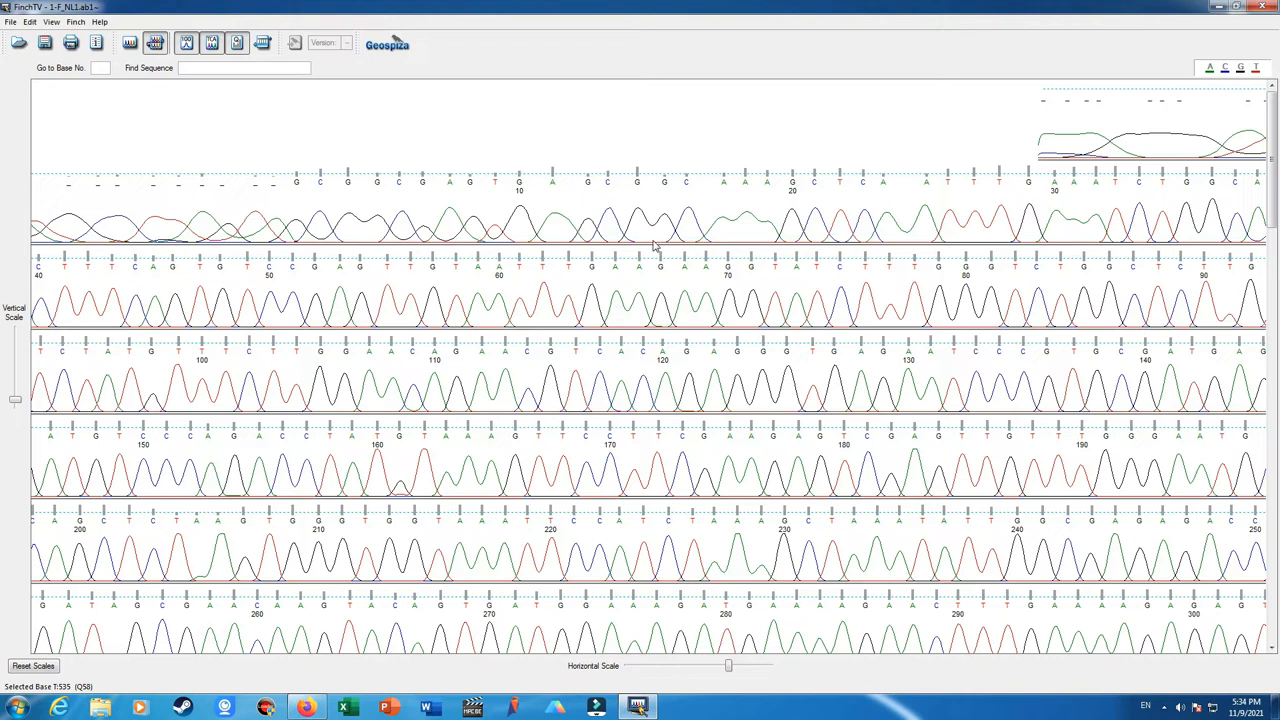
{"action": "mouse_move", "coordinate": [650, 294]}
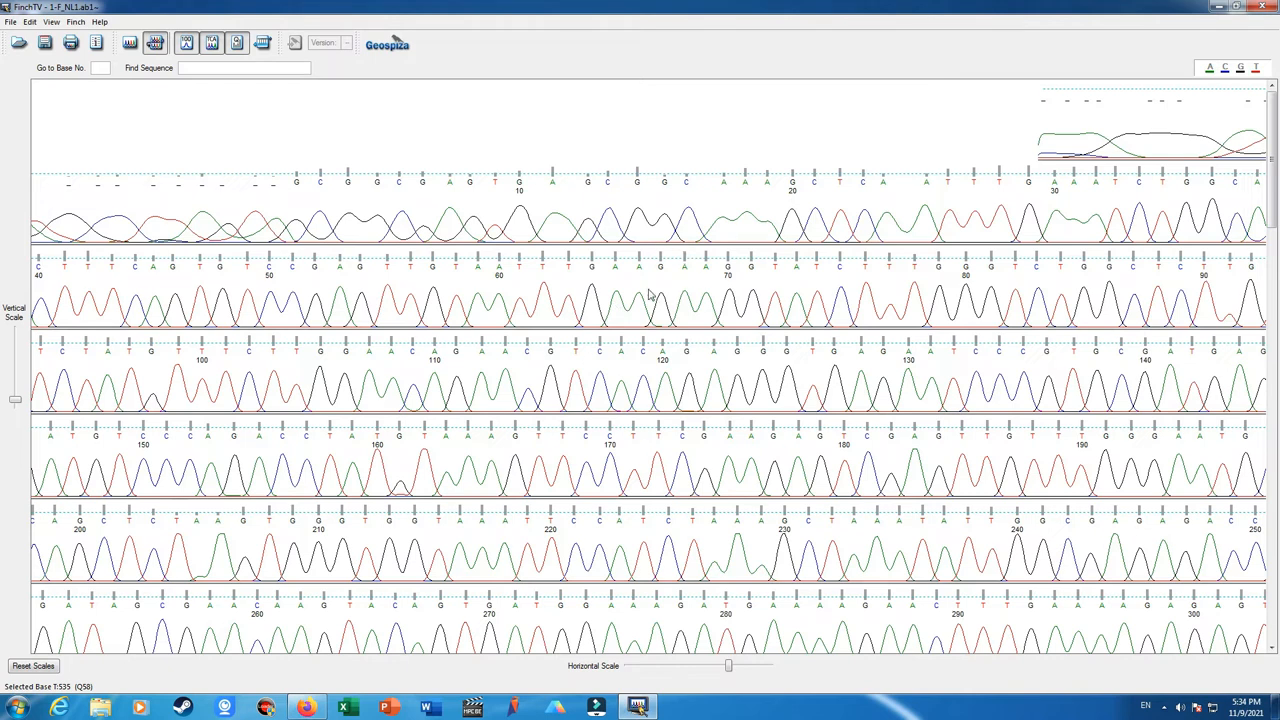
{"action": "mouse_move", "coordinate": [724, 184]}
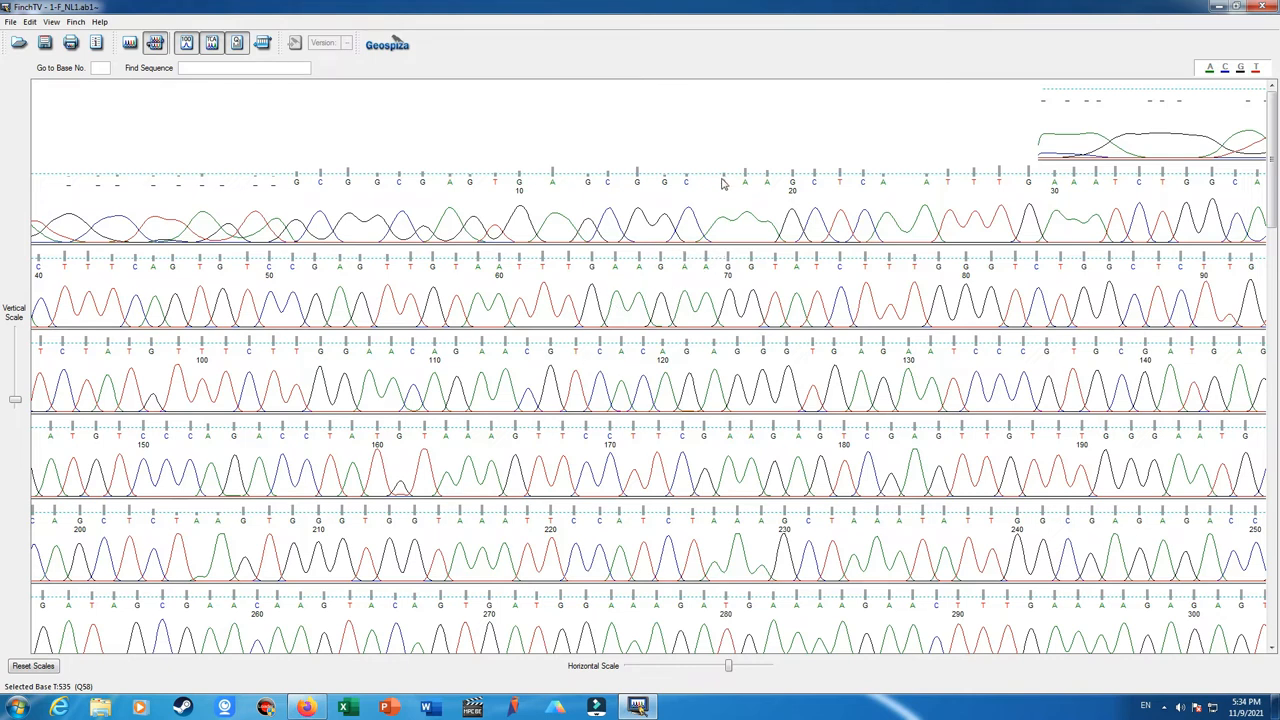
{"action": "mouse_move", "coordinate": [728, 186]}
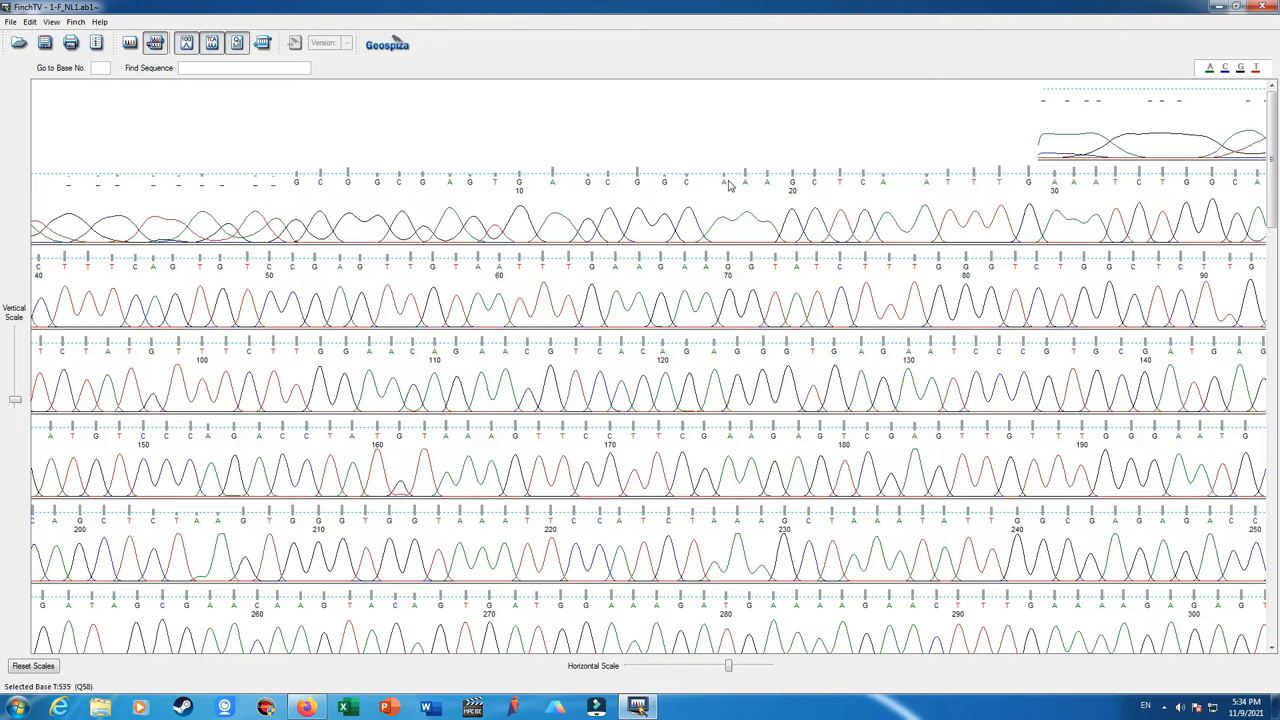
{"action": "mouse_move", "coordinate": [724, 184]}
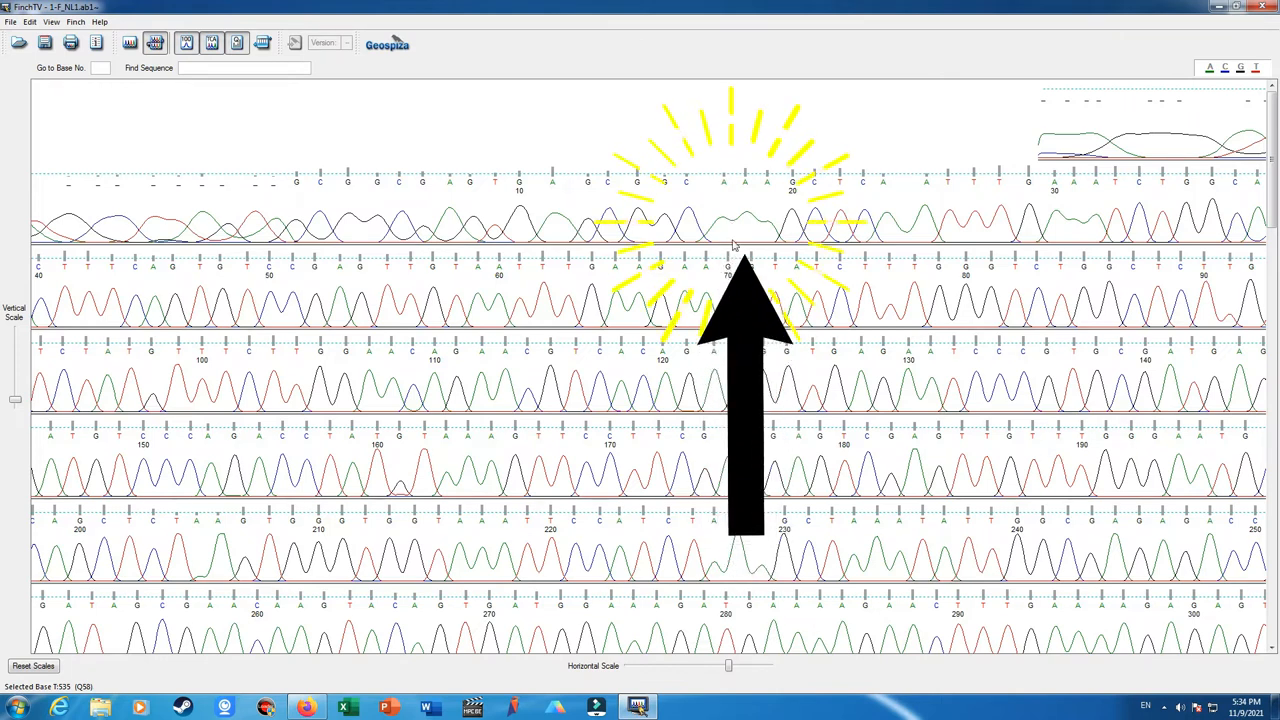
{"action": "mouse_move", "coordinate": [728, 210]}
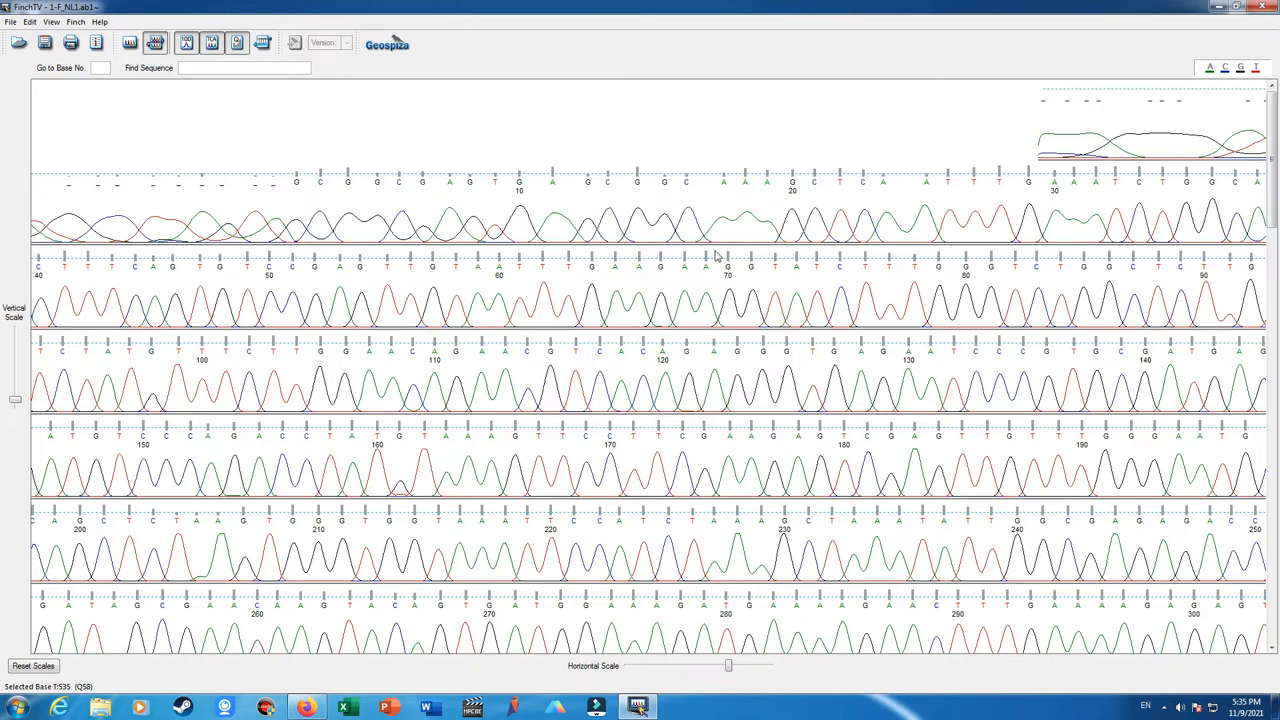
{"action": "mouse_move", "coordinate": [722, 232]}
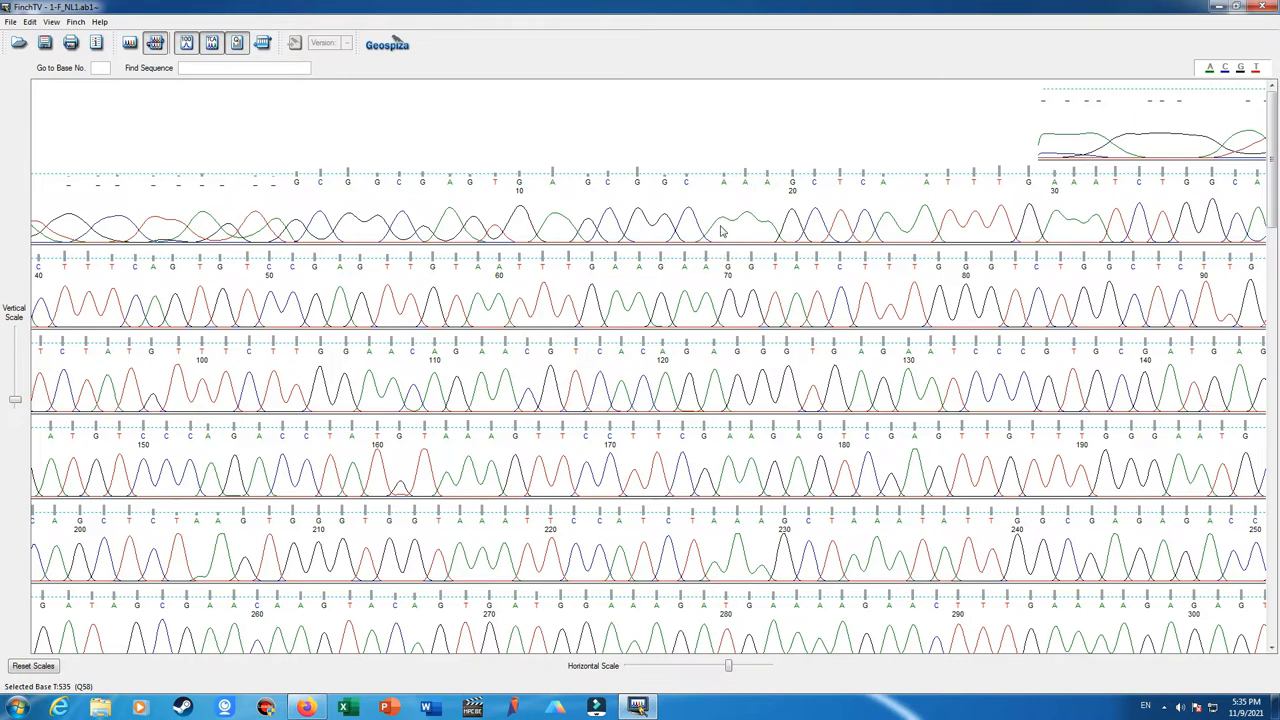
{"action": "mouse_move", "coordinate": [780, 216]}
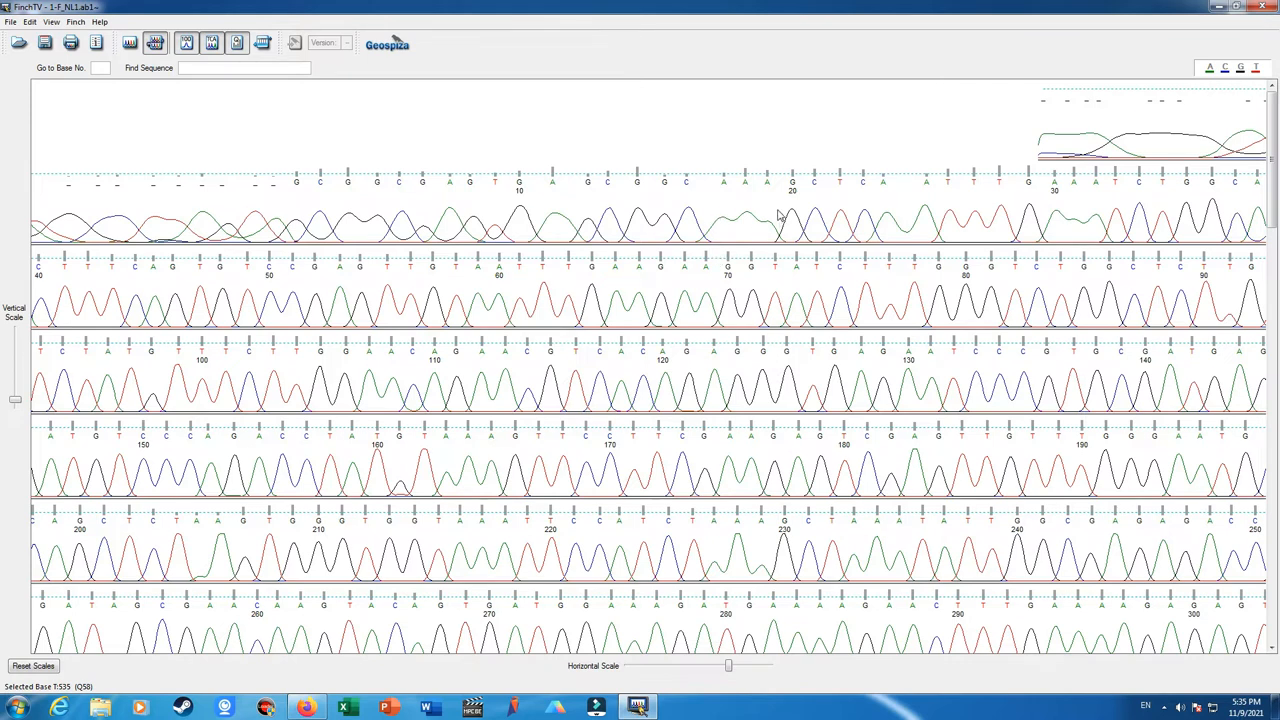
{"action": "mouse_move", "coordinate": [756, 230]}
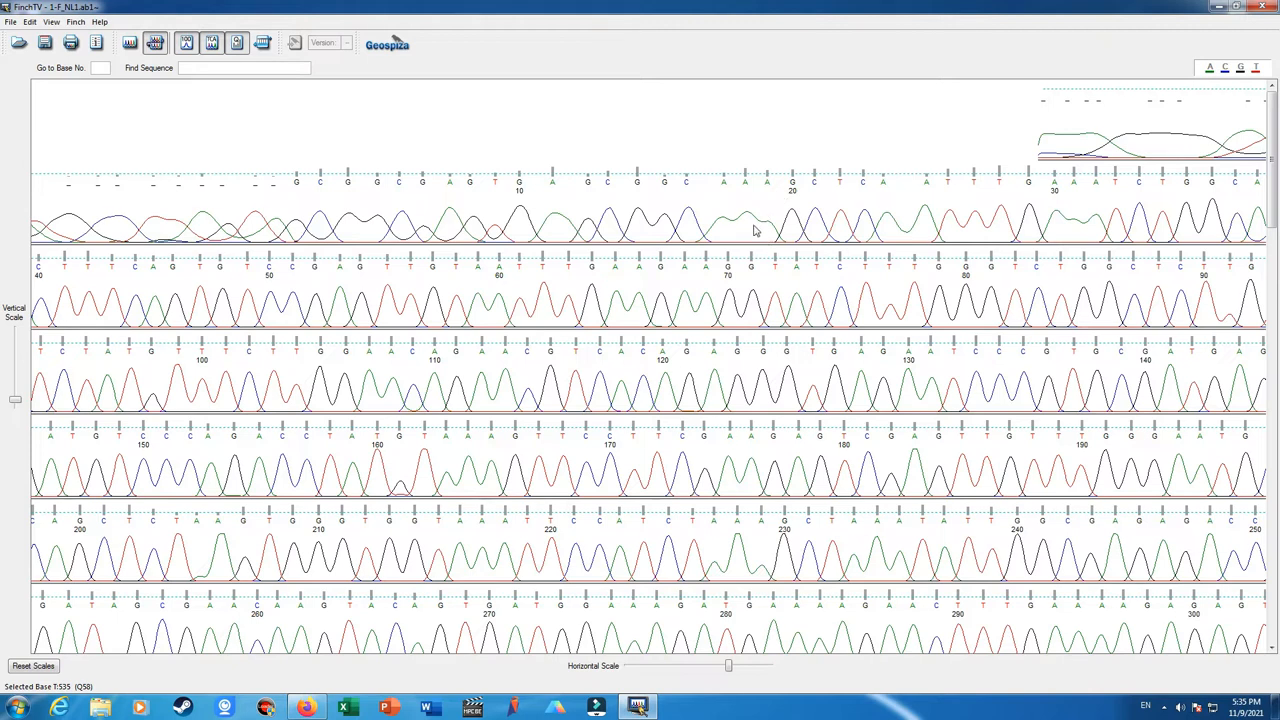
{"action": "mouse_move", "coordinate": [712, 184]}
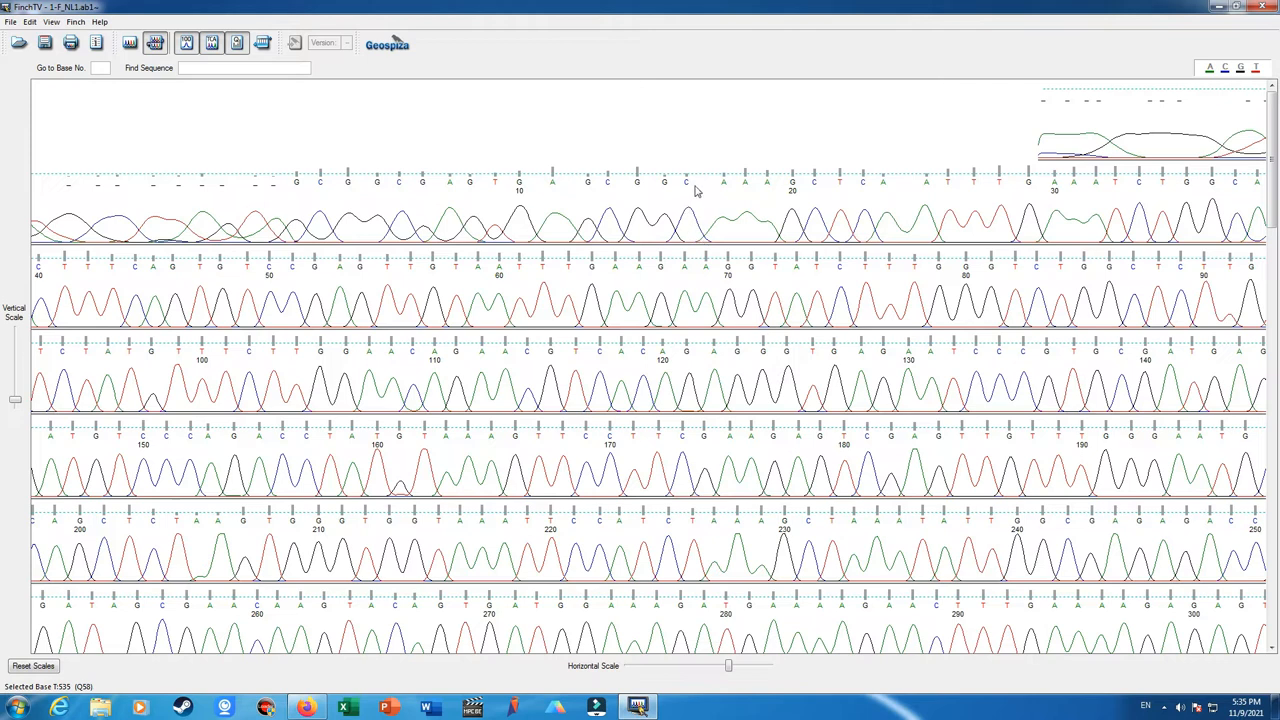
{"action": "mouse_move", "coordinate": [714, 192]}
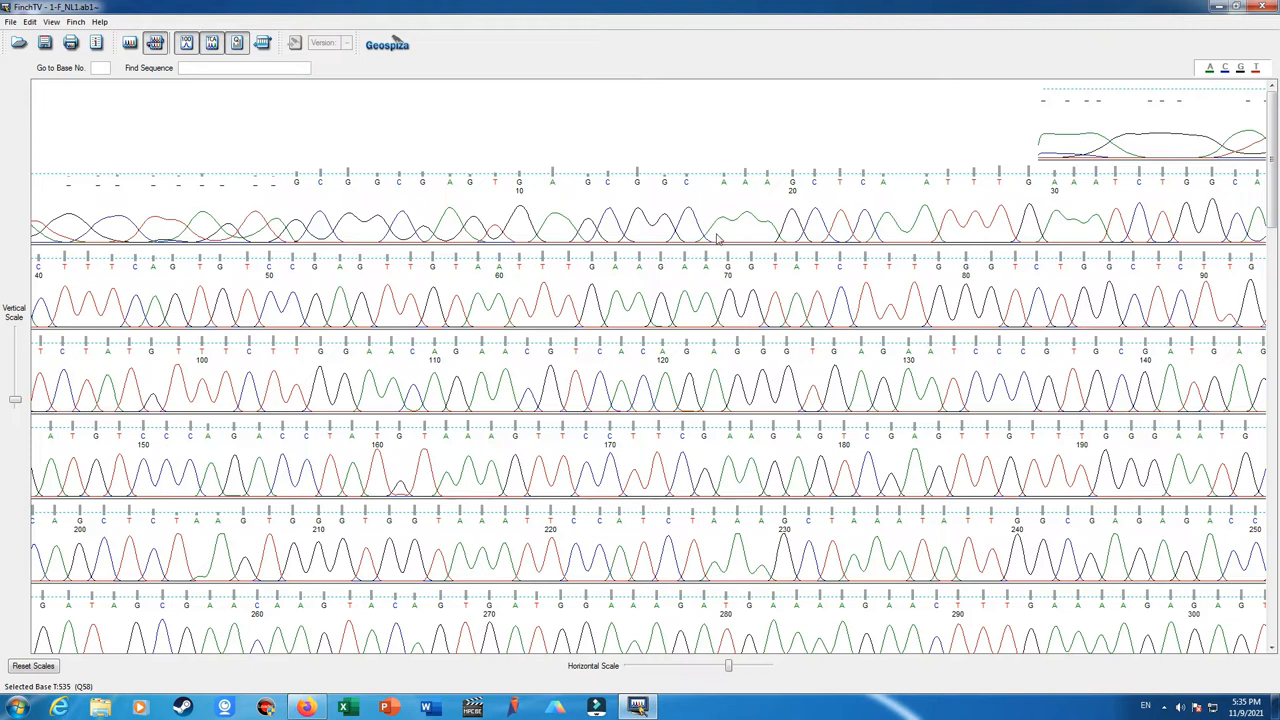
{"action": "mouse_move", "coordinate": [716, 172]}
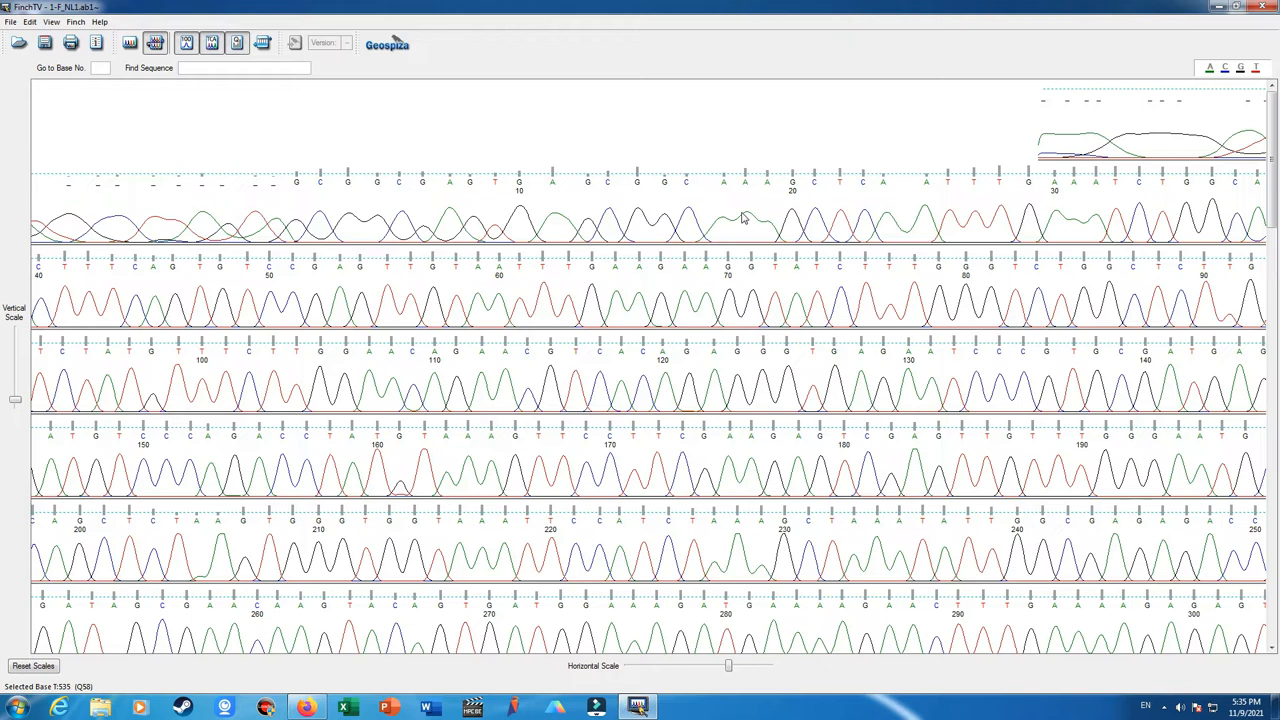
{"action": "mouse_move", "coordinate": [732, 204]}
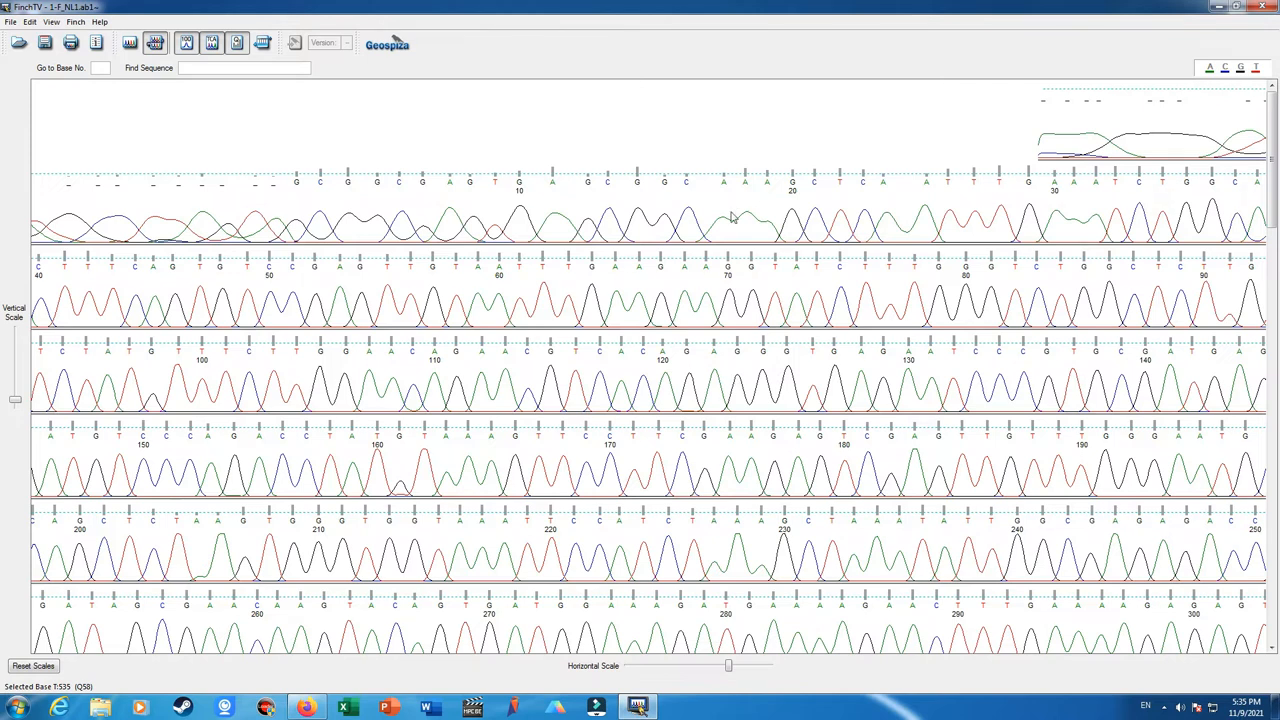
{"action": "mouse_move", "coordinate": [742, 228]}
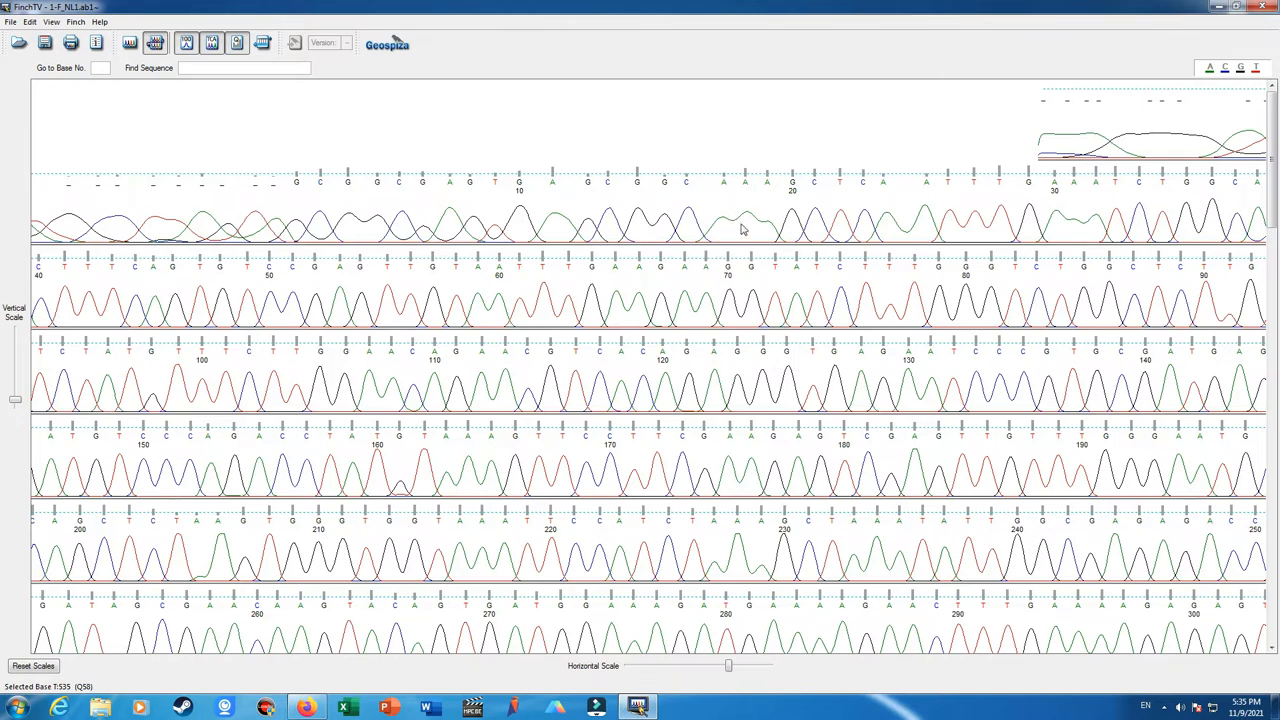
{"action": "mouse_move", "coordinate": [752, 240]}
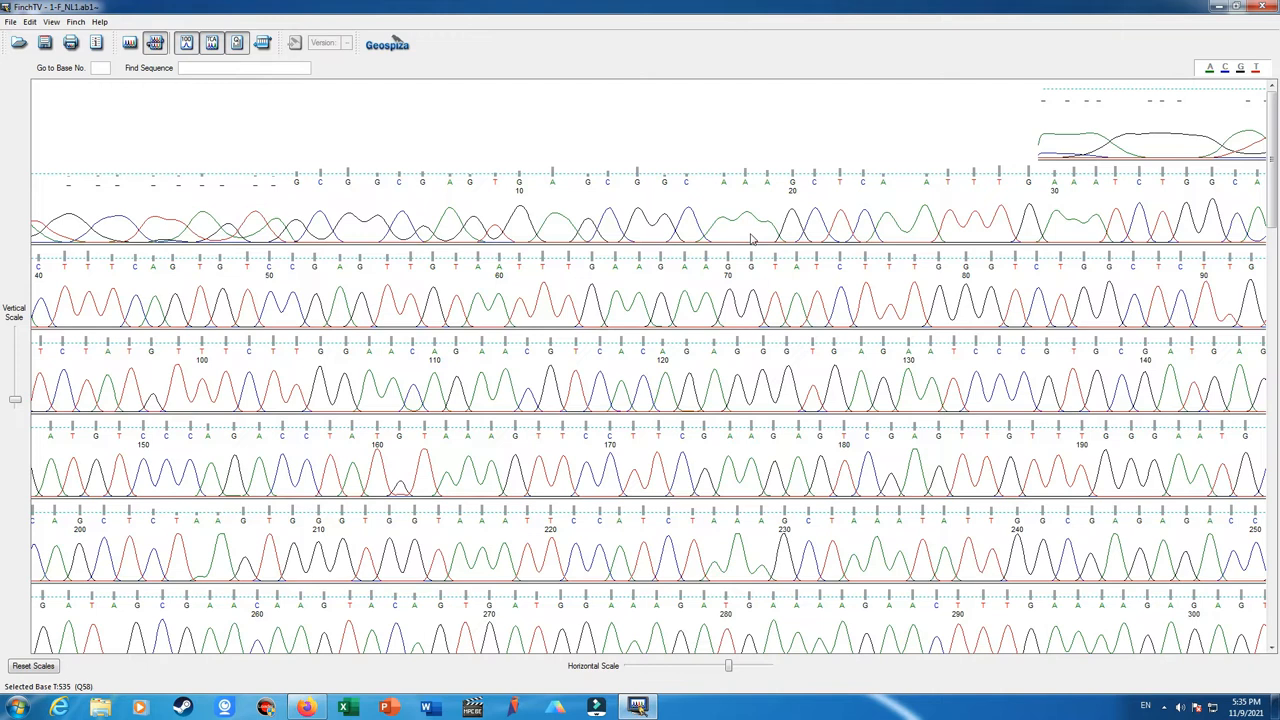
{"action": "mouse_move", "coordinate": [702, 206]}
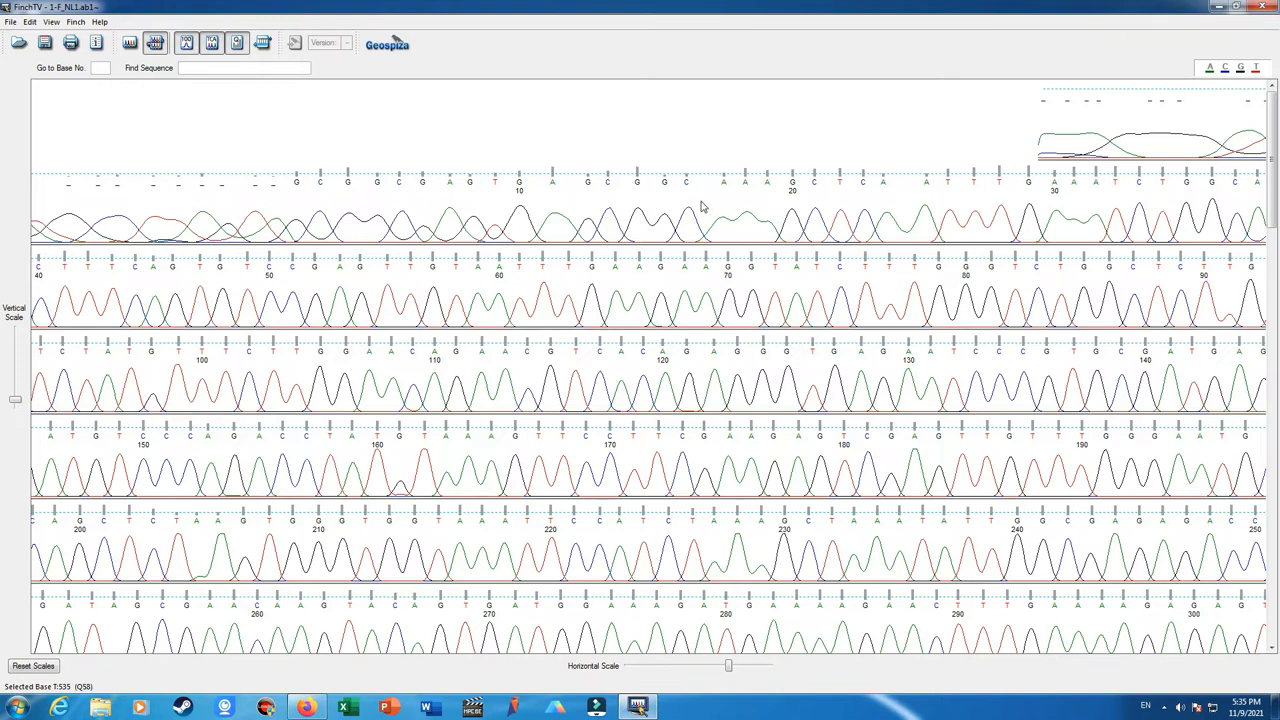
{"action": "mouse_move", "coordinate": [724, 202]}
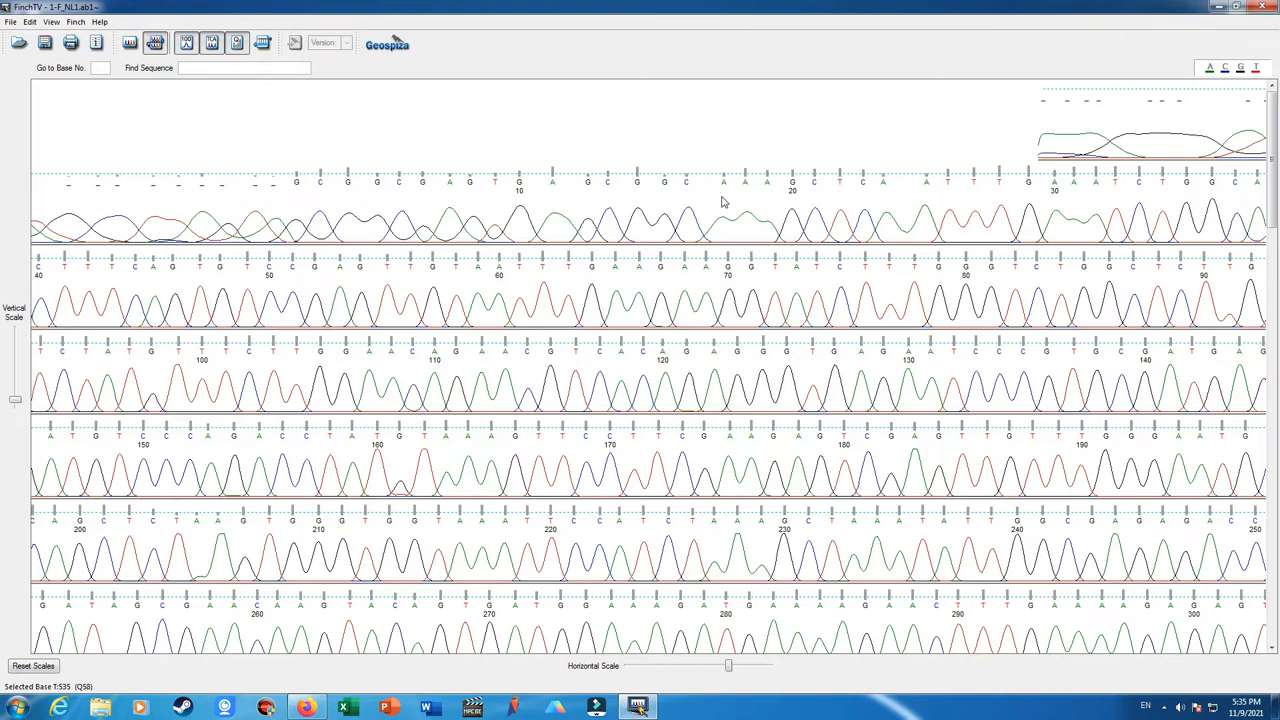
{"action": "mouse_move", "coordinate": [764, 200]}
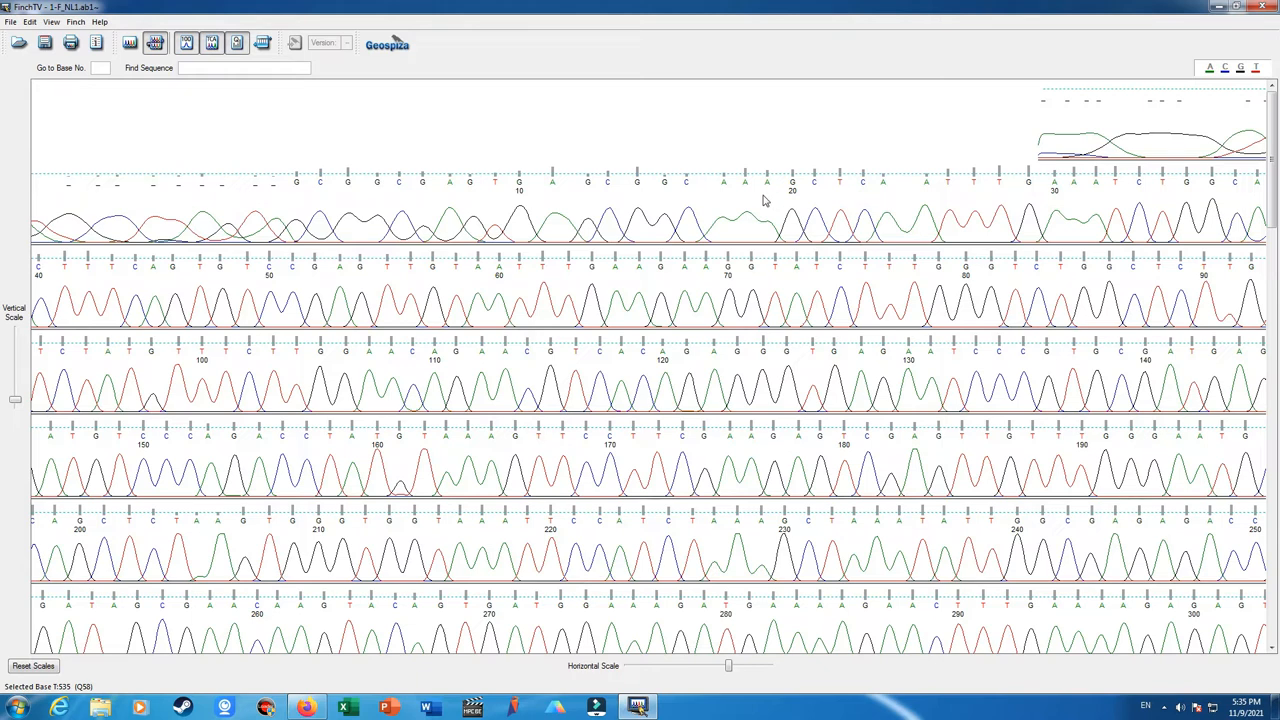
{"action": "mouse_move", "coordinate": [726, 232]}
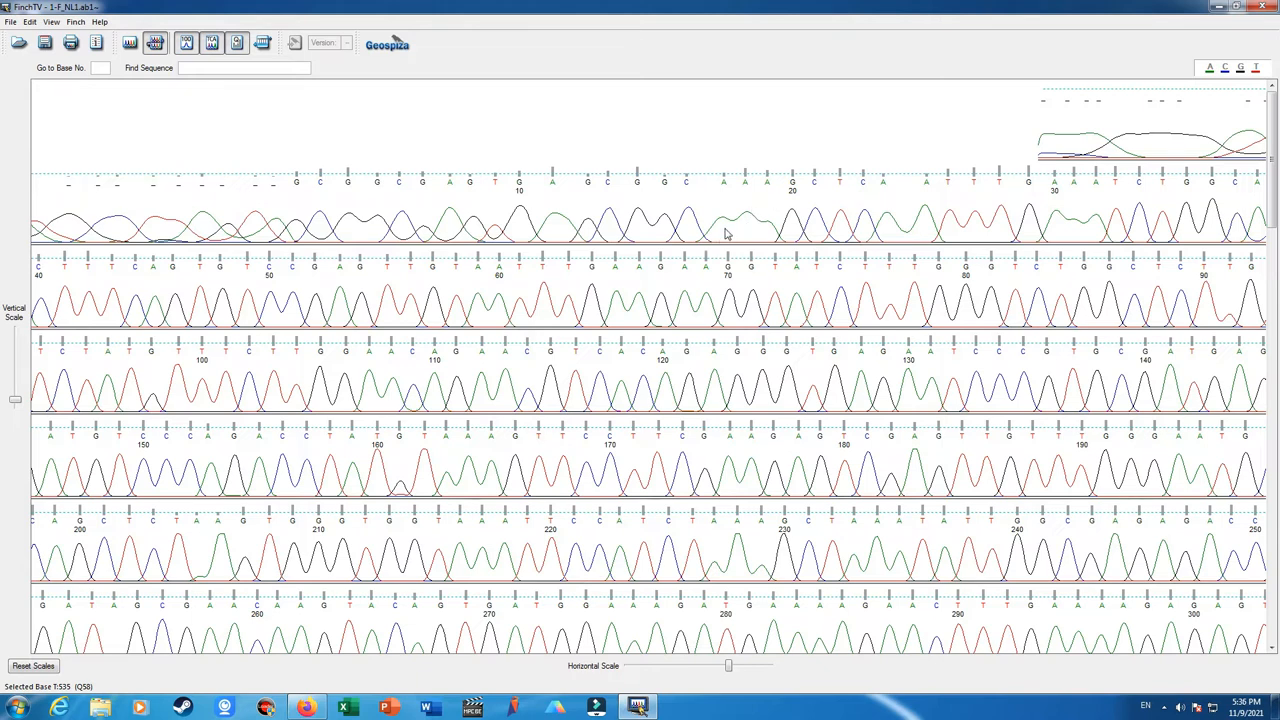
{"action": "mouse_move", "coordinate": [602, 160]}
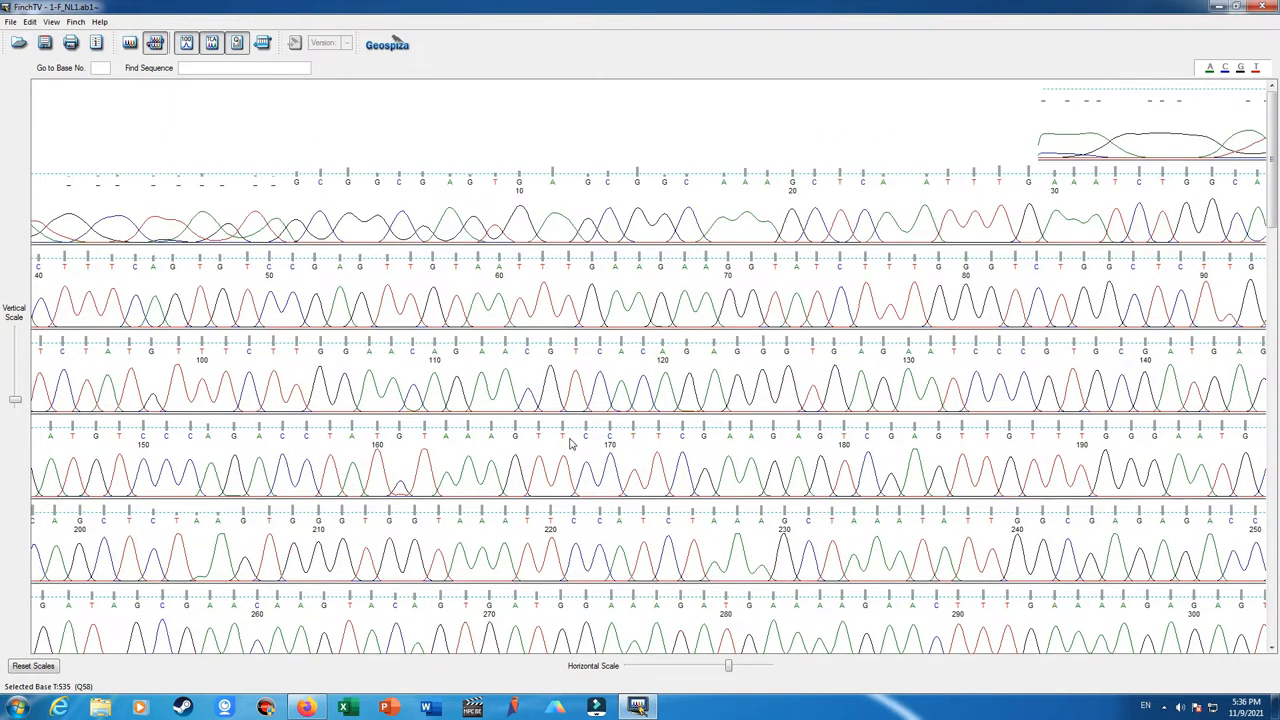
{"action": "scroll", "scroll_direction": "down", "scroll_amount": 3}
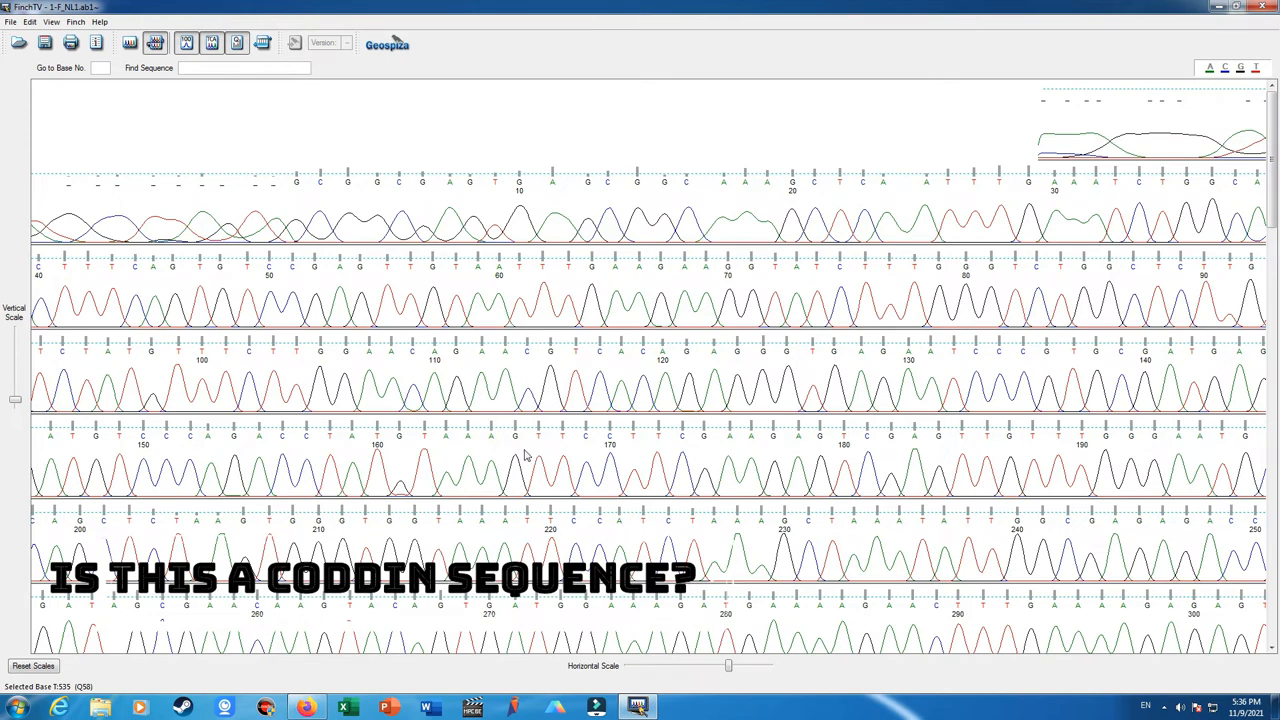
{"action": "scroll", "scroll_direction": "down", "scroll_amount": 3}
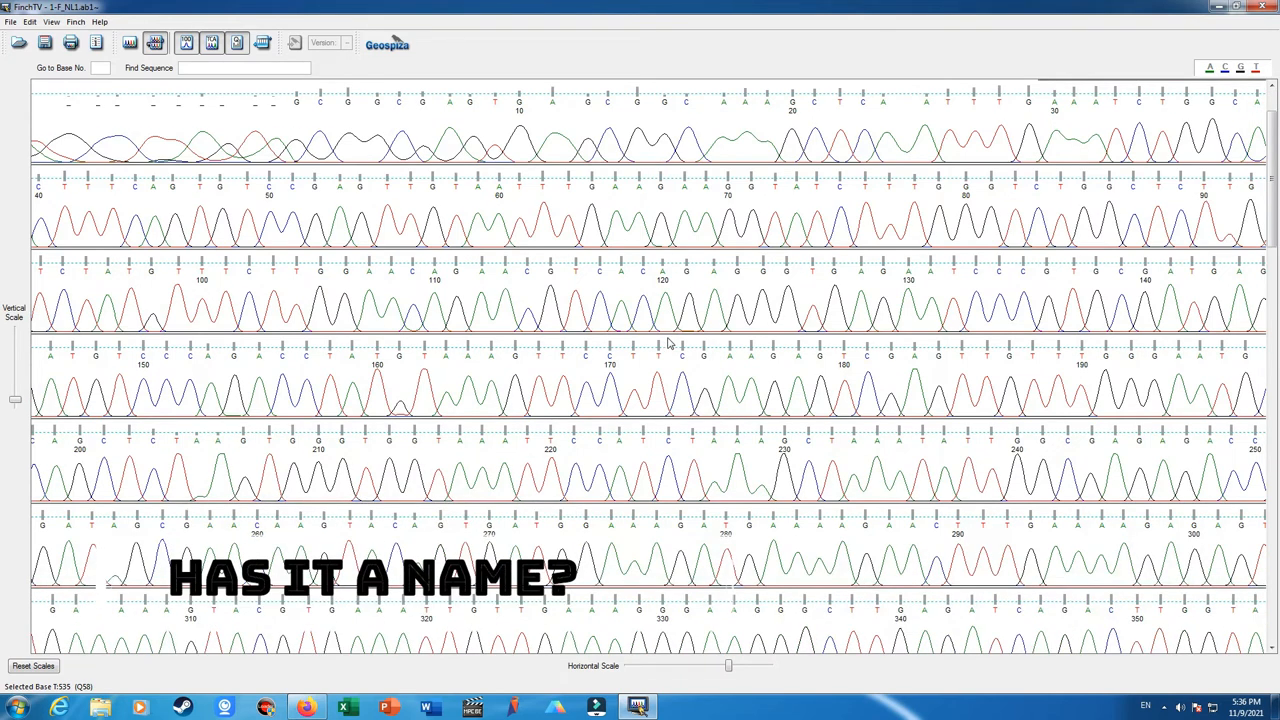
{"action": "scroll", "scroll_direction": "down", "scroll_amount": 3}
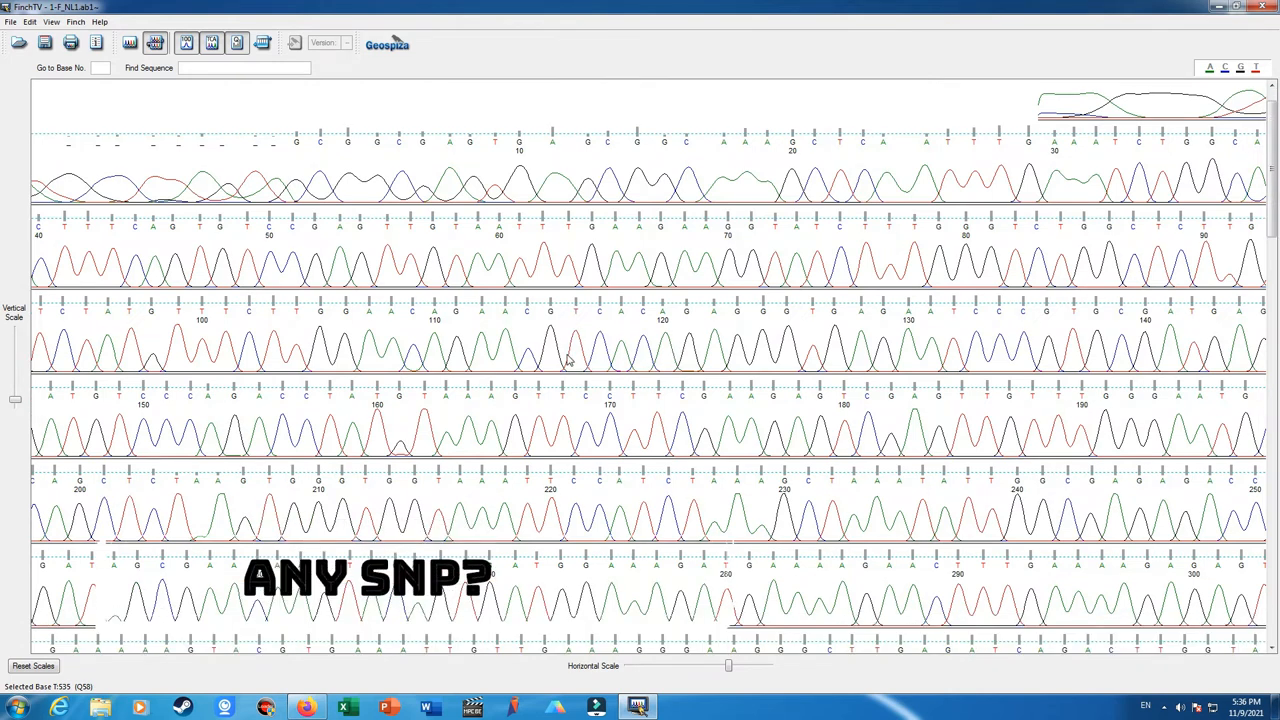
{"action": "scroll", "scroll_direction": "down", "scroll_amount": 3}
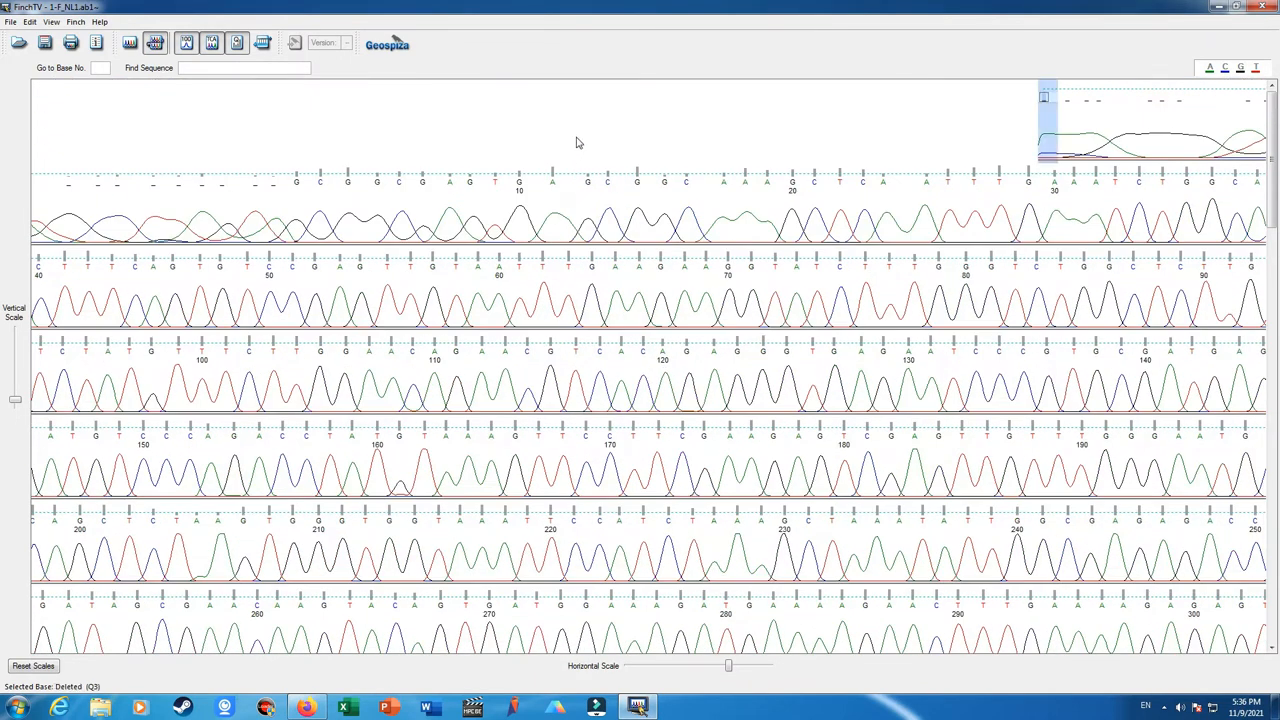
{"action": "mouse_move", "coordinate": [476, 168]}
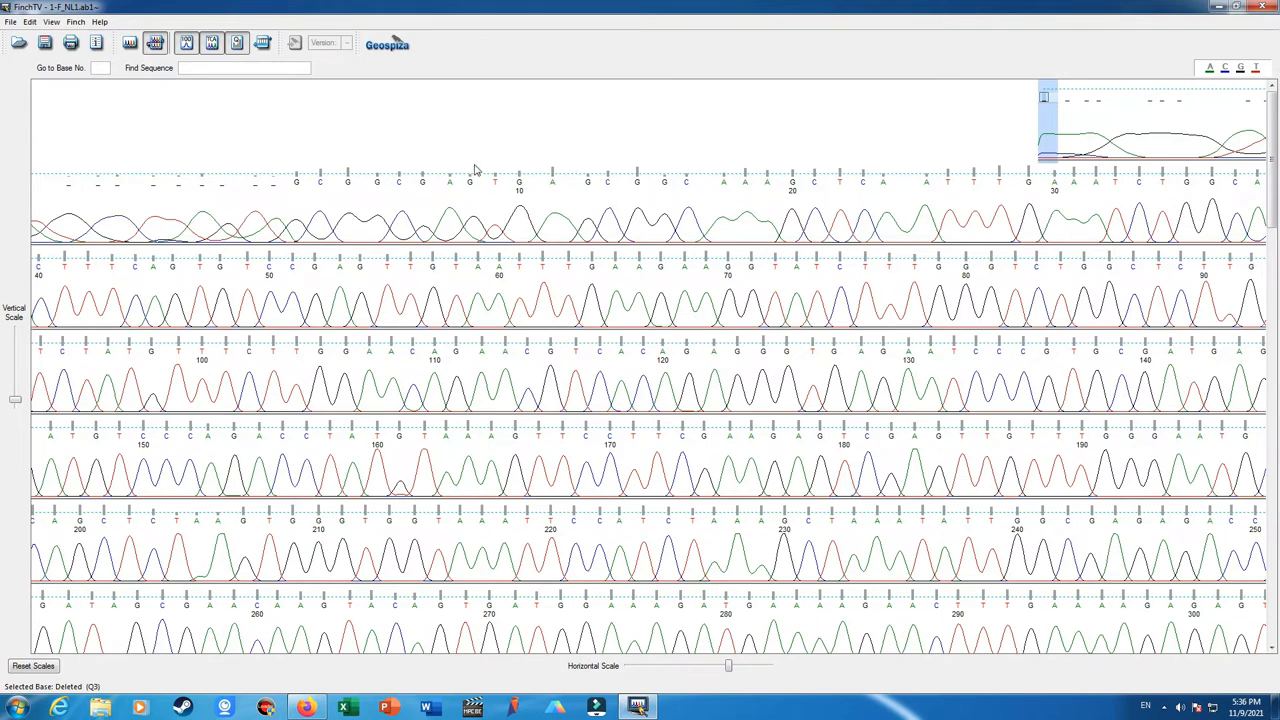
{"action": "mouse_move", "coordinate": [156, 192]}
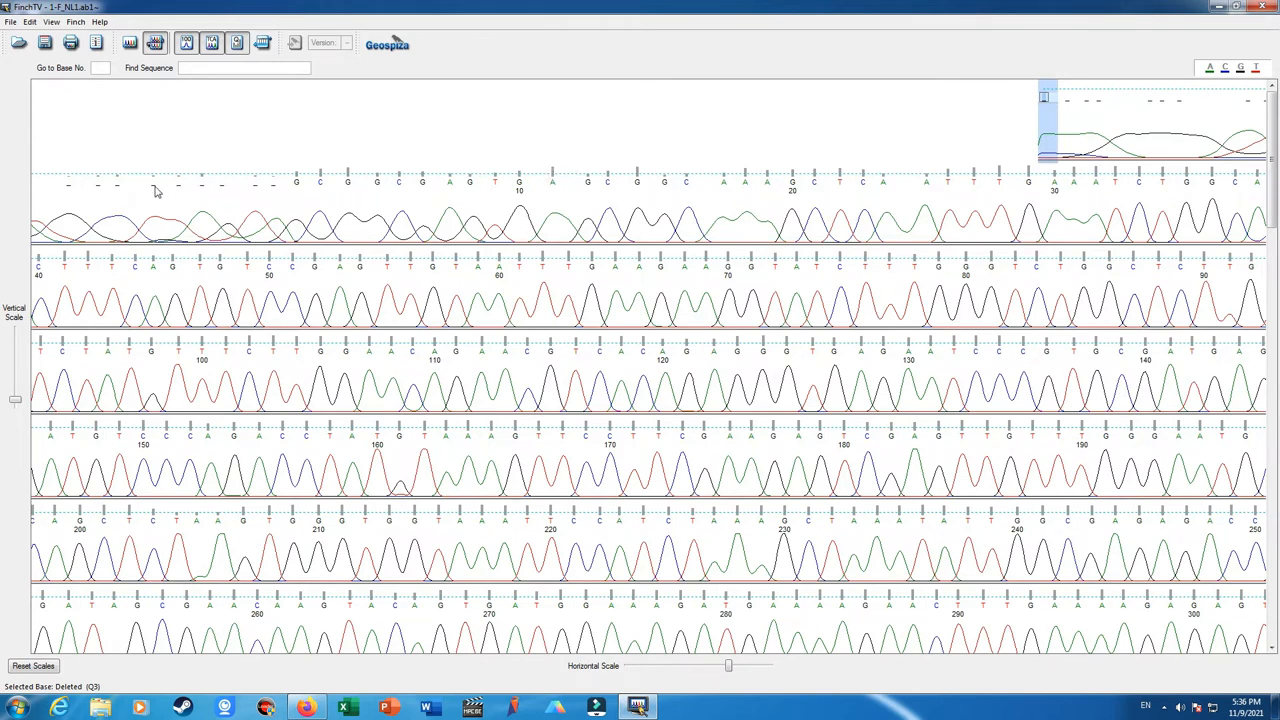
{"action": "mouse_move", "coordinate": [800, 202]}
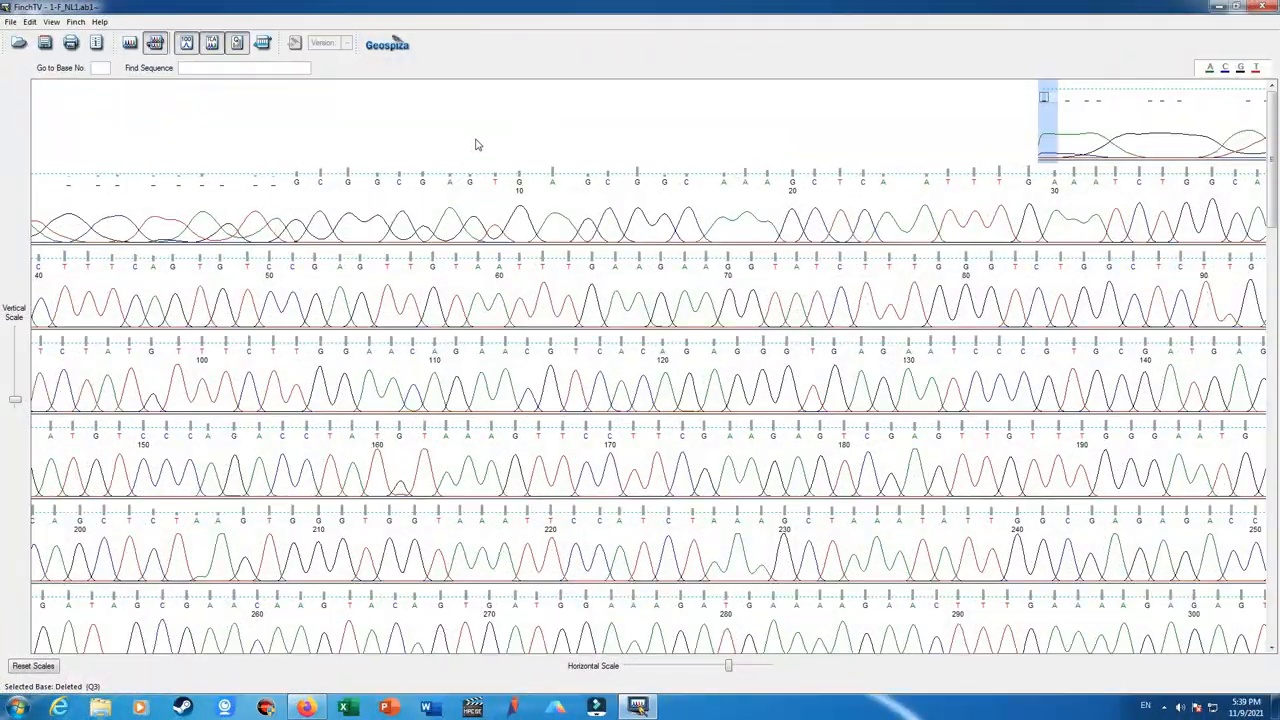
Use the Edit menu to send the trimmed read to NCBI BLAST
{"action": "left_click", "coordinate": [30, 20]}
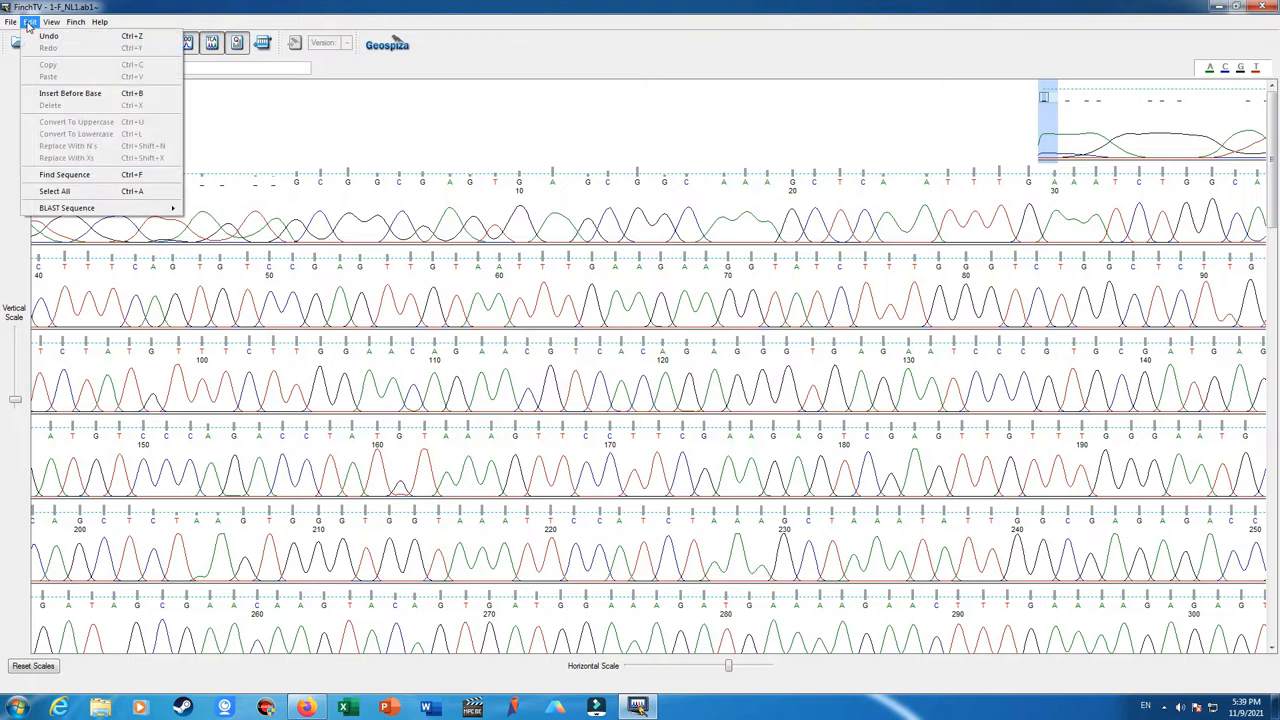
{"action": "mouse_move", "coordinate": [68, 206]}
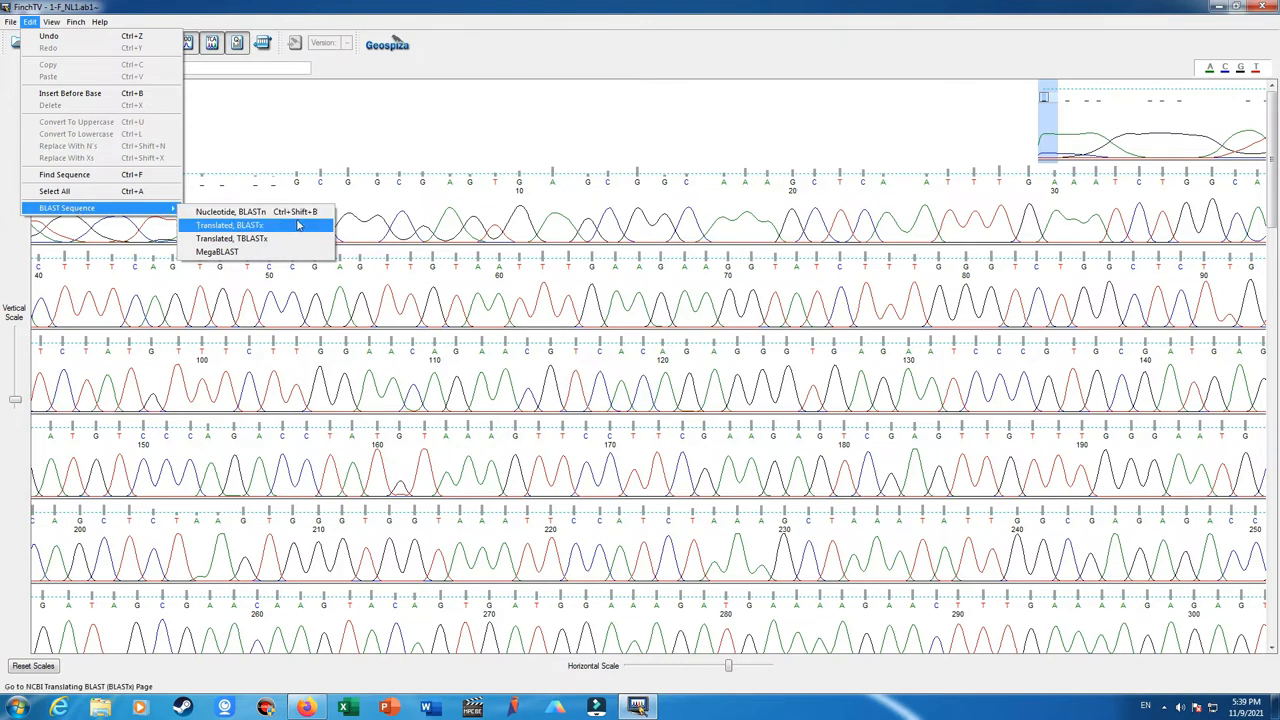
{"action": "mouse_move", "coordinate": [228, 212]}
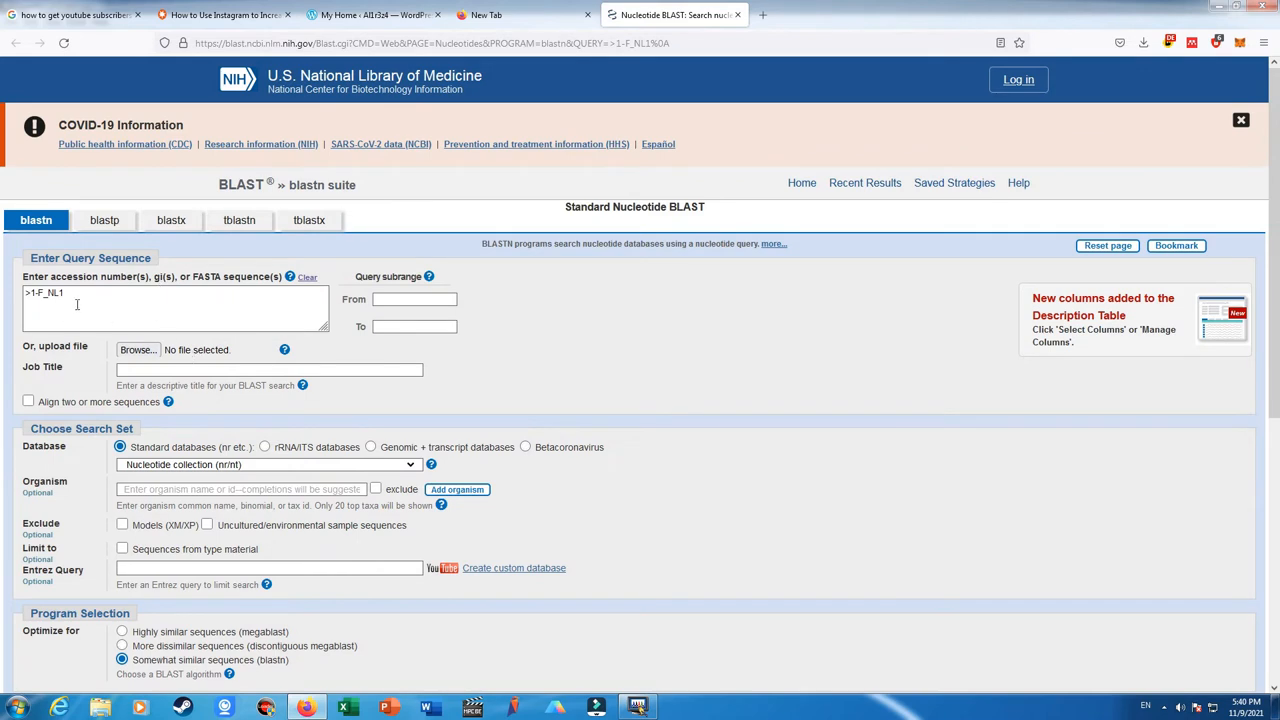
Clear the header-only entry from the BLAST query box and export the trimmed read from FinchTV as FASTA
{"action": "left_click", "coordinate": [308, 276]}
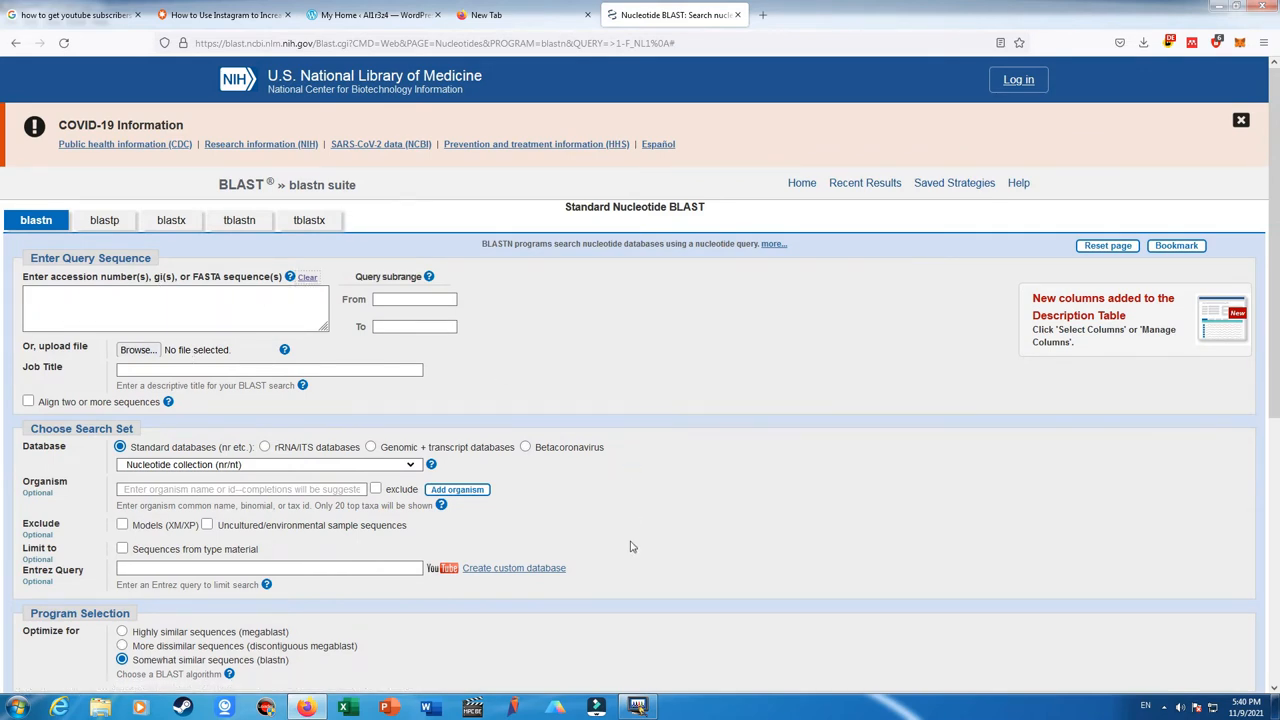
{"action": "left_click", "coordinate": [636, 708]}
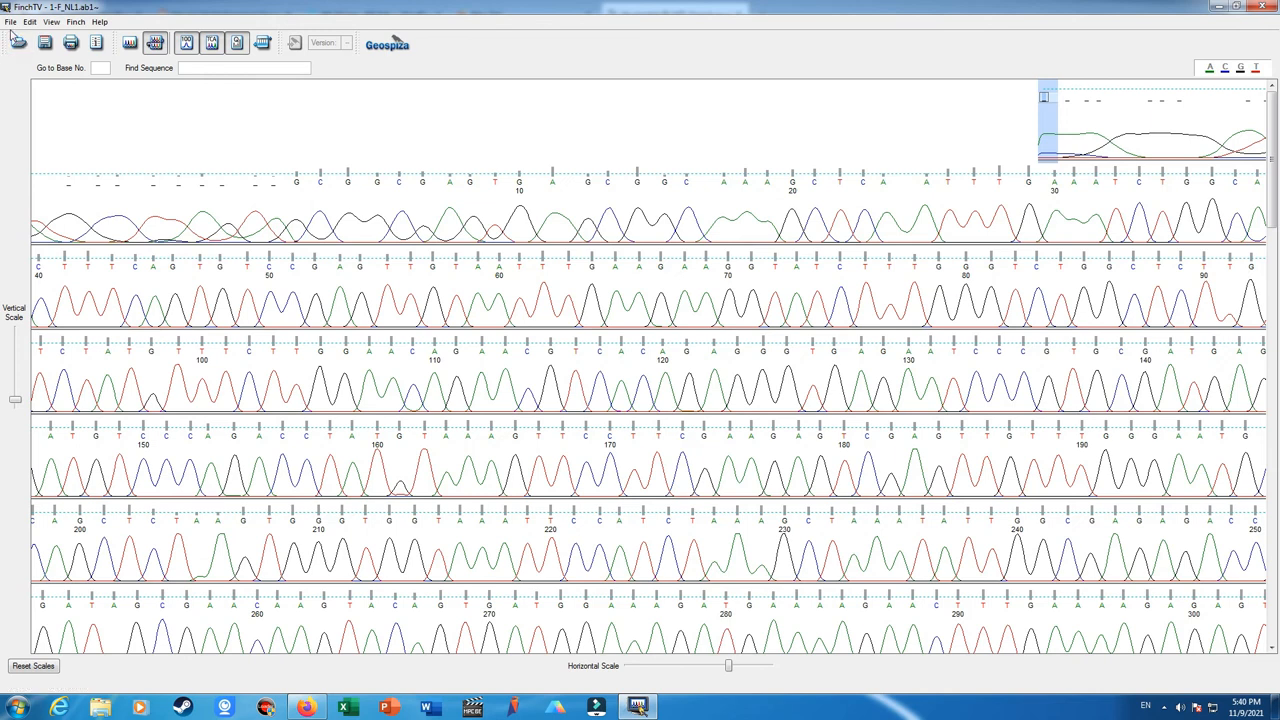
{"action": "left_click", "coordinate": [12, 20]}
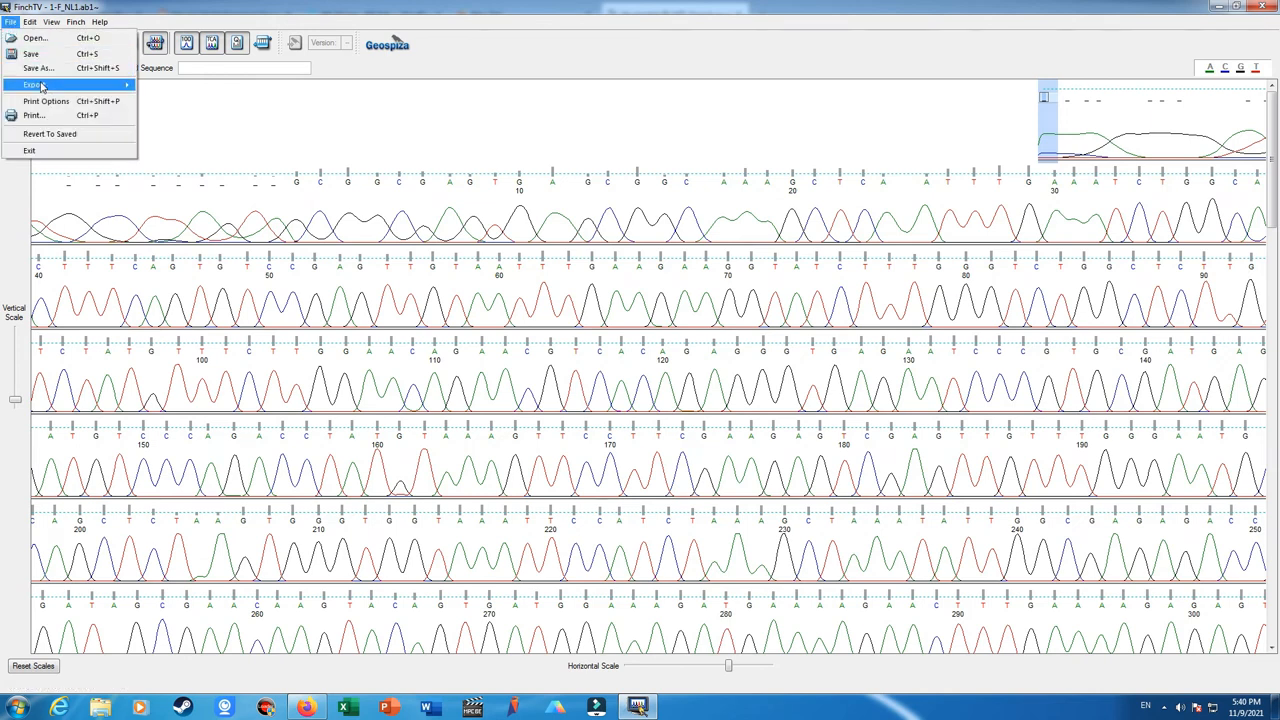
{"action": "left_click", "coordinate": [32, 84]}
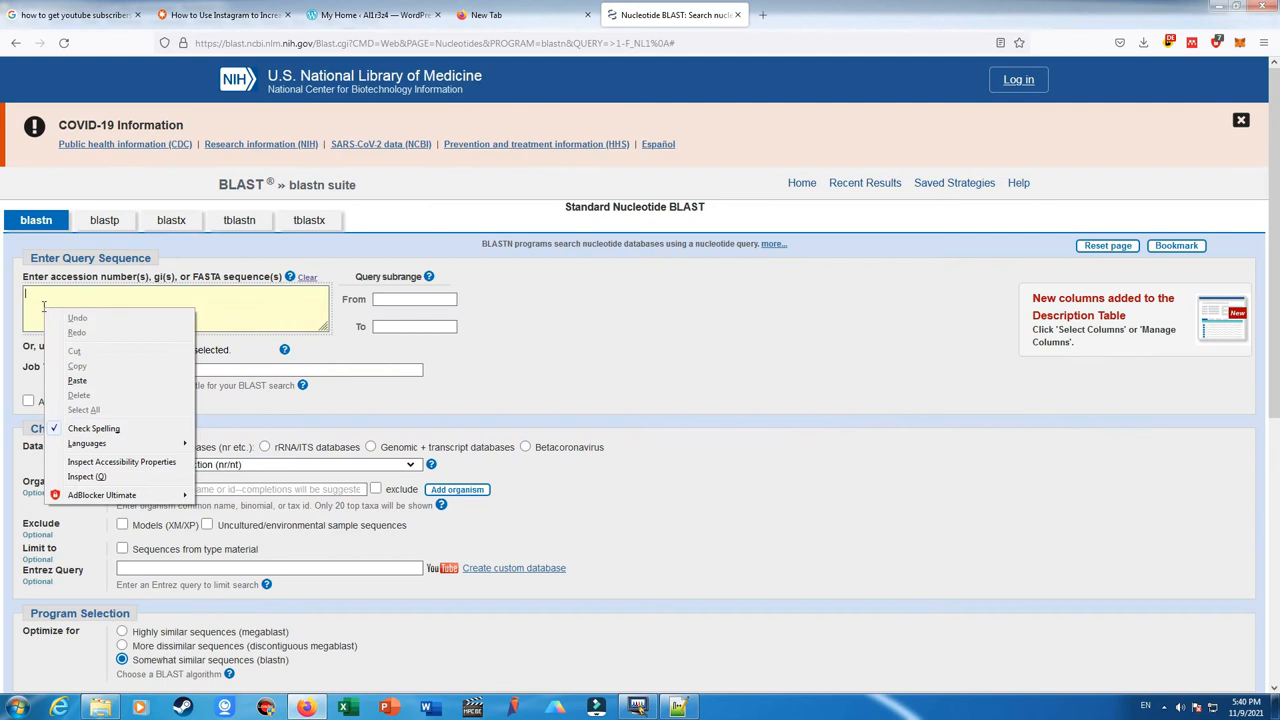
Paste the exported 551-base sequence into the NCBI BLAST query box
{"action": "left_click", "coordinate": [76, 380]}
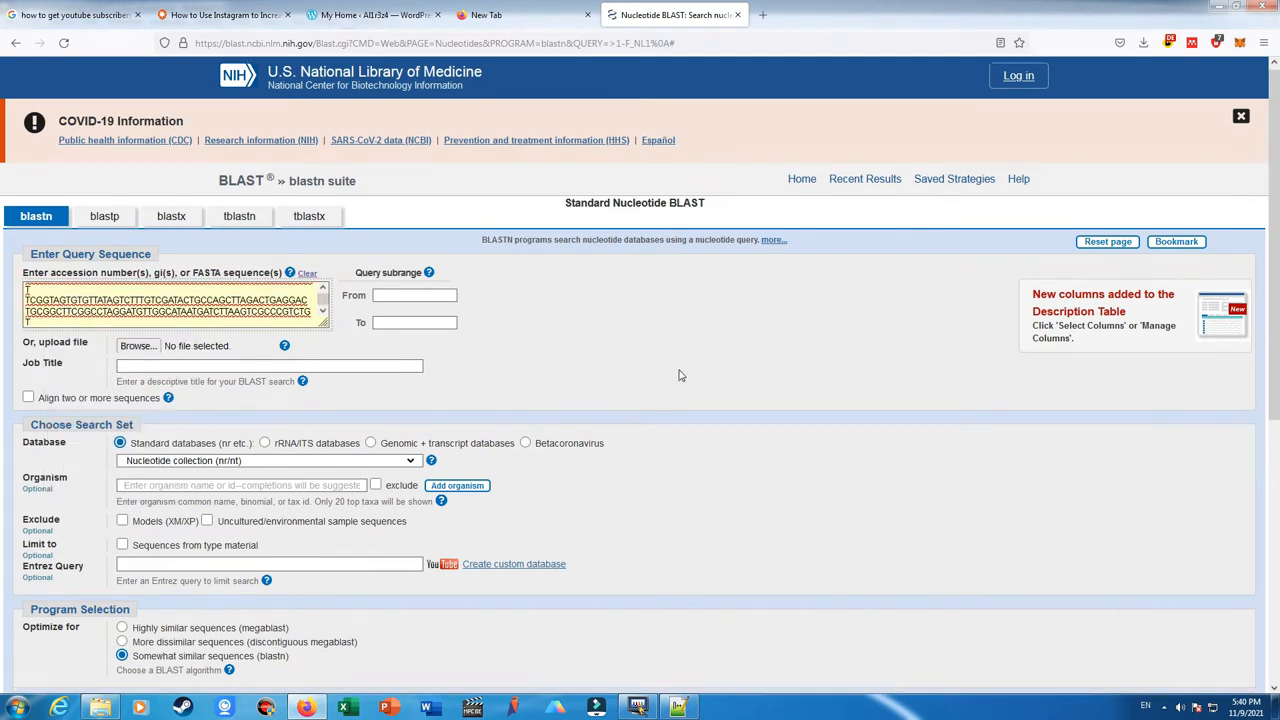
{"action": "scroll", "scroll_direction": "down", "scroll_amount": 3}
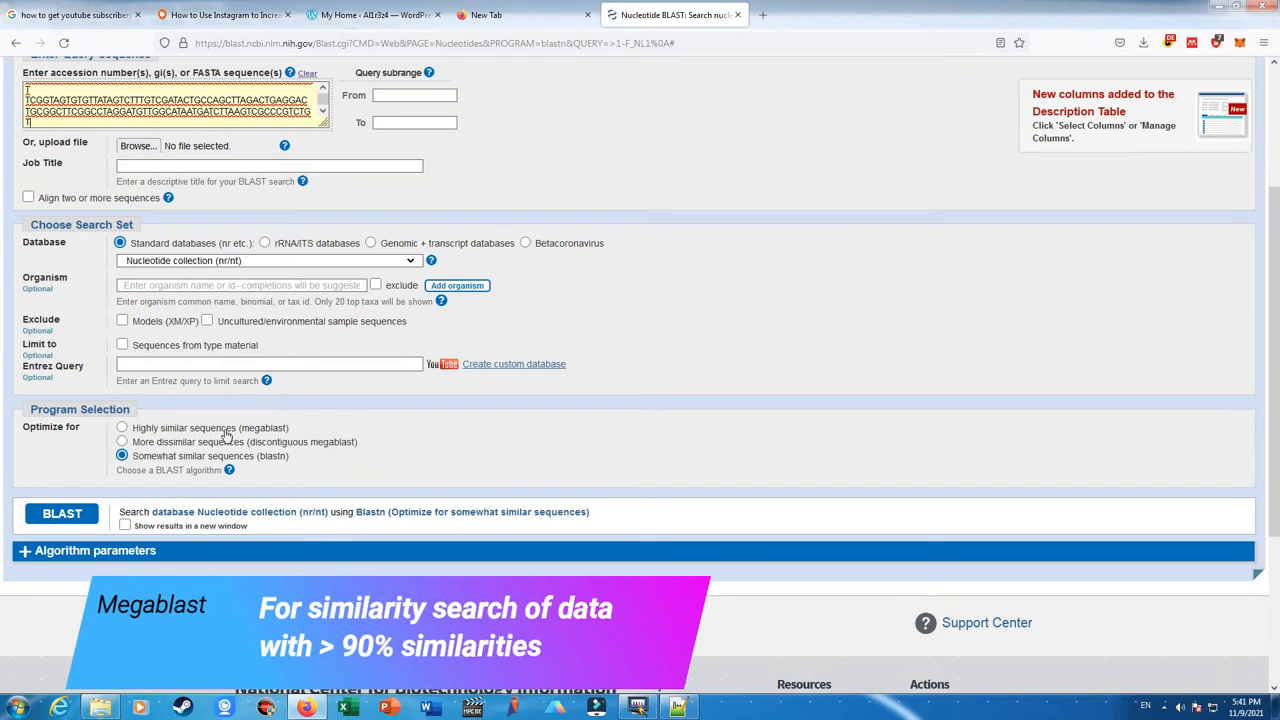
{"action": "mouse_move", "coordinate": [228, 436]}
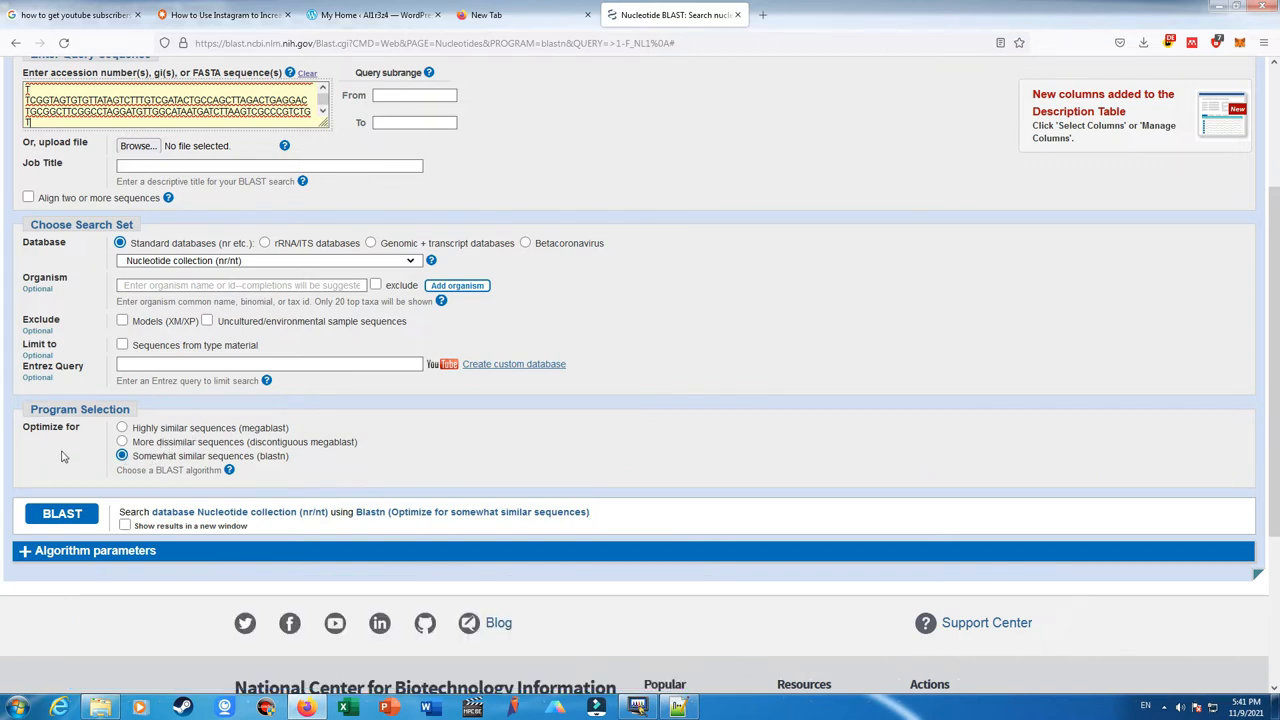
{"action": "mouse_move", "coordinate": [376, 476]}
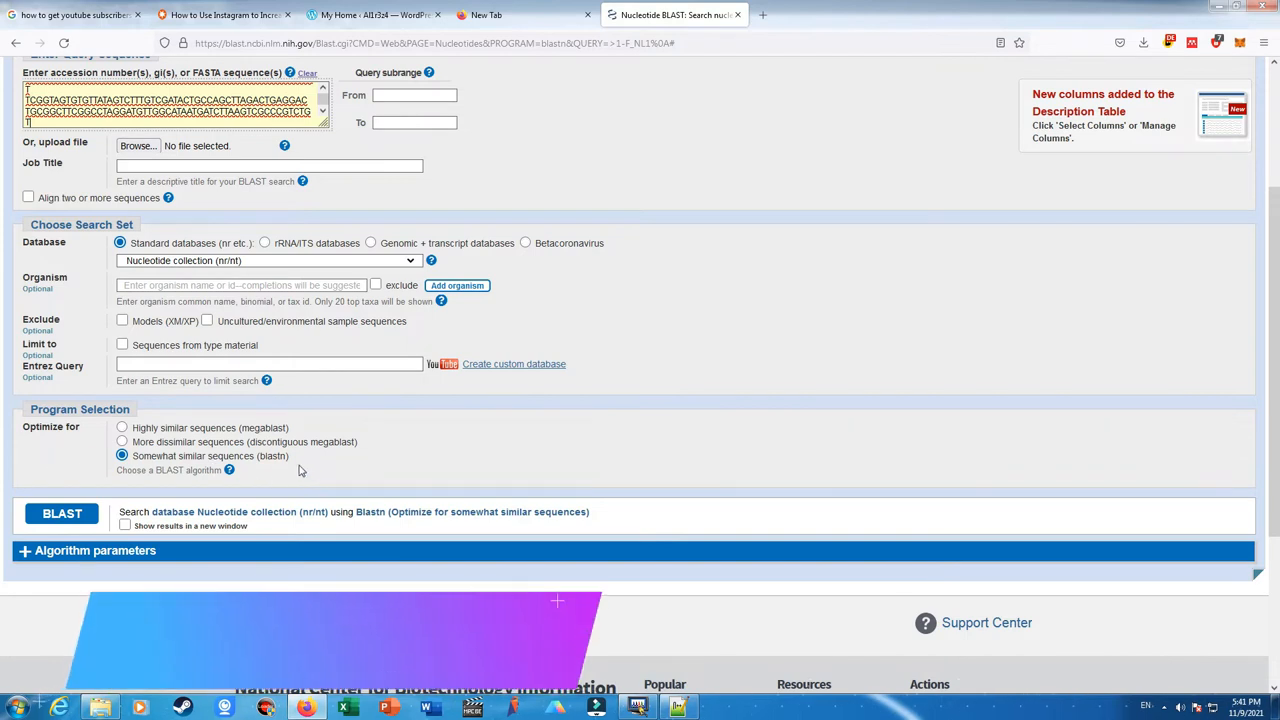
{"action": "left_click", "coordinate": [636, 708]}
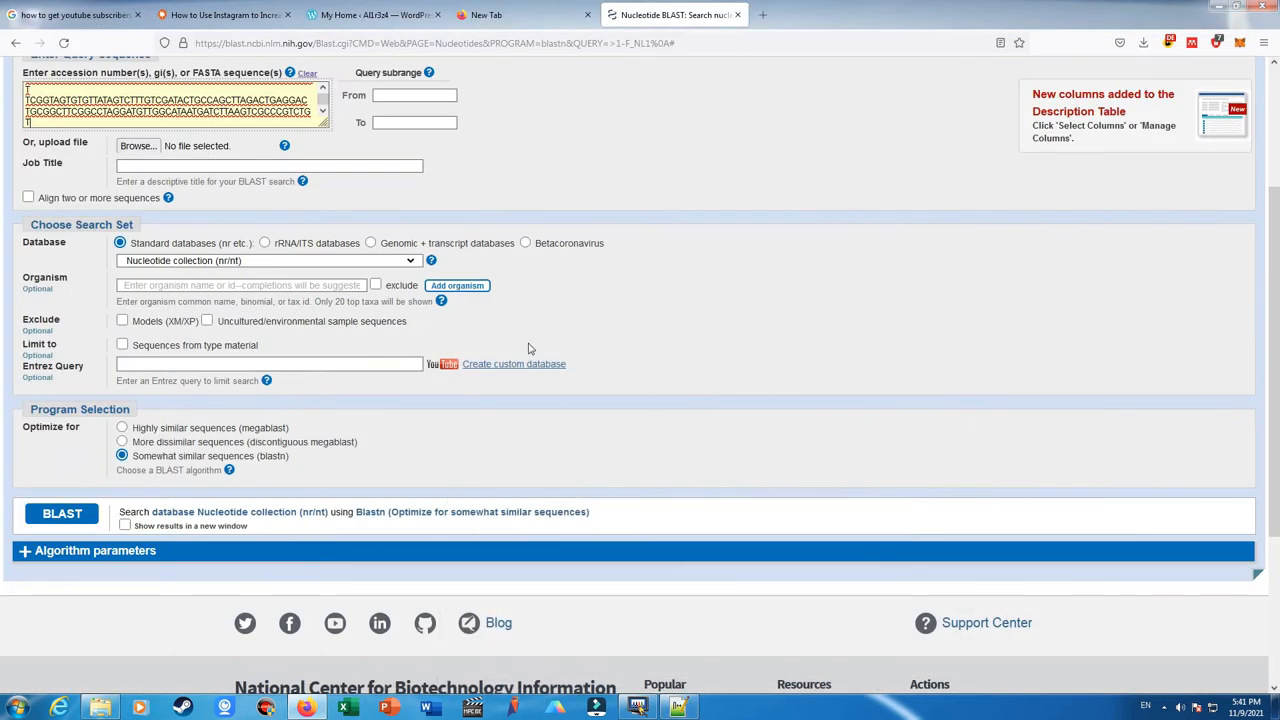
{"action": "mouse_move", "coordinate": [78, 452]}
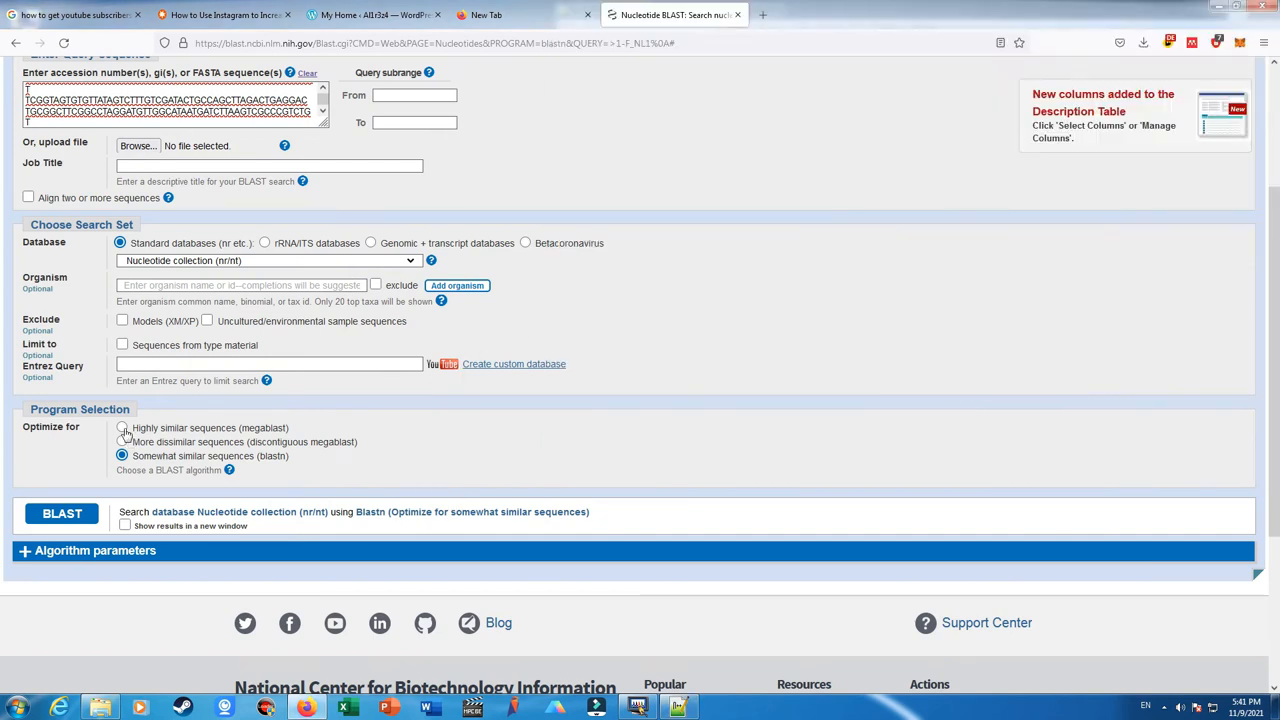
Choose 'Highly similar sequences (megablast)' and run the nucleotide search against nt
{"action": "left_click", "coordinate": [122, 428]}
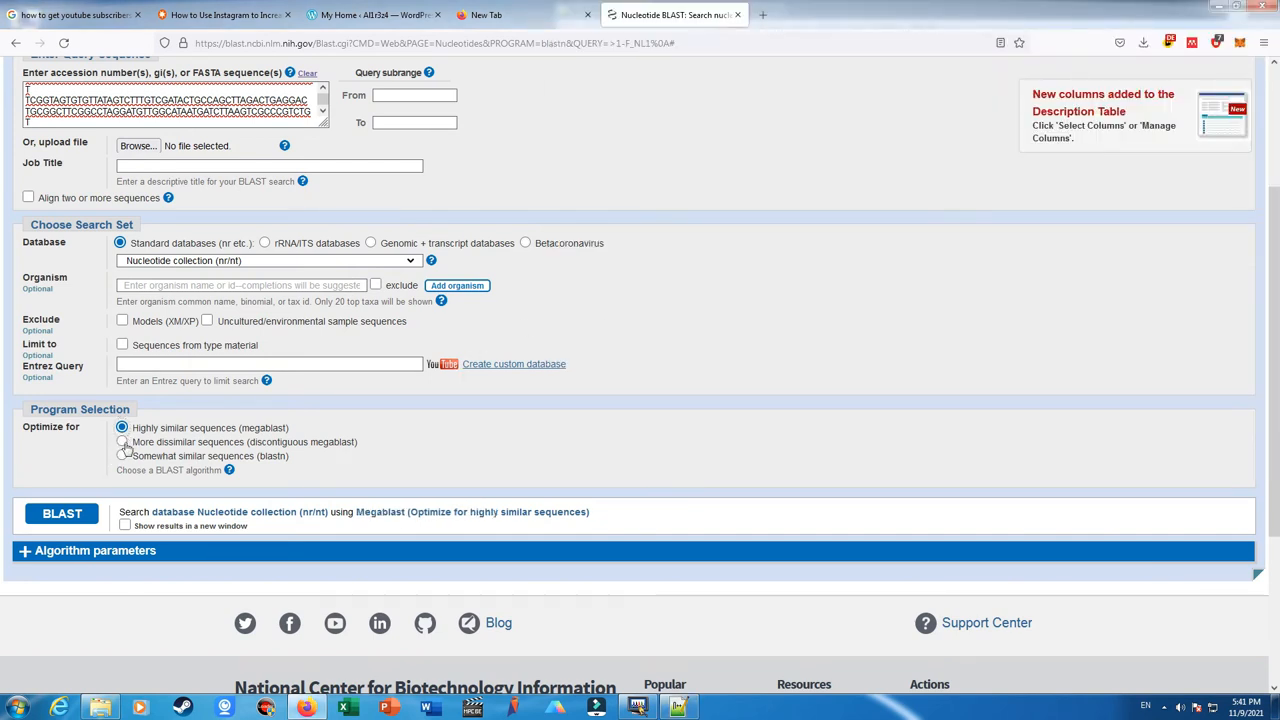
{"action": "left_click", "coordinate": [124, 524]}
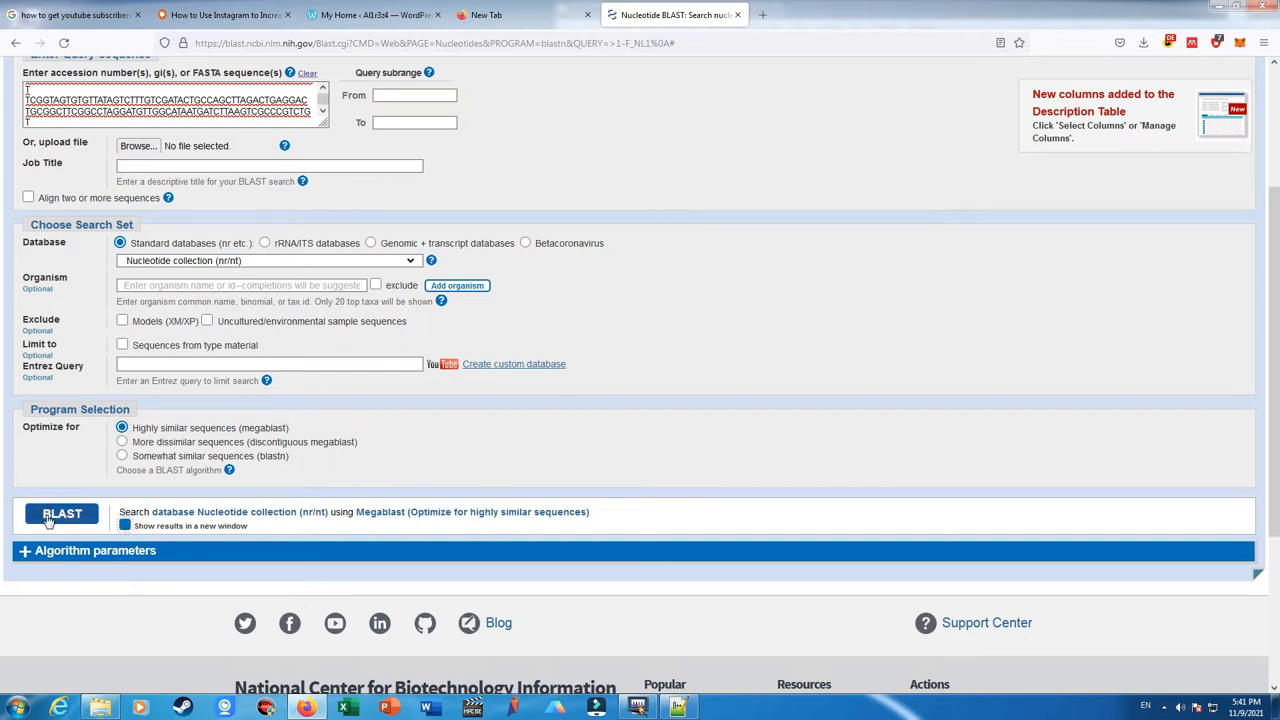
{"action": "left_click", "coordinate": [60, 512]}
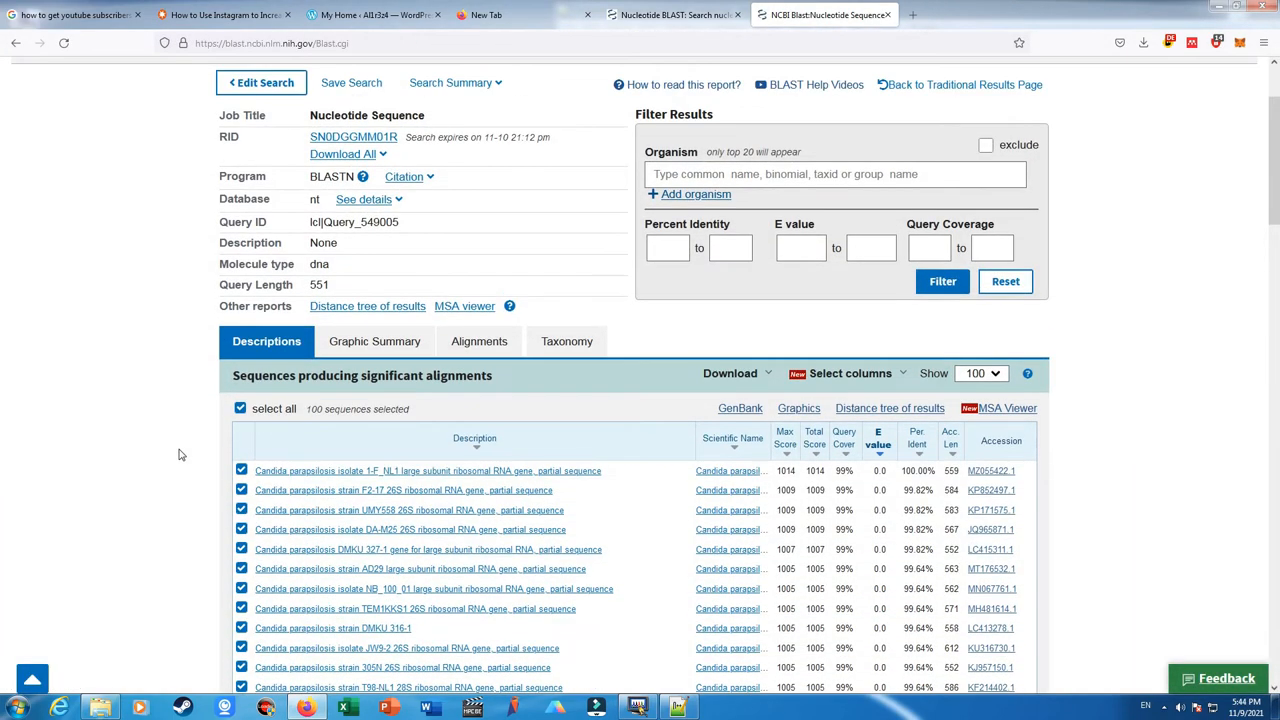
Scroll the Descriptions hit table to review Query Cover and Per. Ident of the Candida parapsilosis matches
{"action": "scroll", "scroll_direction": "down", "scroll_amount": 3}
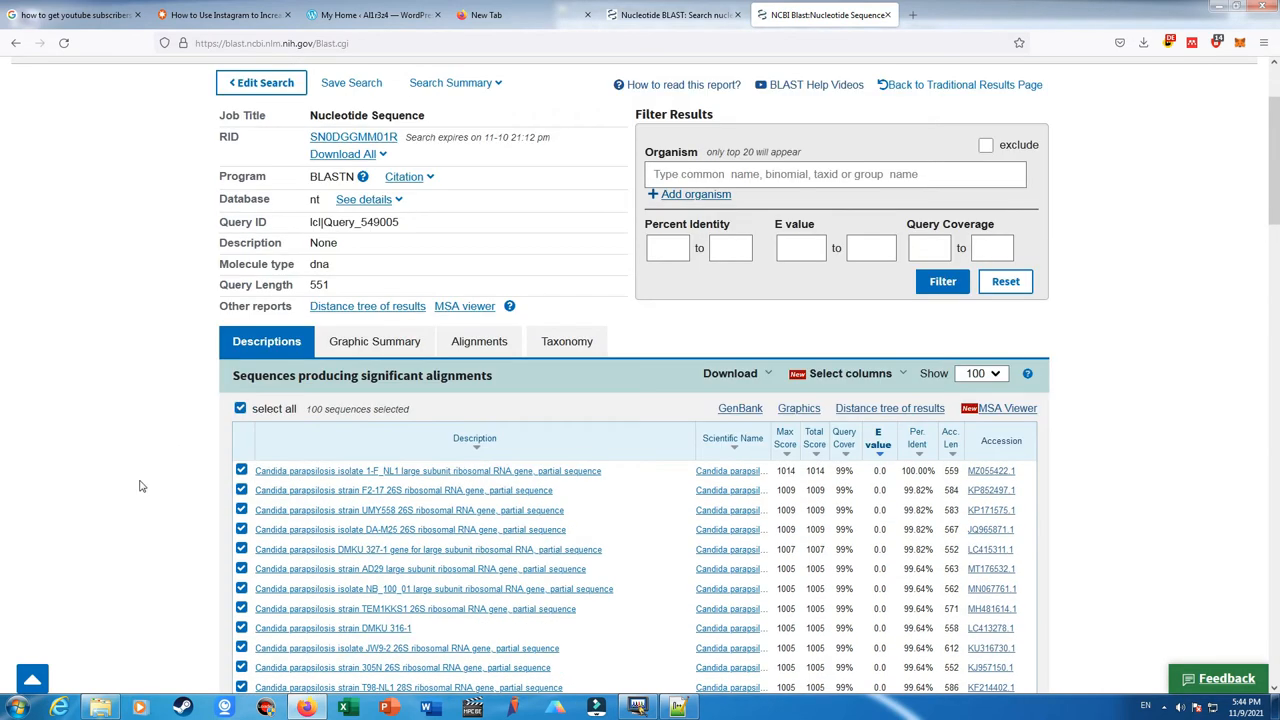
{"action": "scroll", "scroll_direction": "down", "scroll_amount": 3}
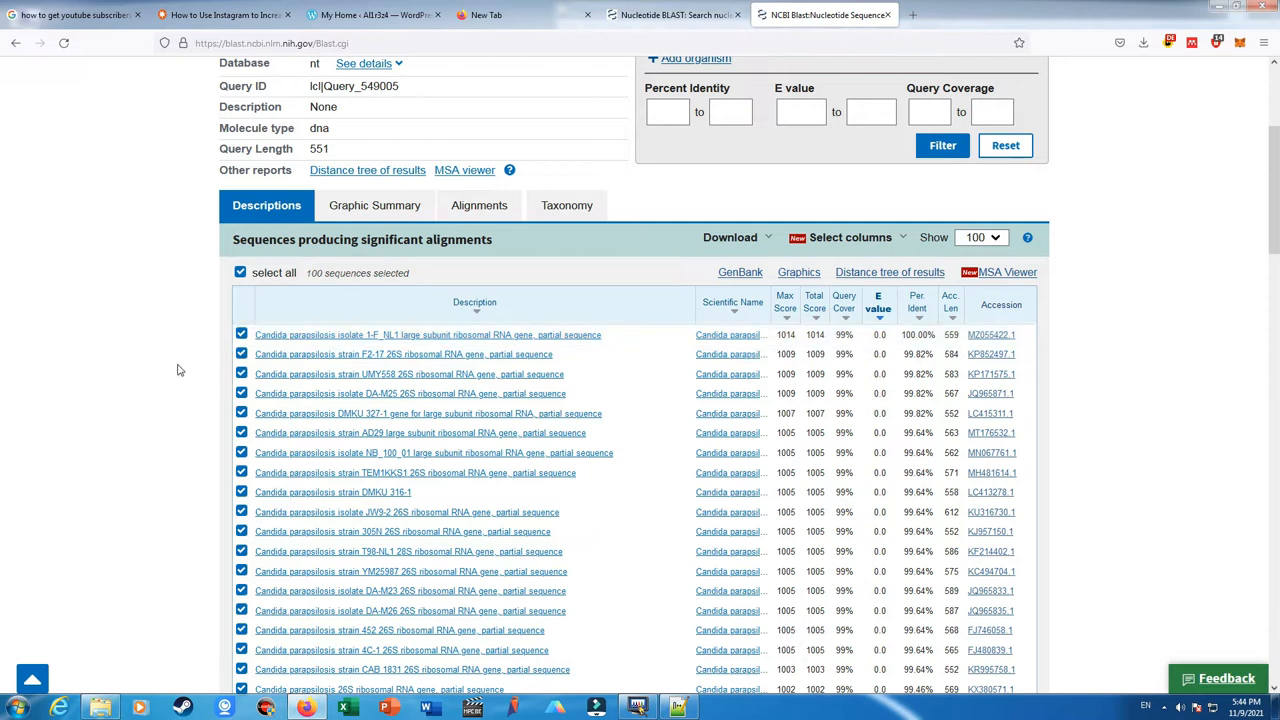
{"action": "mouse_move", "coordinate": [220, 308]}
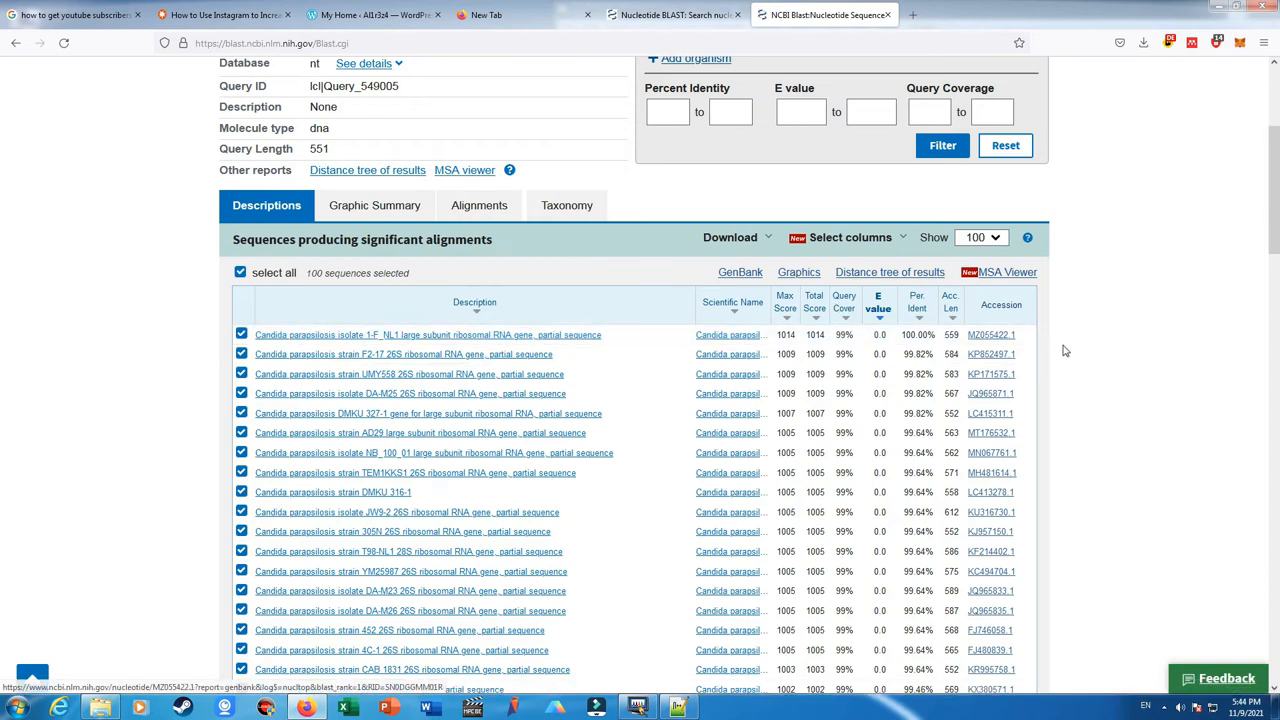
{"action": "mouse_move", "coordinate": [866, 354]}
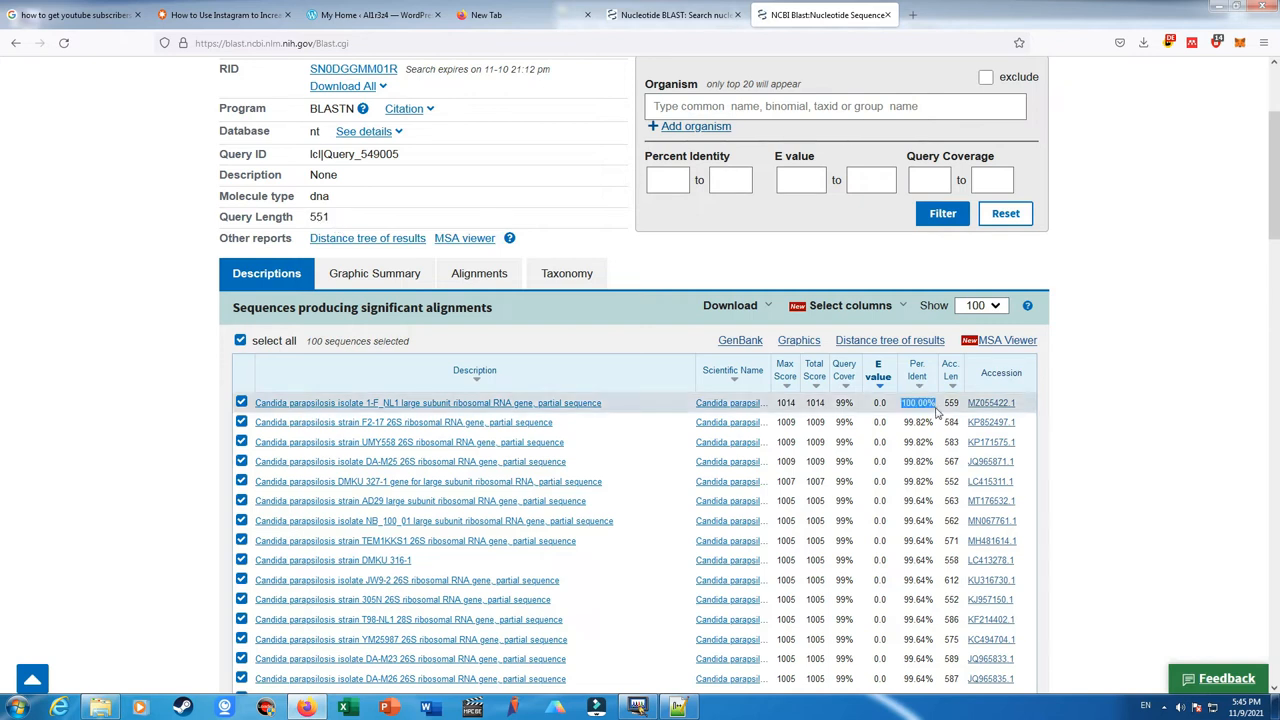
{"action": "mouse_move", "coordinate": [1136, 384]}
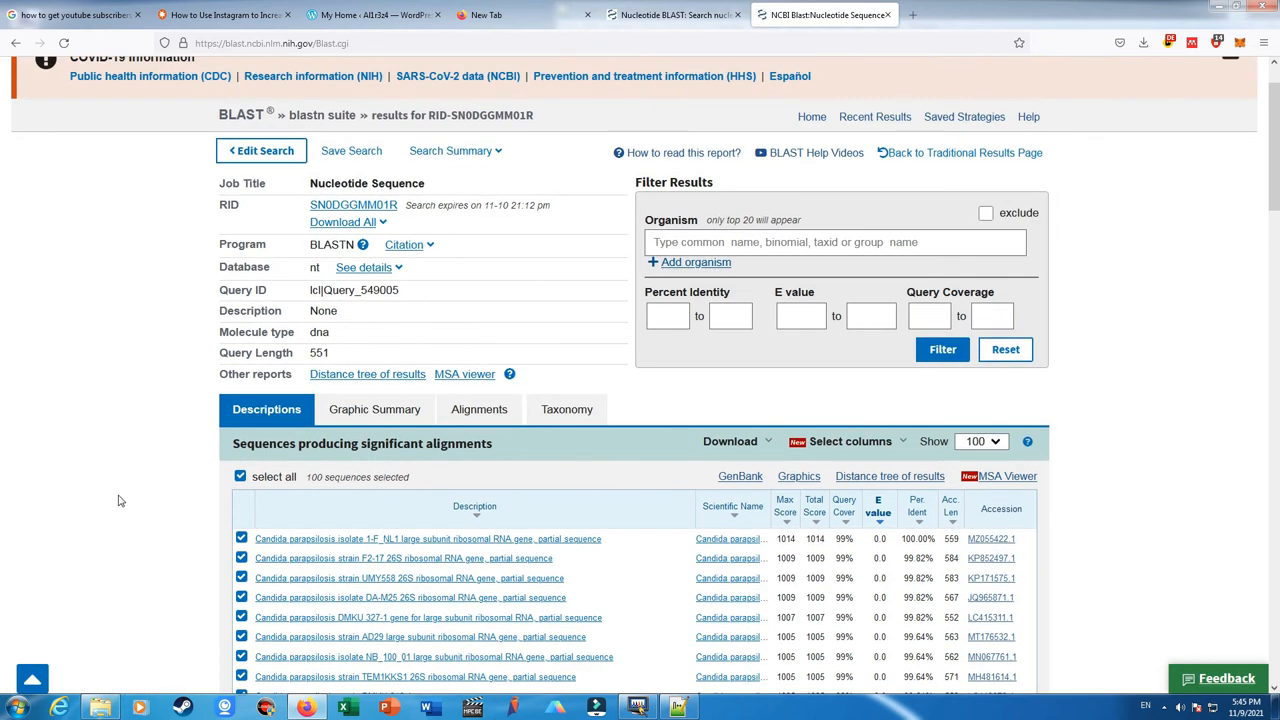
{"action": "mouse_move", "coordinate": [130, 512]}
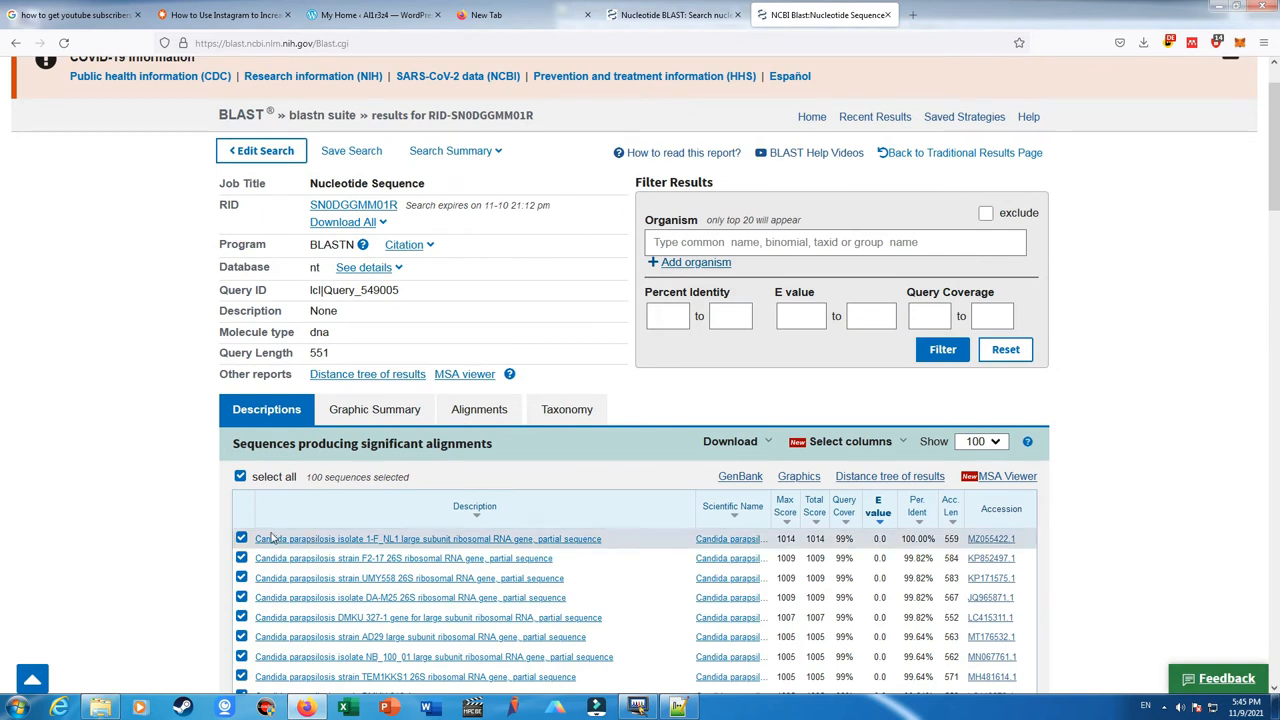
{"action": "scroll", "scroll_direction": "down", "scroll_amount": 3}
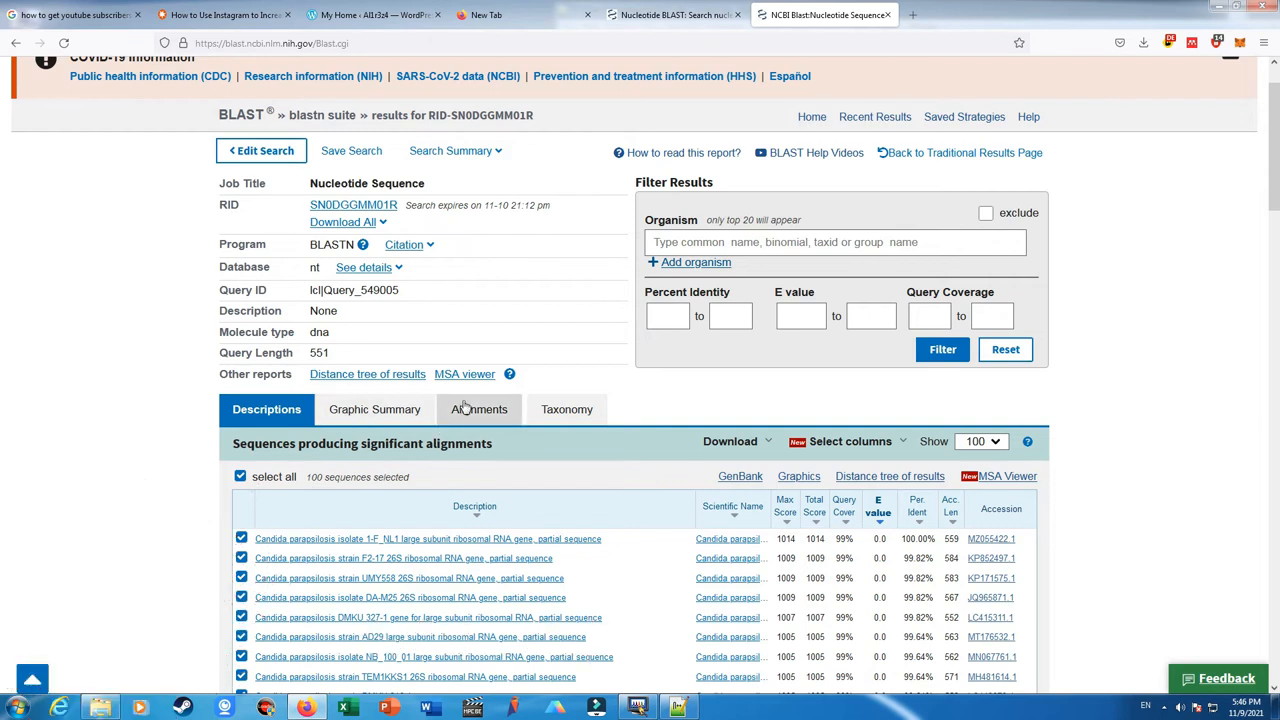
{"action": "scroll", "scroll_direction": "down", "scroll_amount": 3}
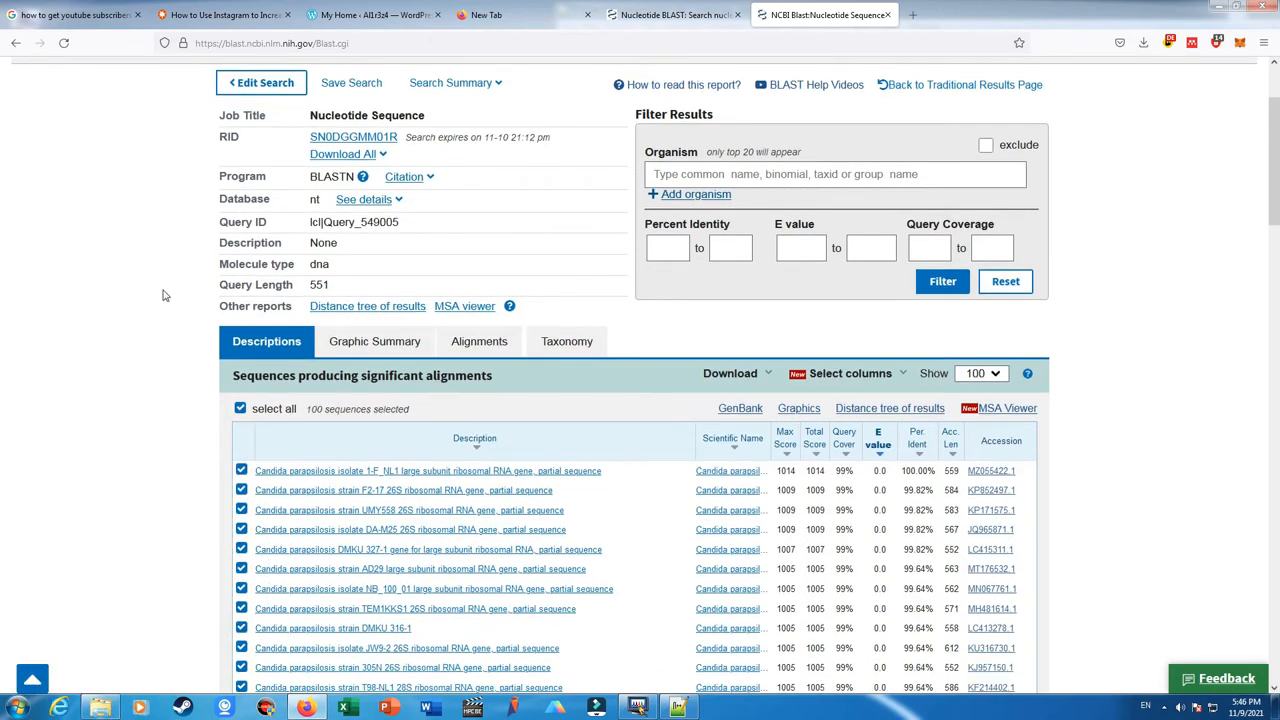
Select only the top Candida parapsilosis isolate 1-F_NL1 hit and show its alignment
{"action": "left_click", "coordinate": [240, 408]}
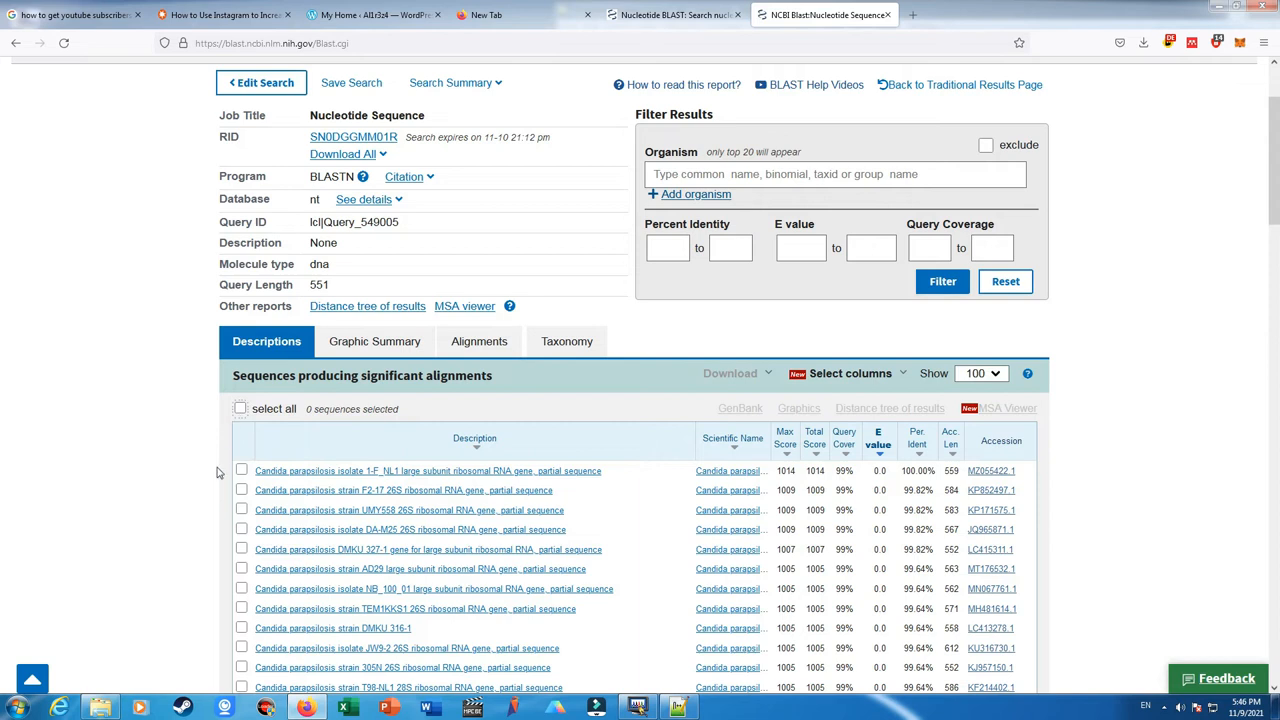
{"action": "left_click", "coordinate": [240, 470]}
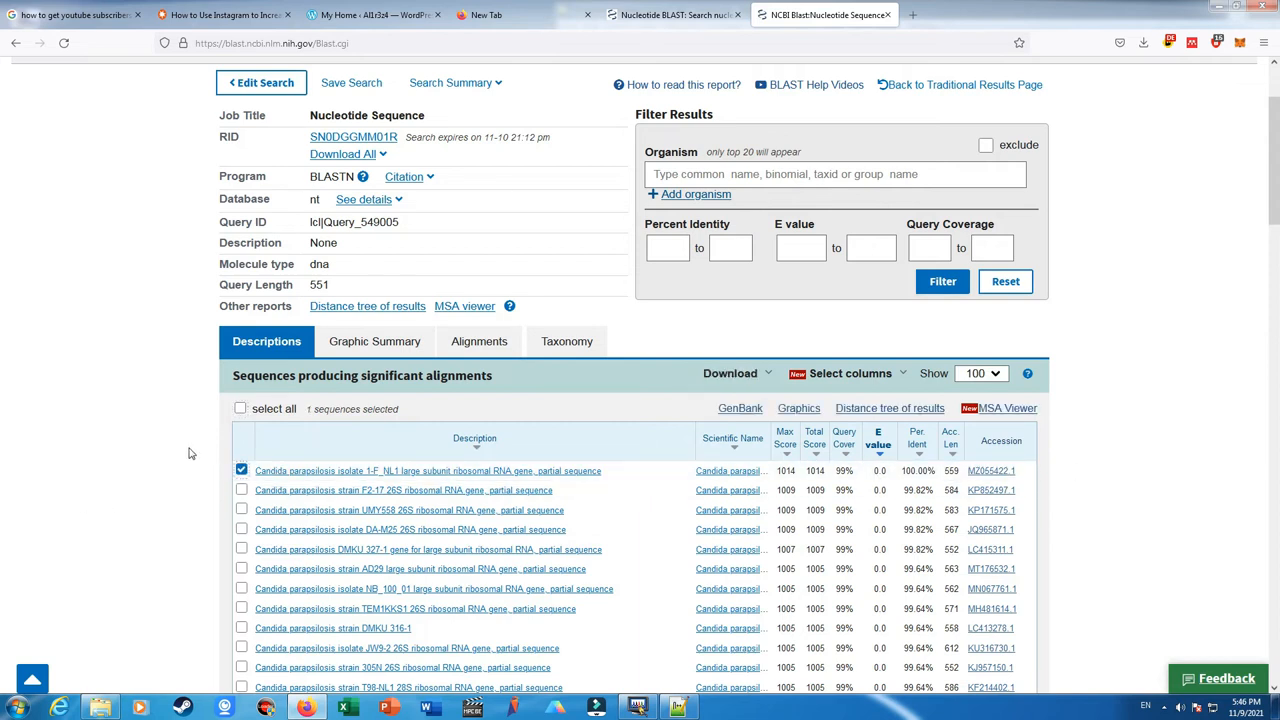
{"action": "left_click", "coordinate": [480, 340]}
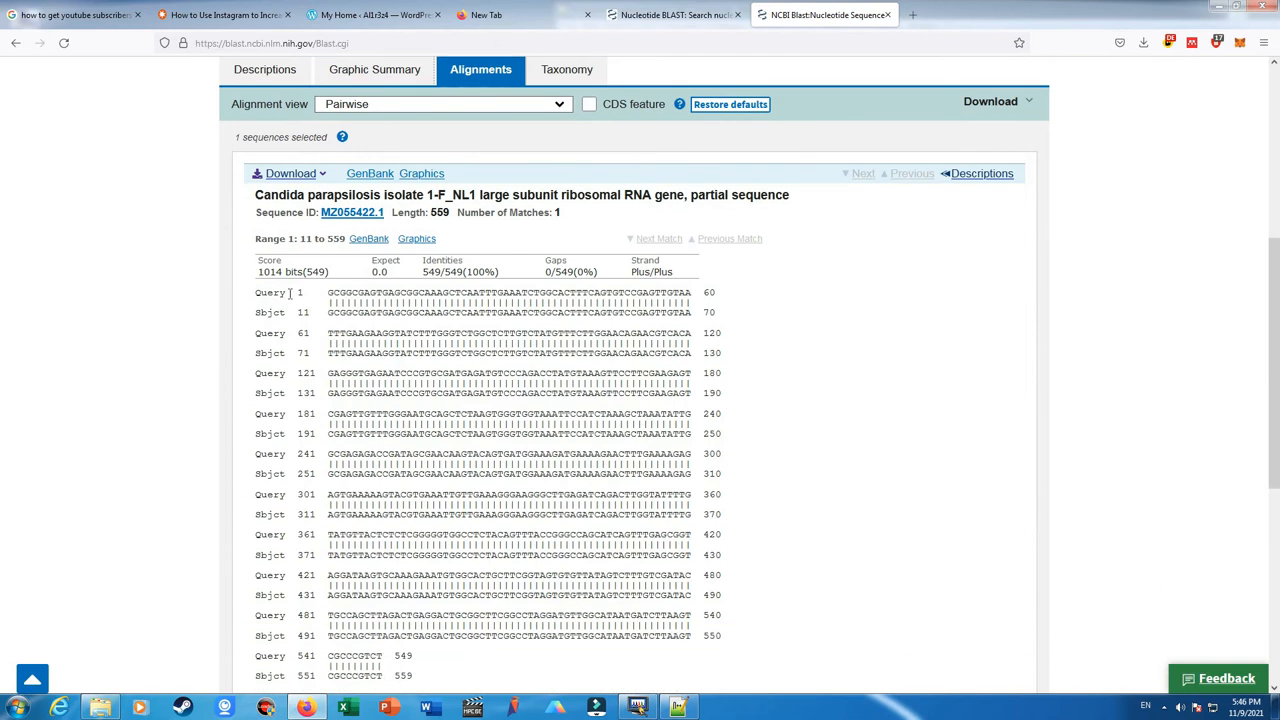
{"action": "mouse_move", "coordinate": [226, 308]}
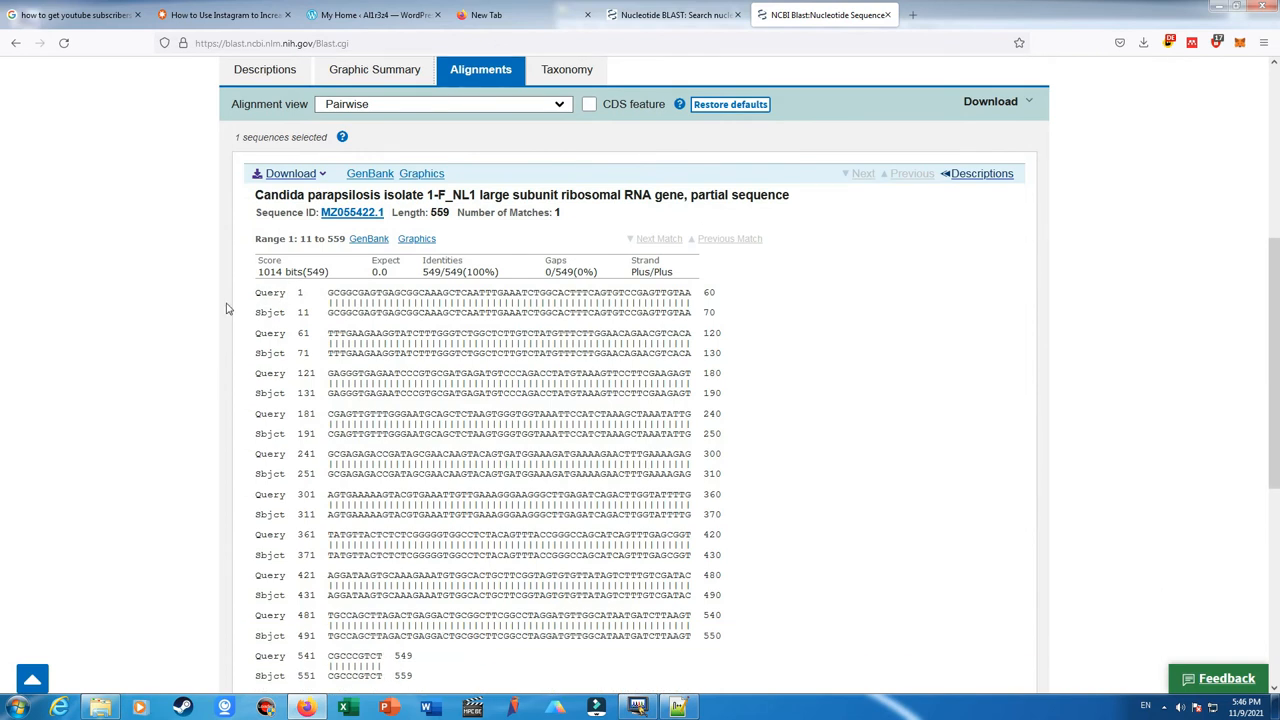
{"action": "mouse_move", "coordinate": [278, 328]}
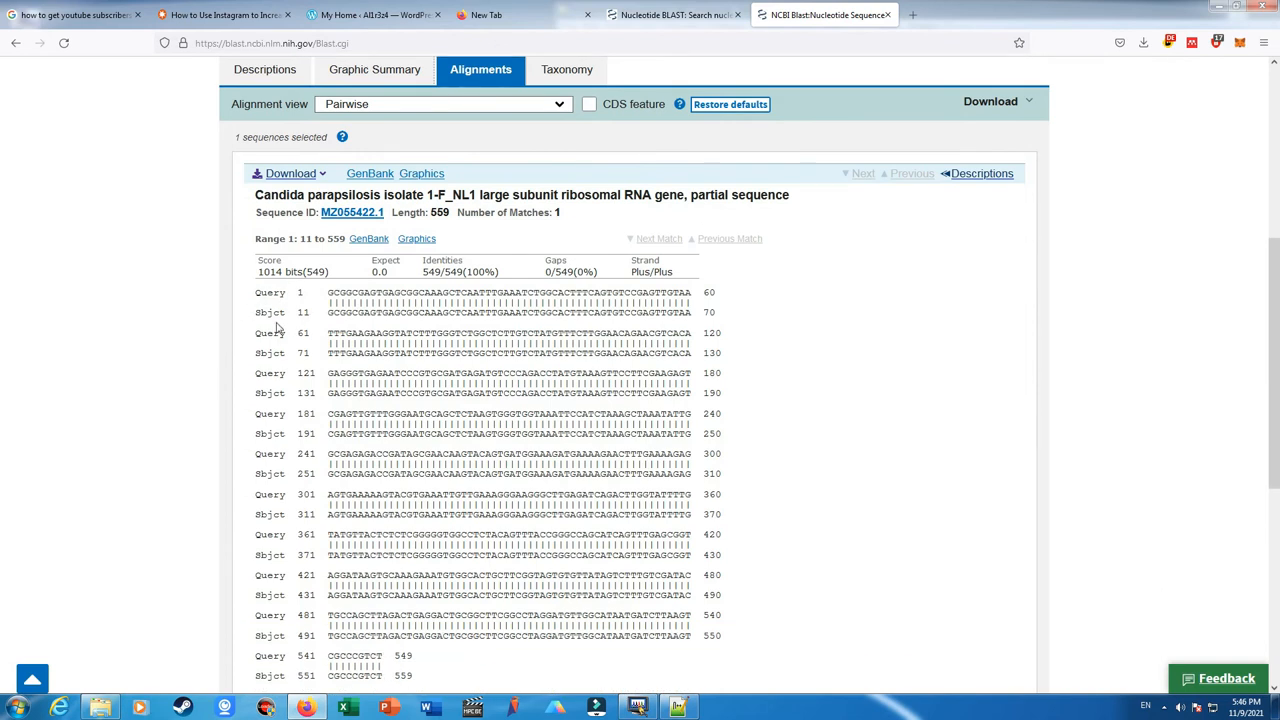
Scroll through the pairwise alignment with MZ055422.1 showing 549/549 identities and highlight the final query bases
{"action": "scroll", "scroll_direction": "down", "scroll_amount": 3}
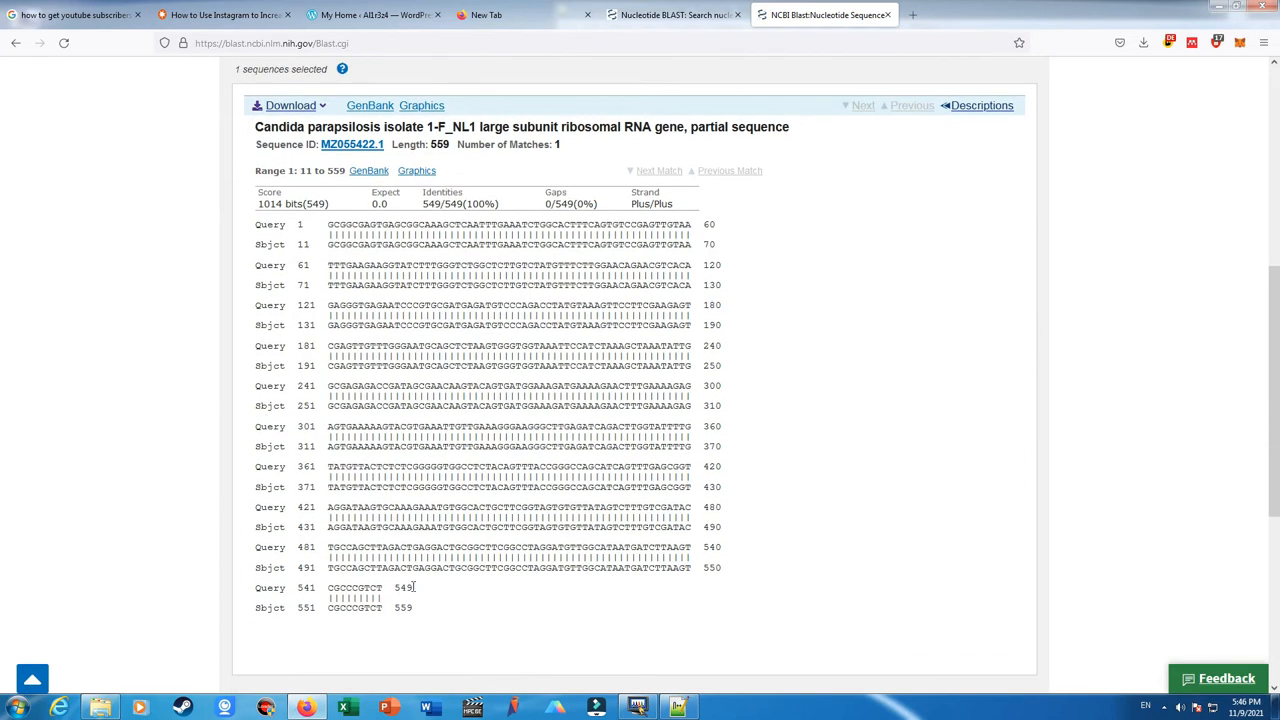
{"action": "double_click", "coordinate": [302, 224]}
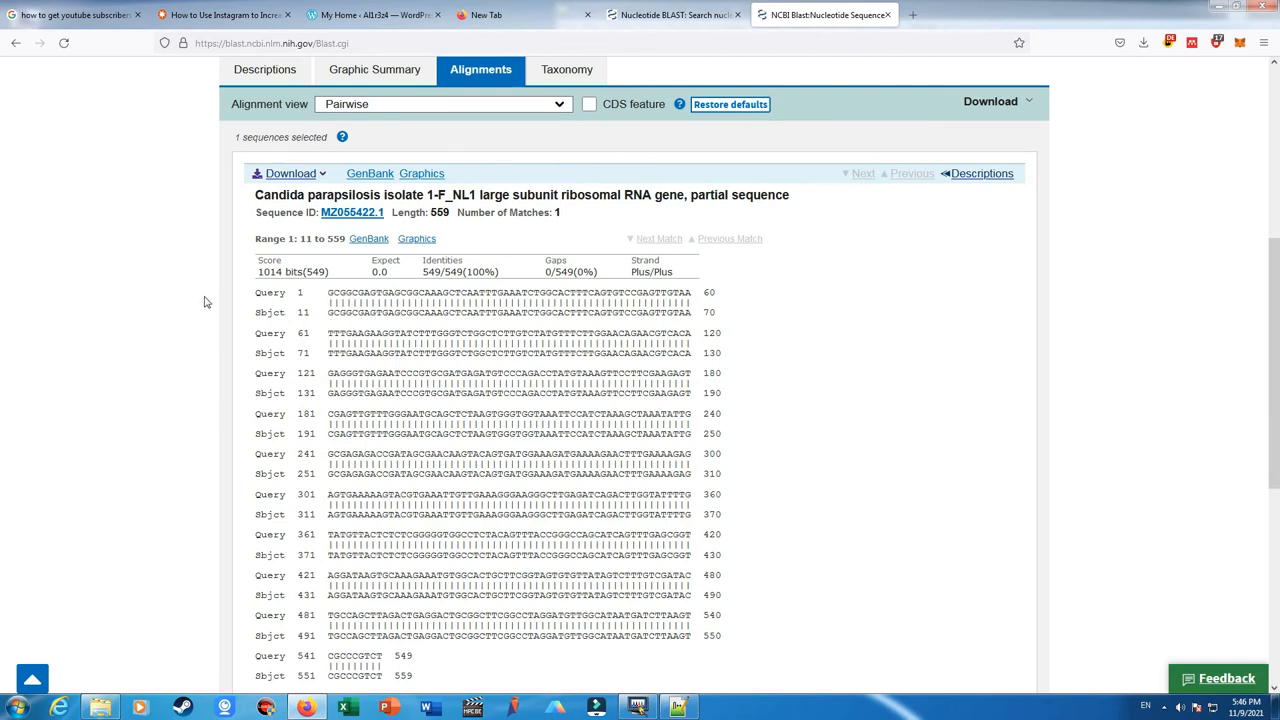
{"action": "mouse_move", "coordinate": [300, 316]}
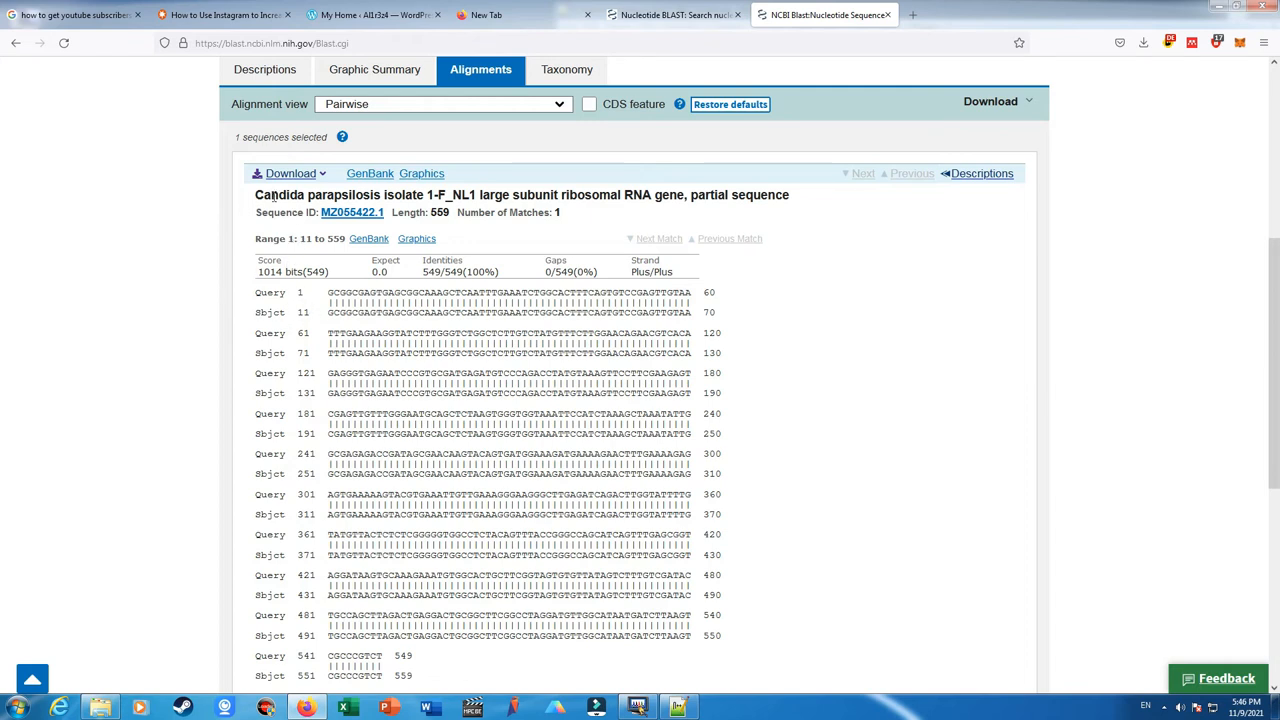
{"action": "scroll", "scroll_direction": "down", "scroll_amount": 3}
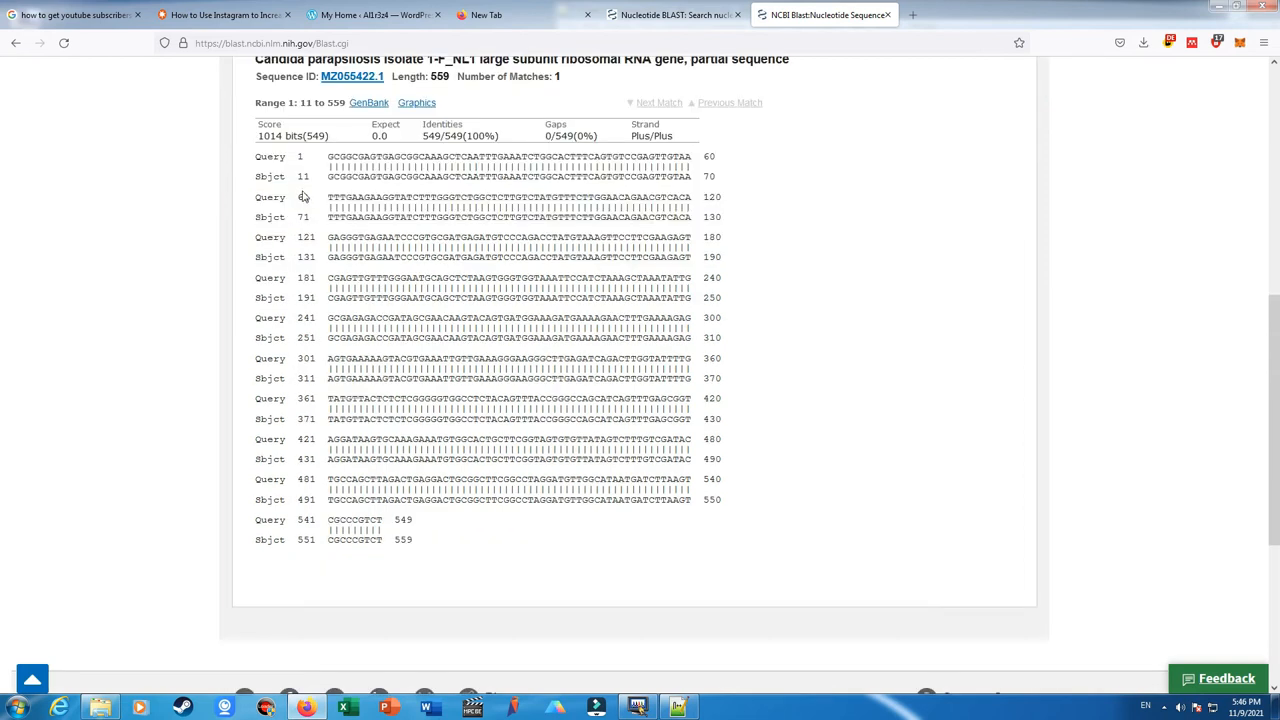
{"action": "mouse_move", "coordinate": [392, 532]}
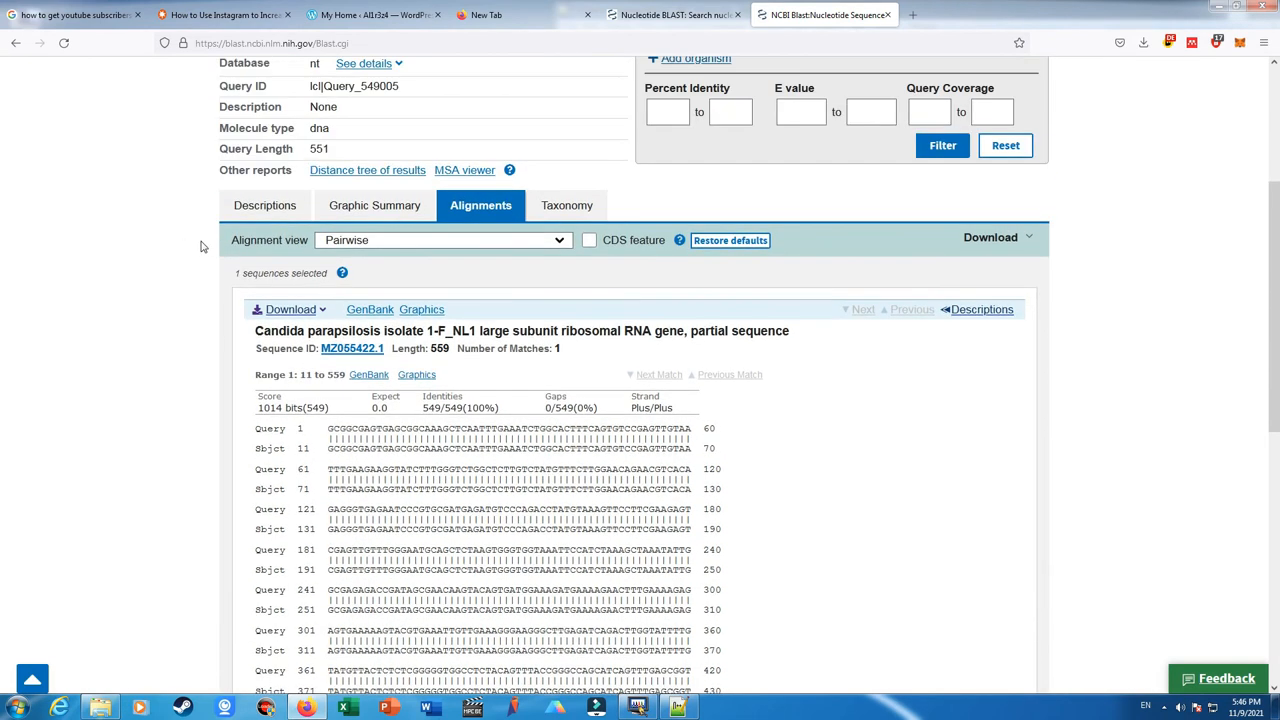
{"action": "scroll", "scroll_direction": "up", "scroll_amount": 3}
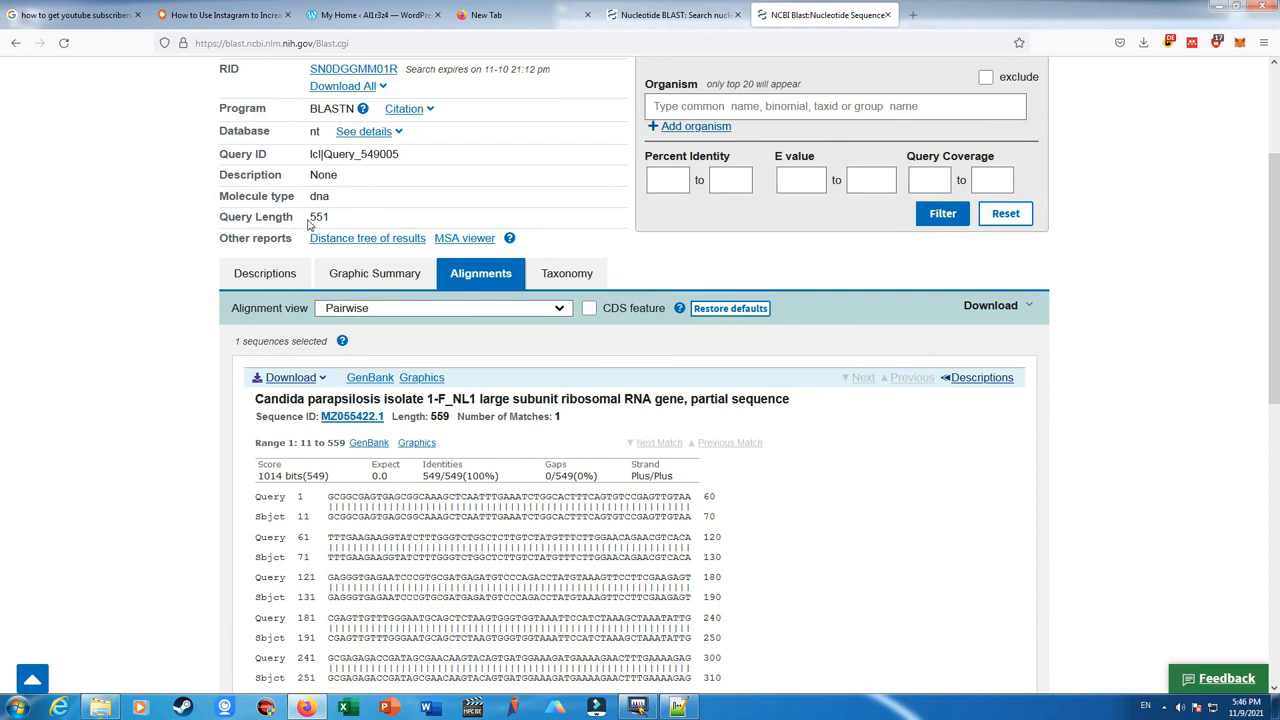
{"action": "scroll", "scroll_direction": "down", "scroll_amount": 3}
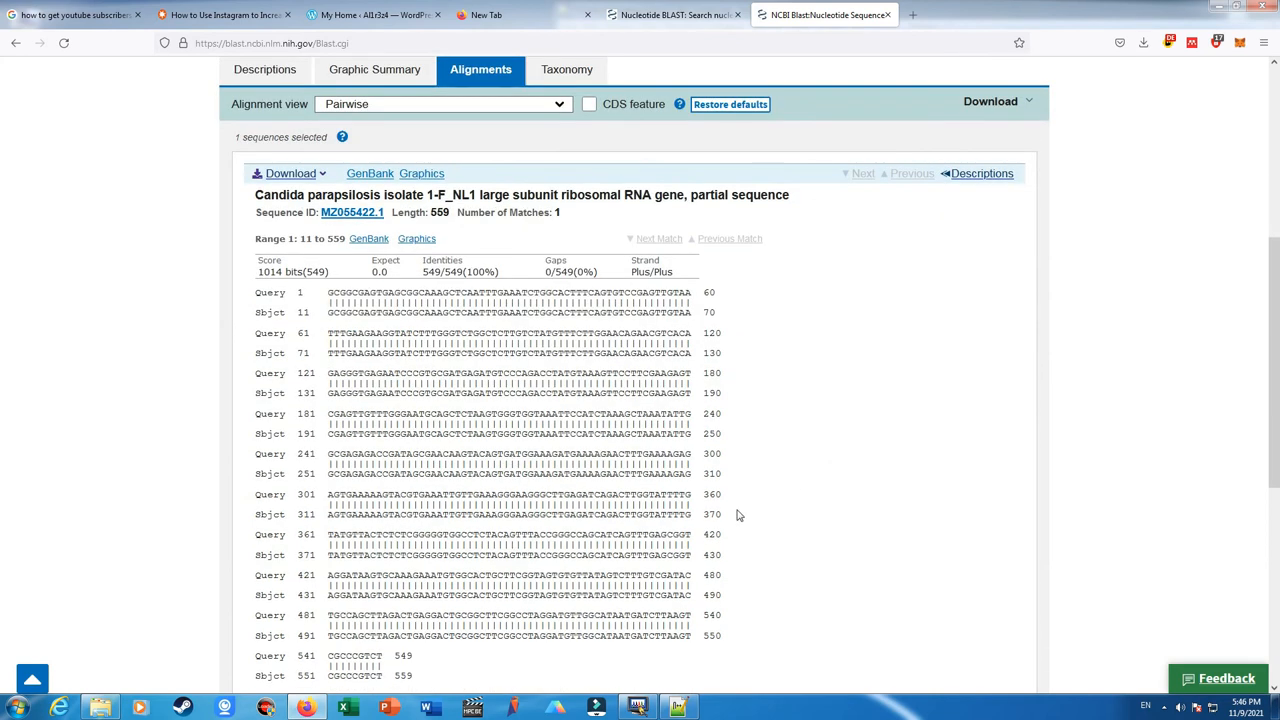
{"action": "scroll", "scroll_direction": "down", "scroll_amount": 3}
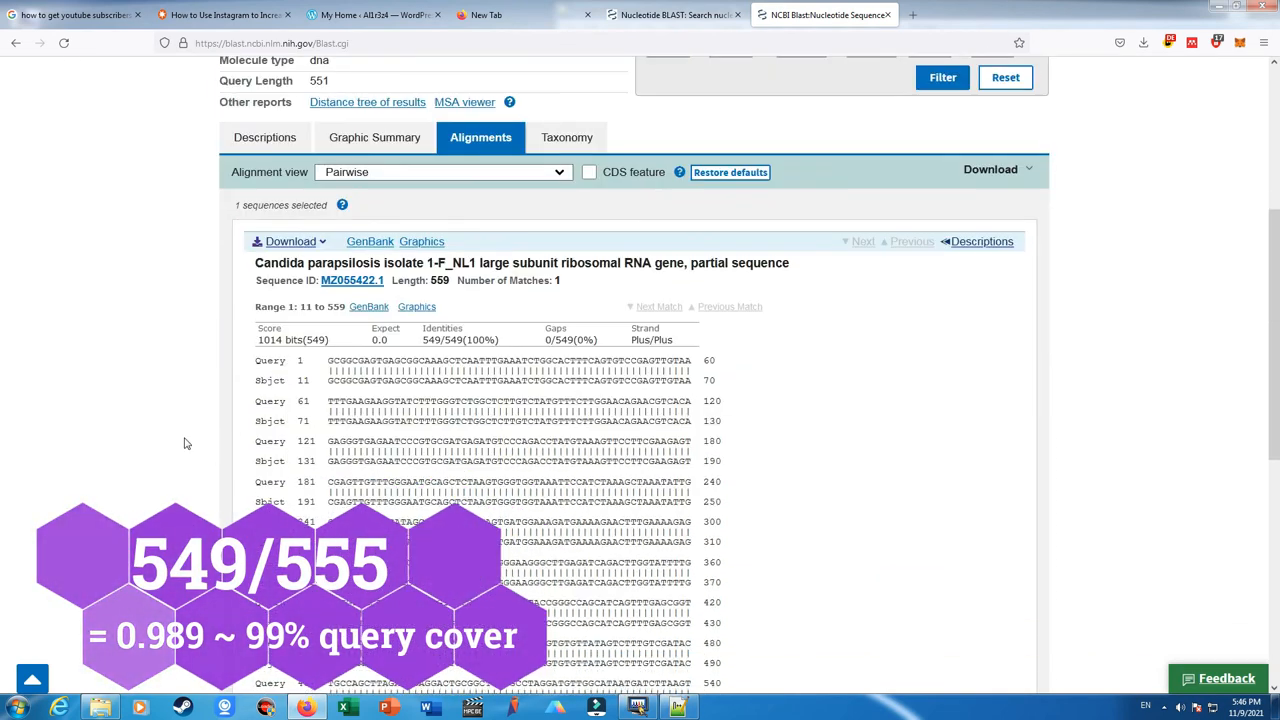
{"action": "scroll", "scroll_direction": "down", "scroll_amount": 3}
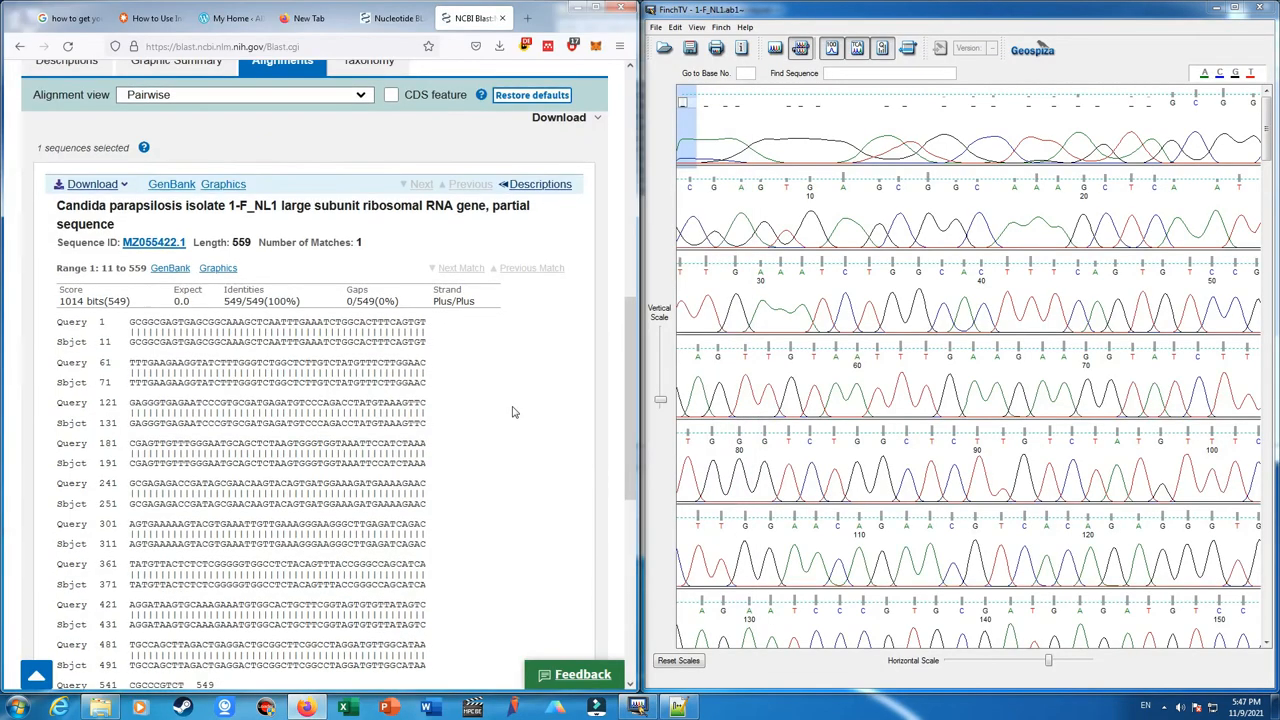
Scroll the FinchTV trace to the read's end and inspect the last called base near position 550
{"action": "scroll", "scroll_direction": "down", "scroll_amount": 3}
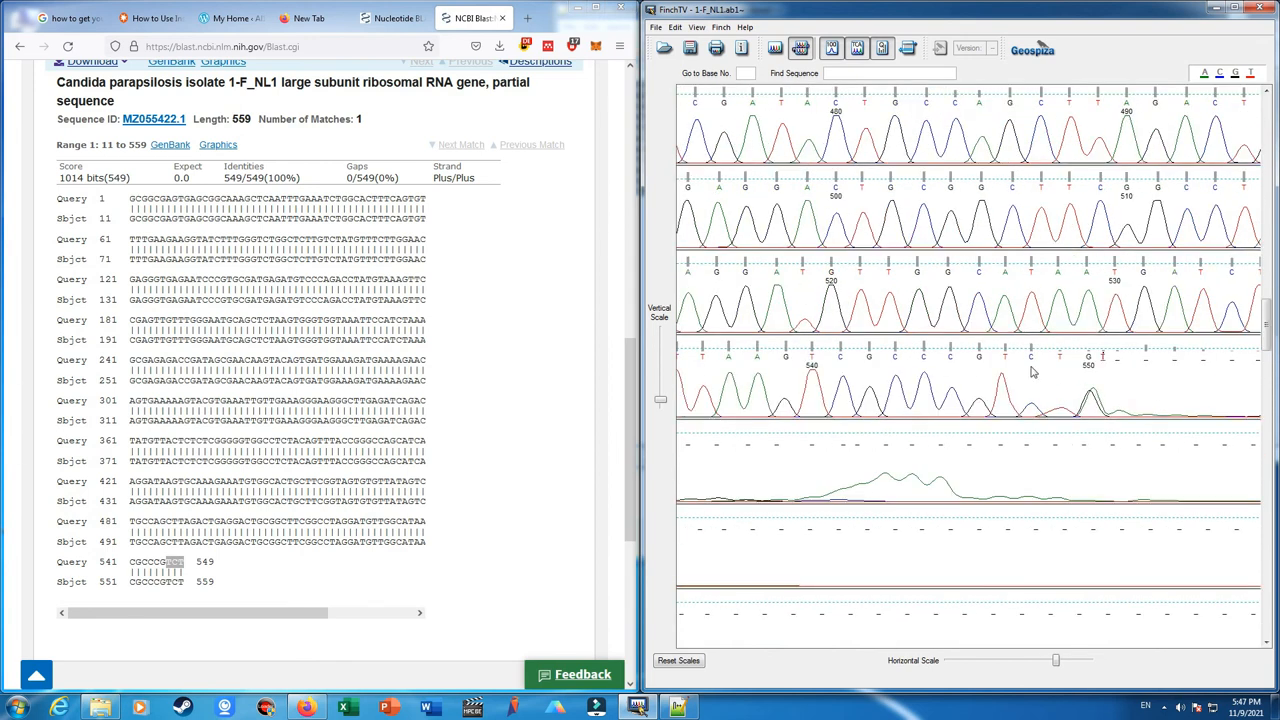
{"action": "mouse_move", "coordinate": [1058, 368]}
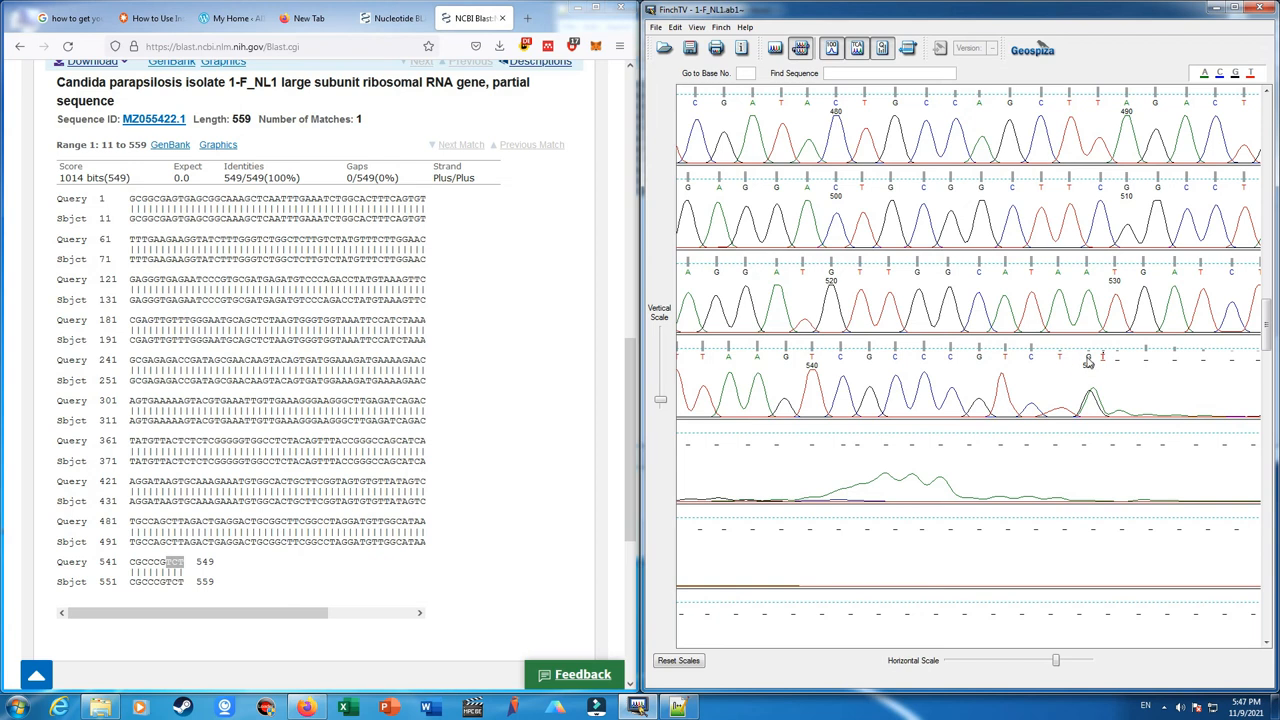
{"action": "mouse_move", "coordinate": [1072, 364]}
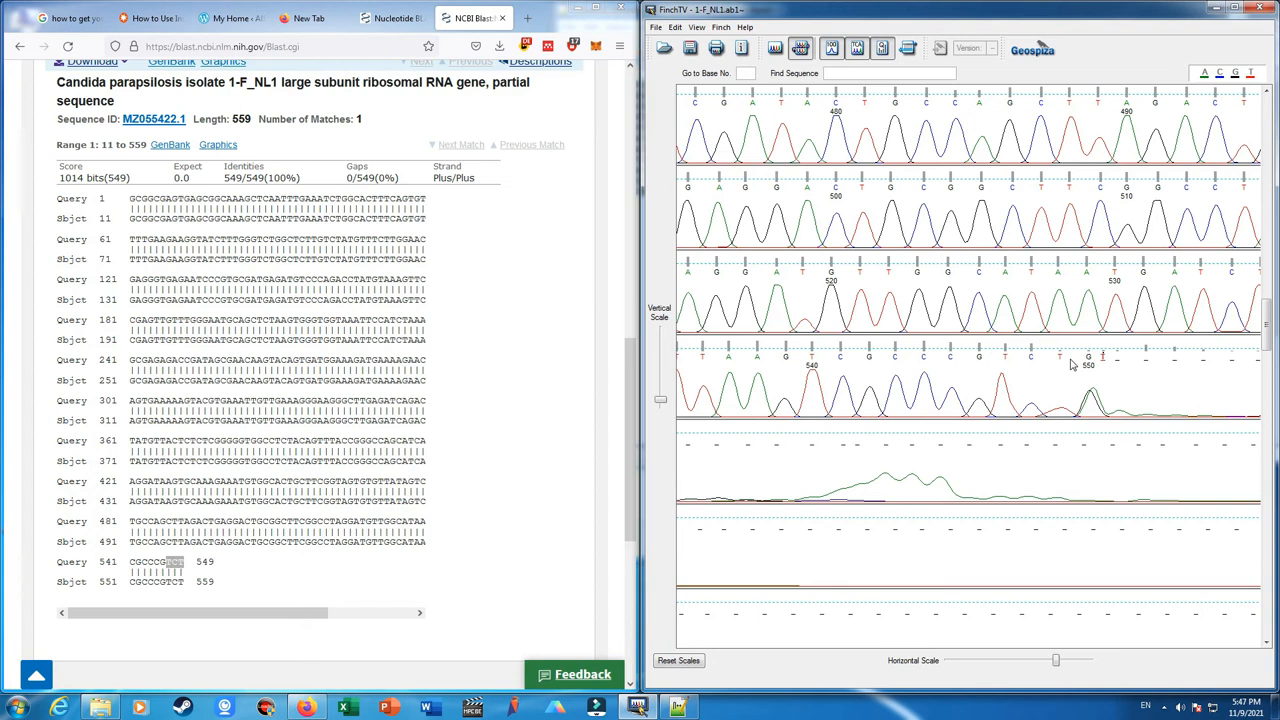
{"action": "mouse_move", "coordinate": [1078, 362]}
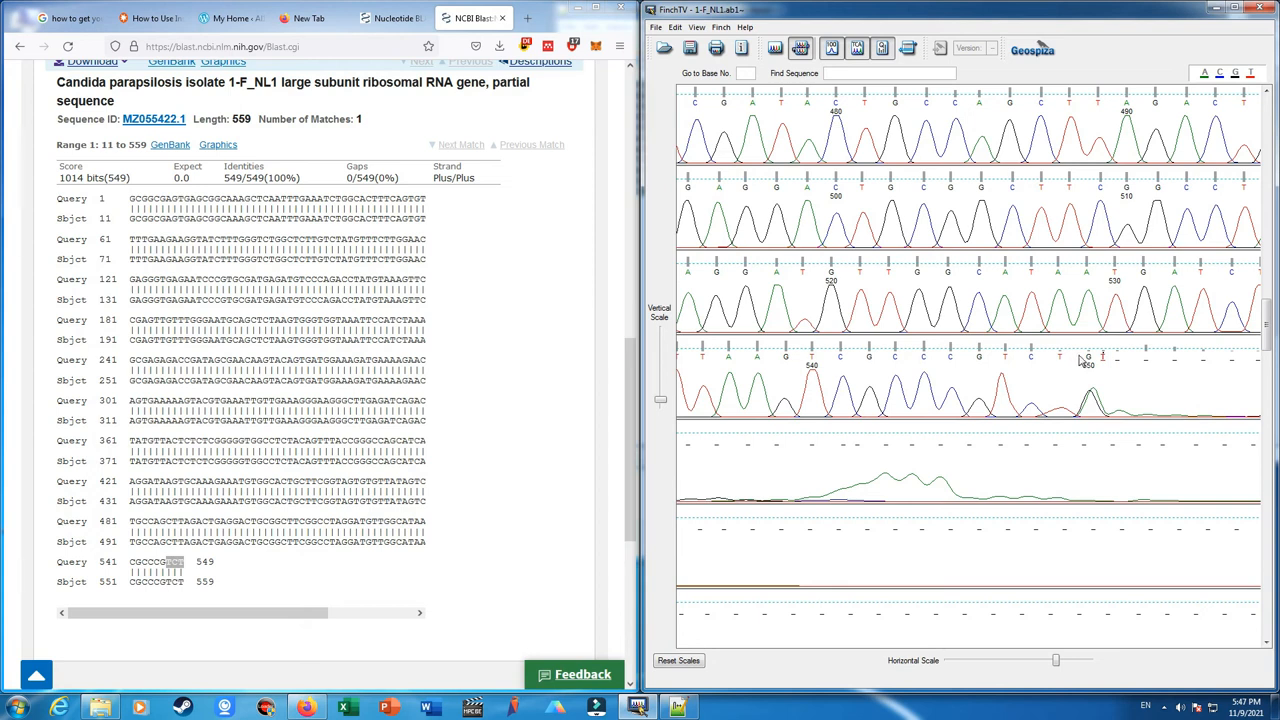
{"action": "left_click", "coordinate": [664, 336]}
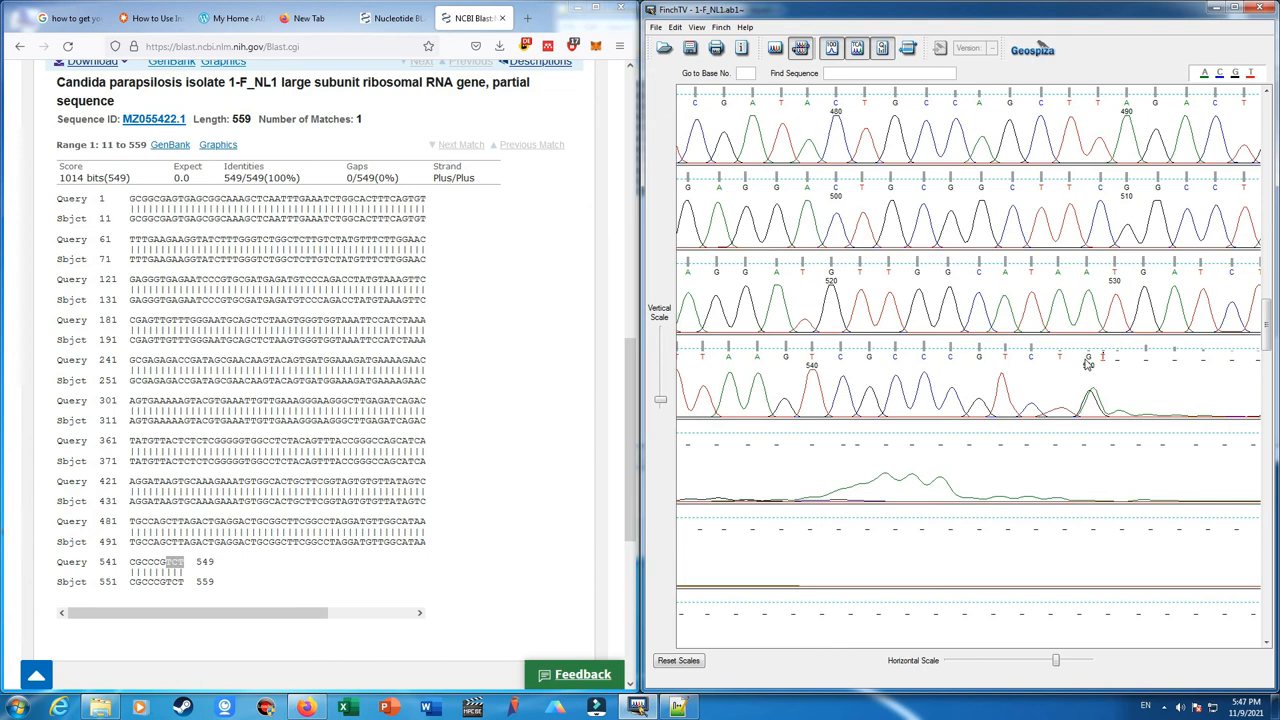
{"action": "mouse_move", "coordinate": [1084, 376]}
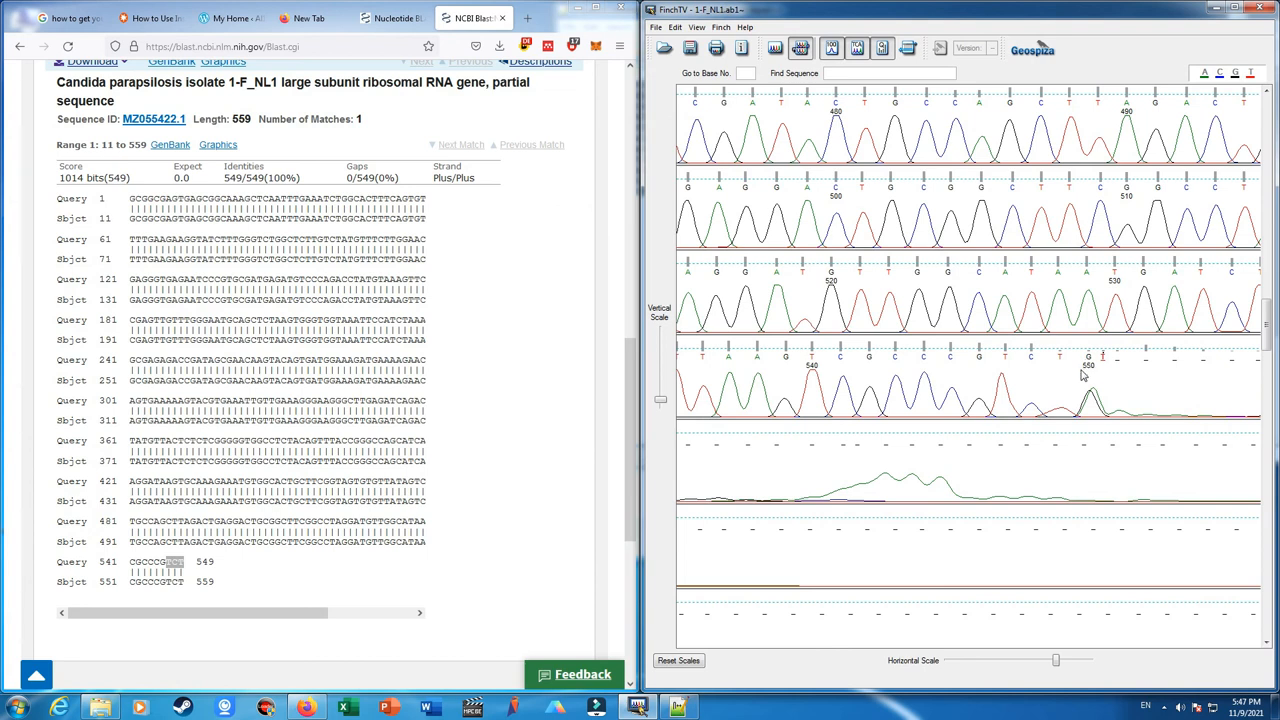
{"action": "mouse_move", "coordinate": [920, 376]}
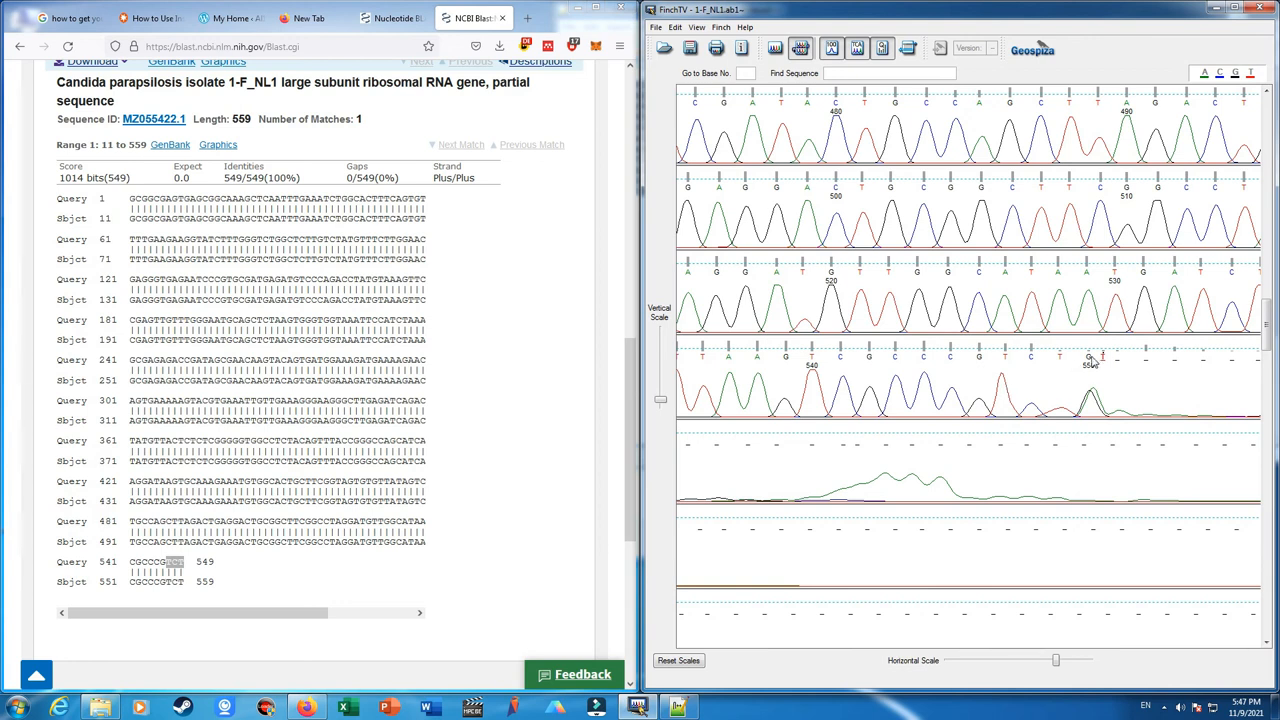
{"action": "mouse_move", "coordinate": [300, 368]}
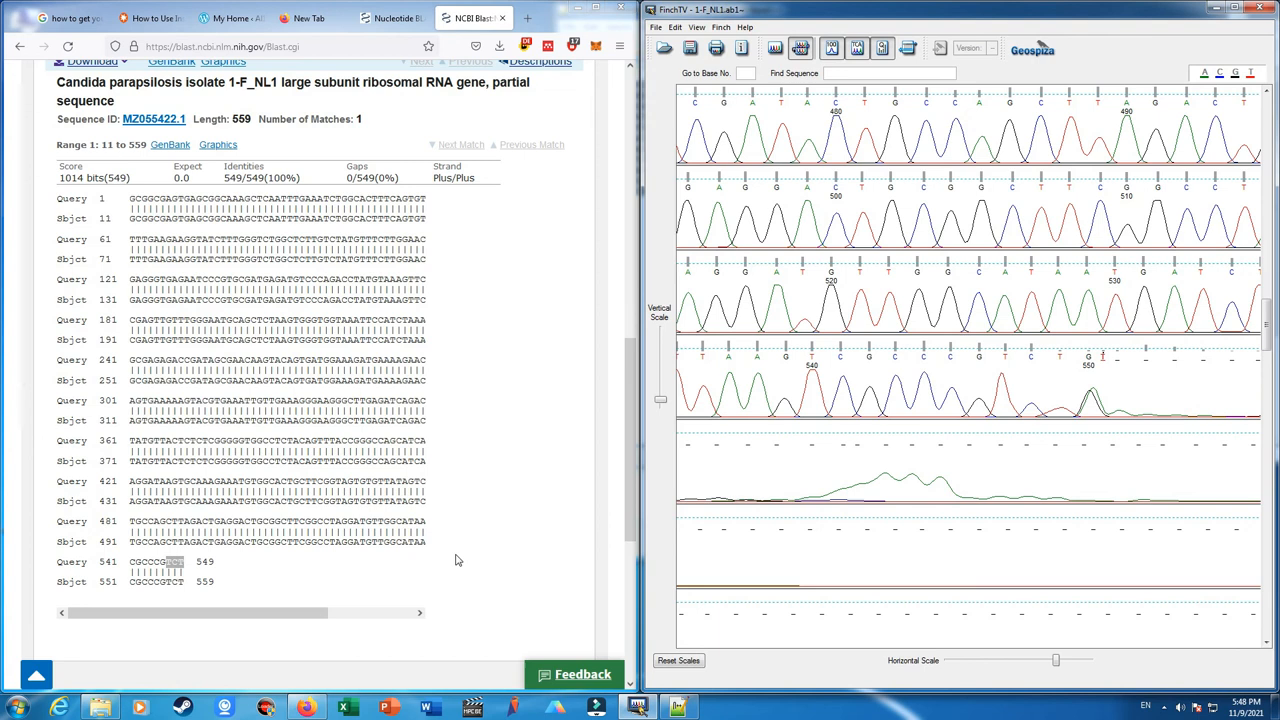
{"action": "mouse_move", "coordinate": [712, 686]}
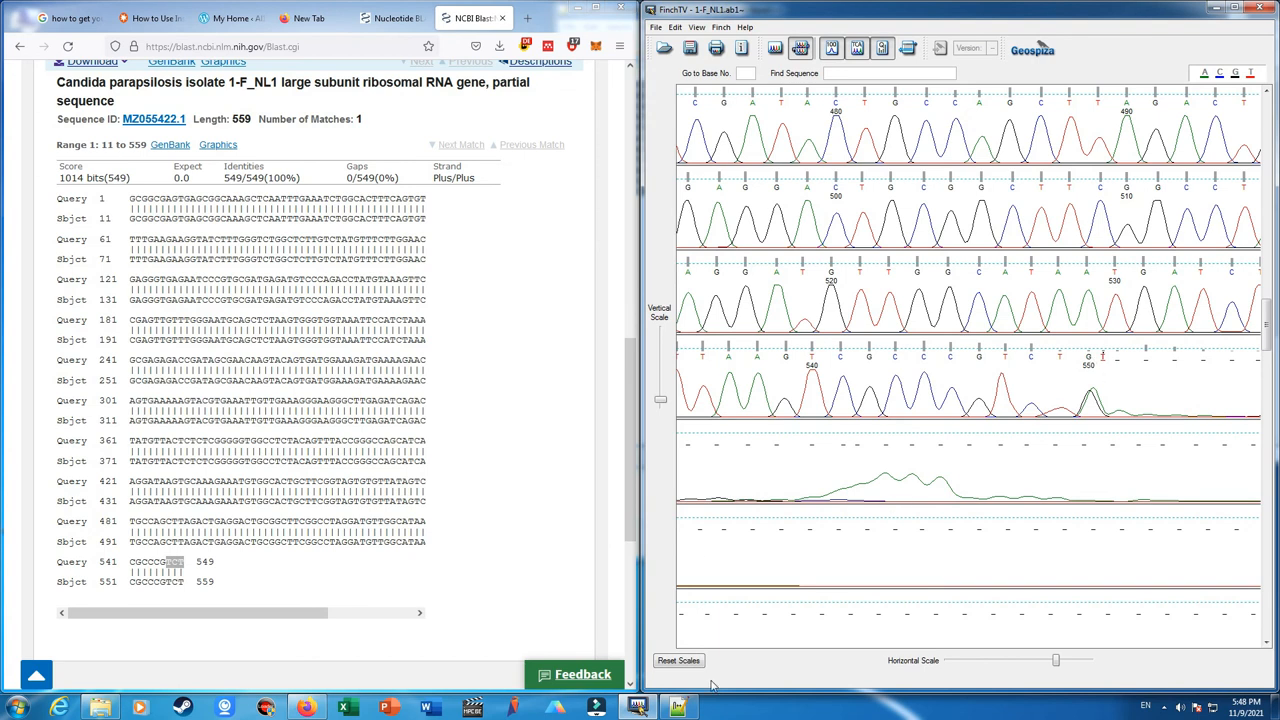